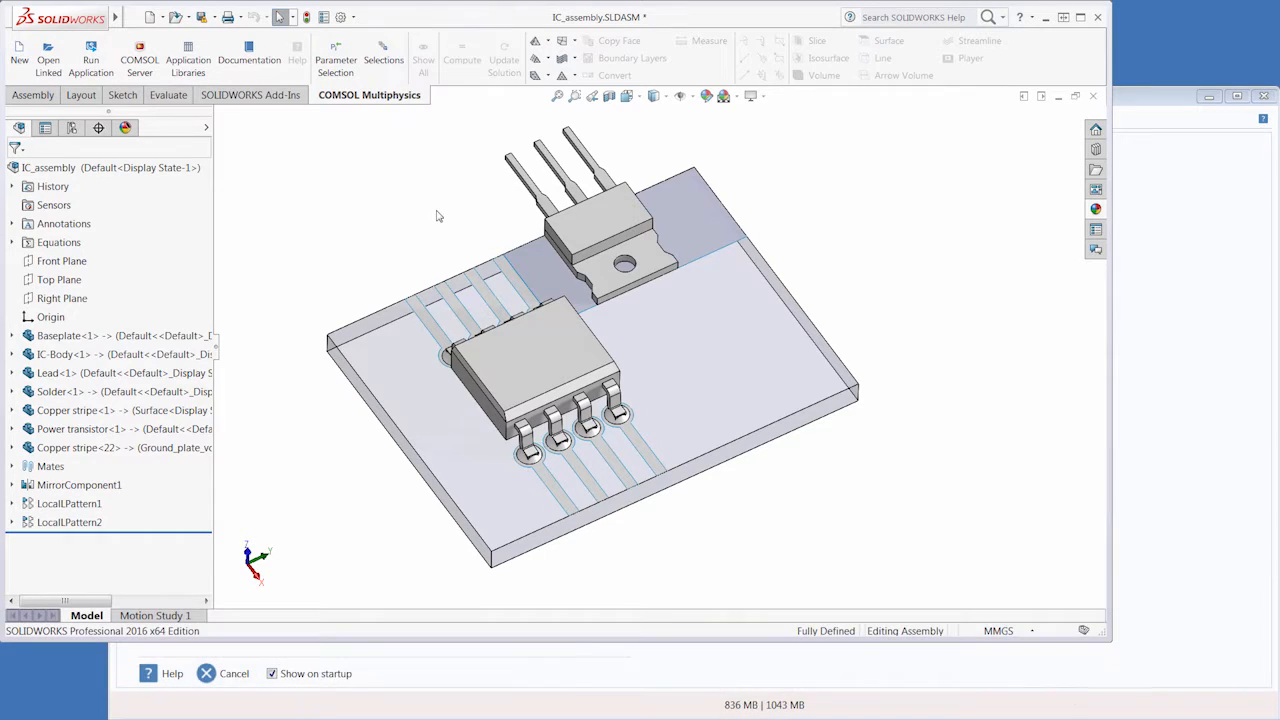
mouse_move(360, 152)
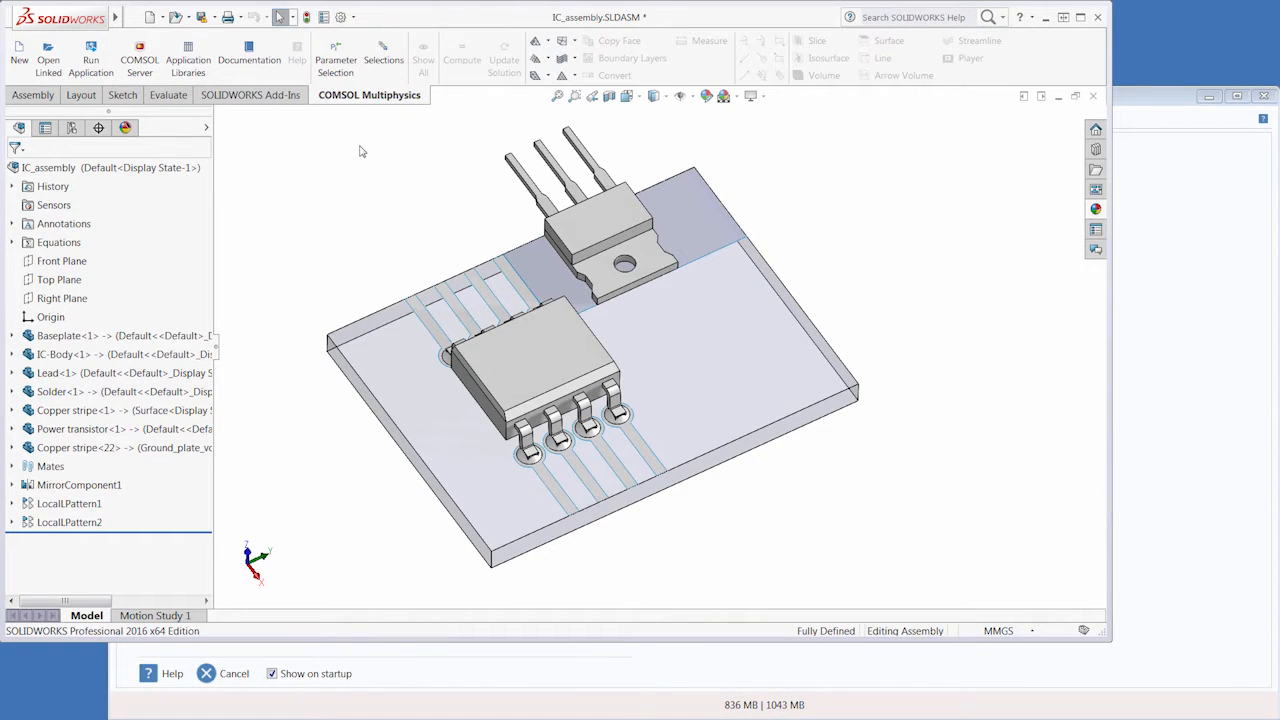
mouse_move(434, 250)
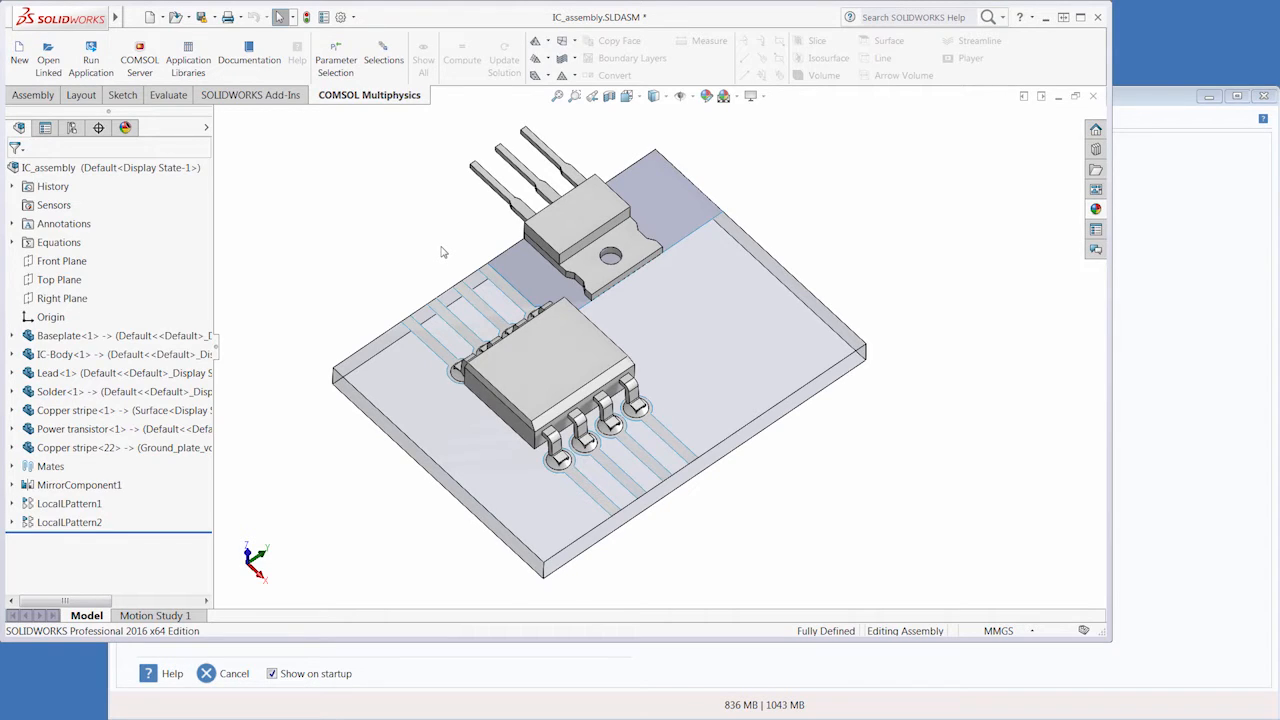
mouse_move(424, 238)
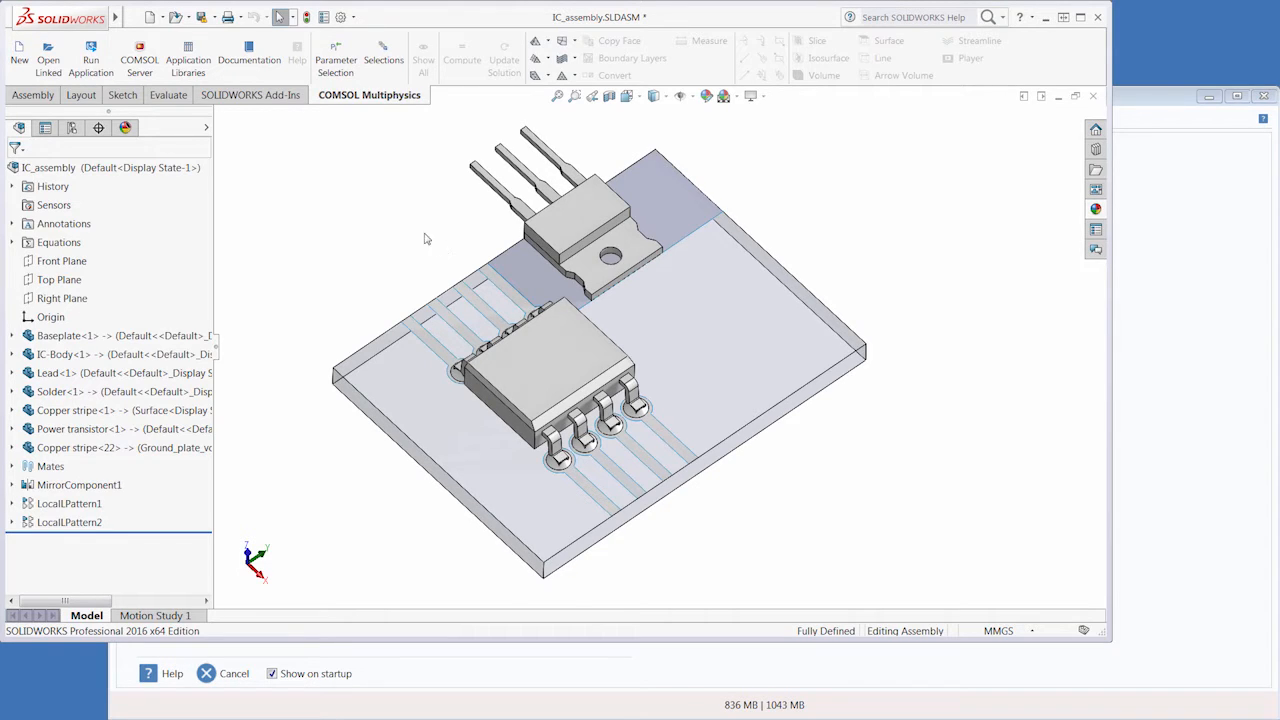
- Inspect the baseplate, lead and first copper stripe components in the SOLIDWORKS assembly tree
click(70, 334)
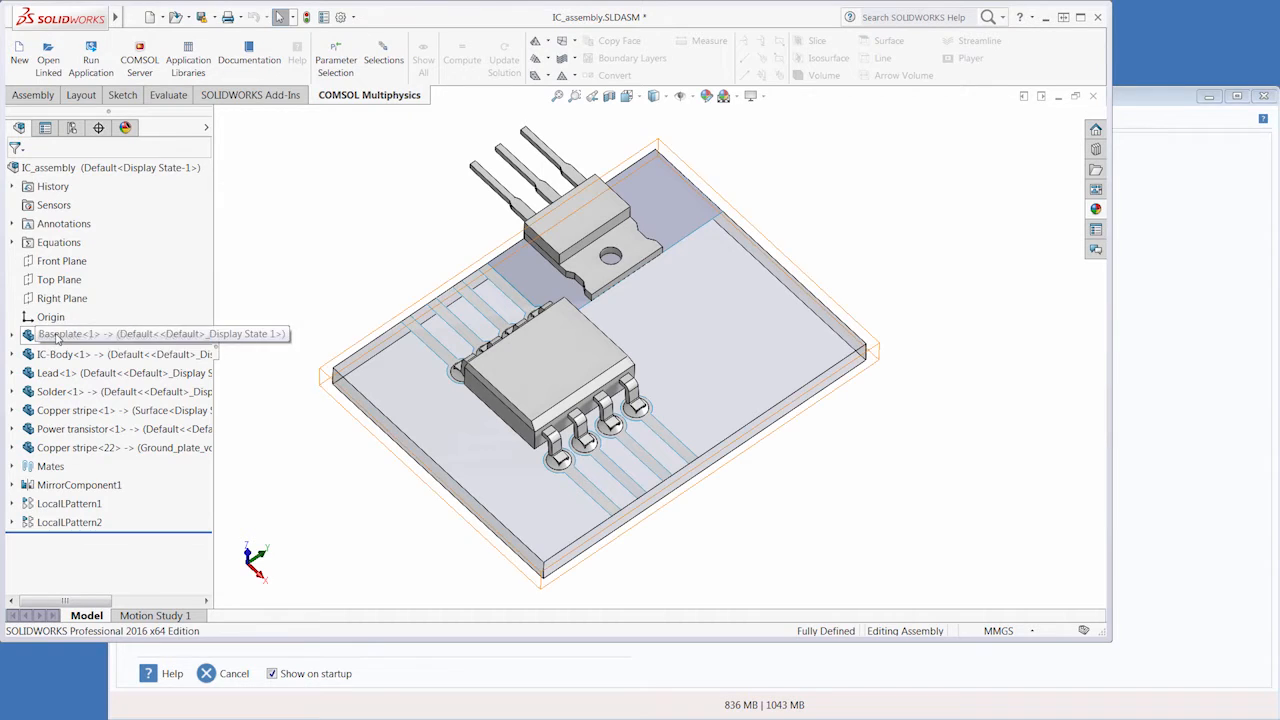
click(70, 334)
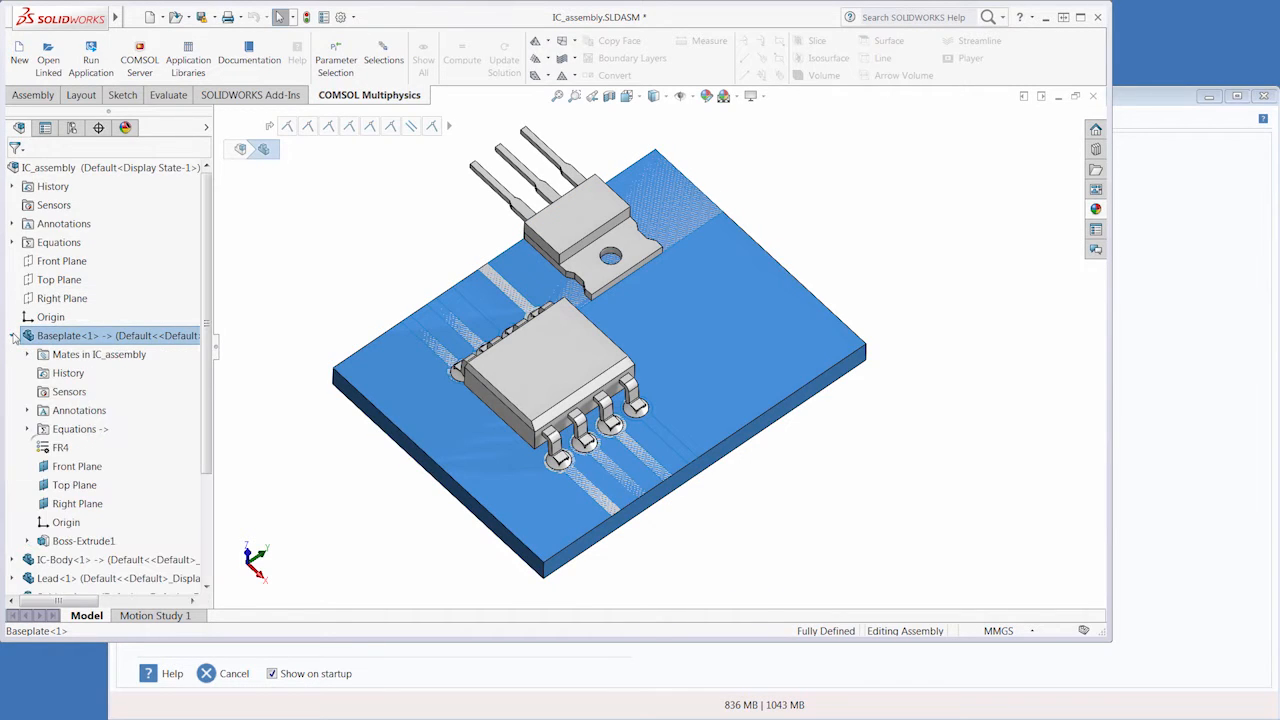
click(26, 336)
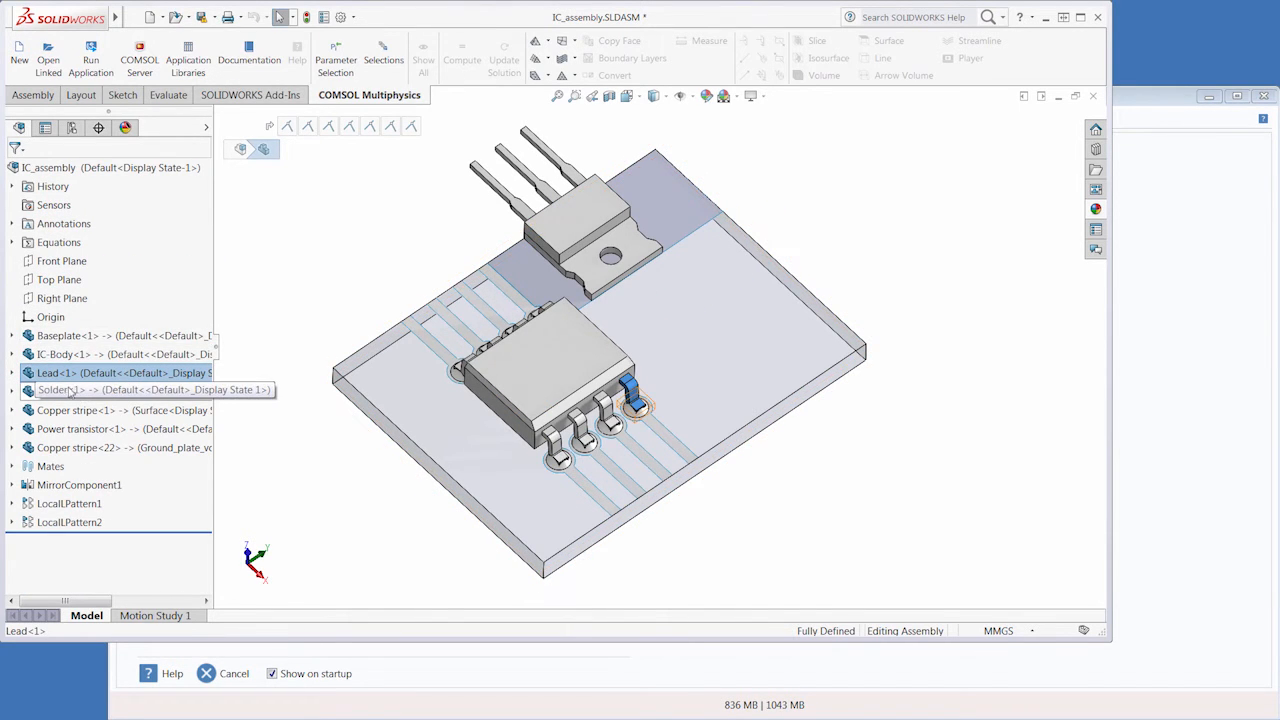
click(76, 410)
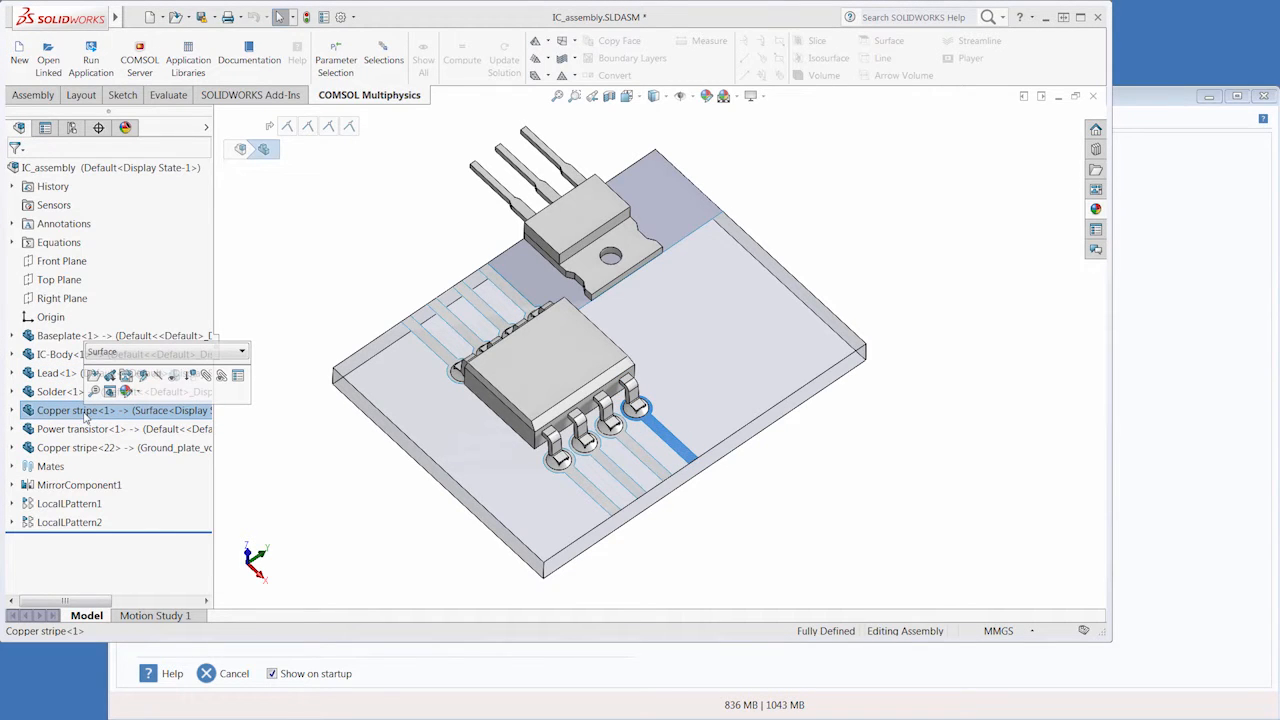
click(78, 448)
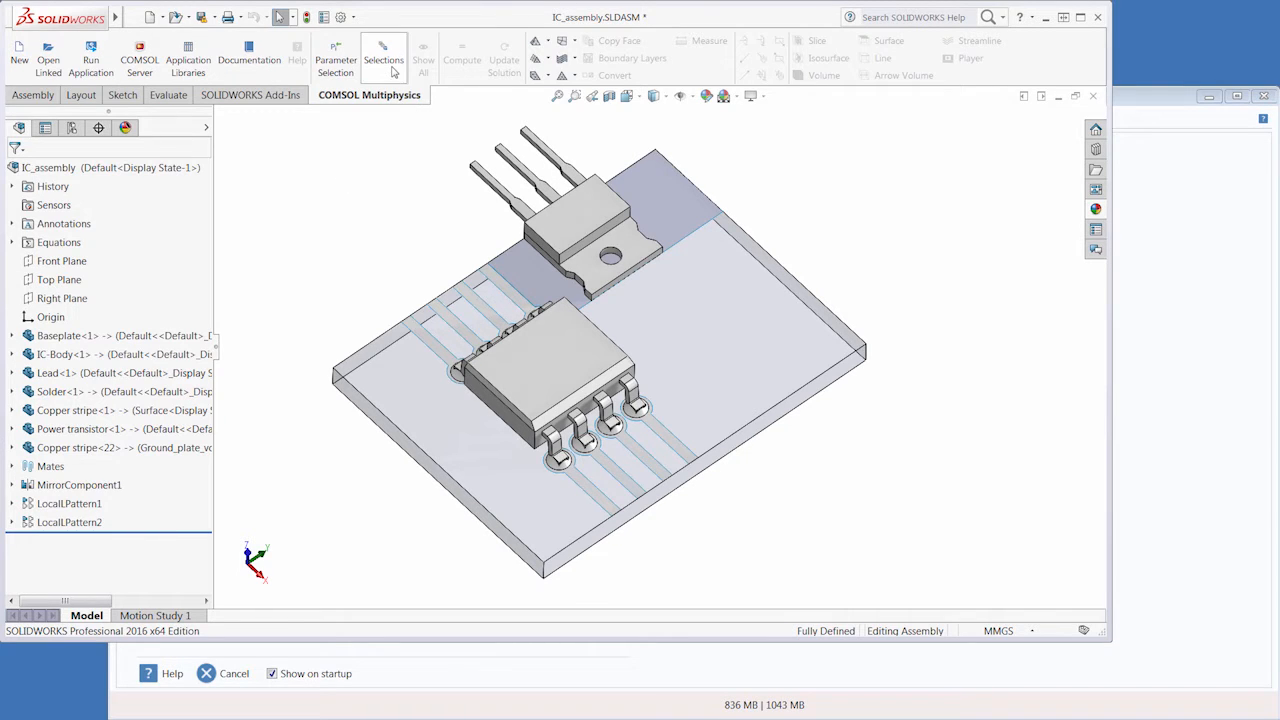
- Start COMSOL alongside SOLIDWORKS with a Blank Model and a 3D component
click(384, 58)
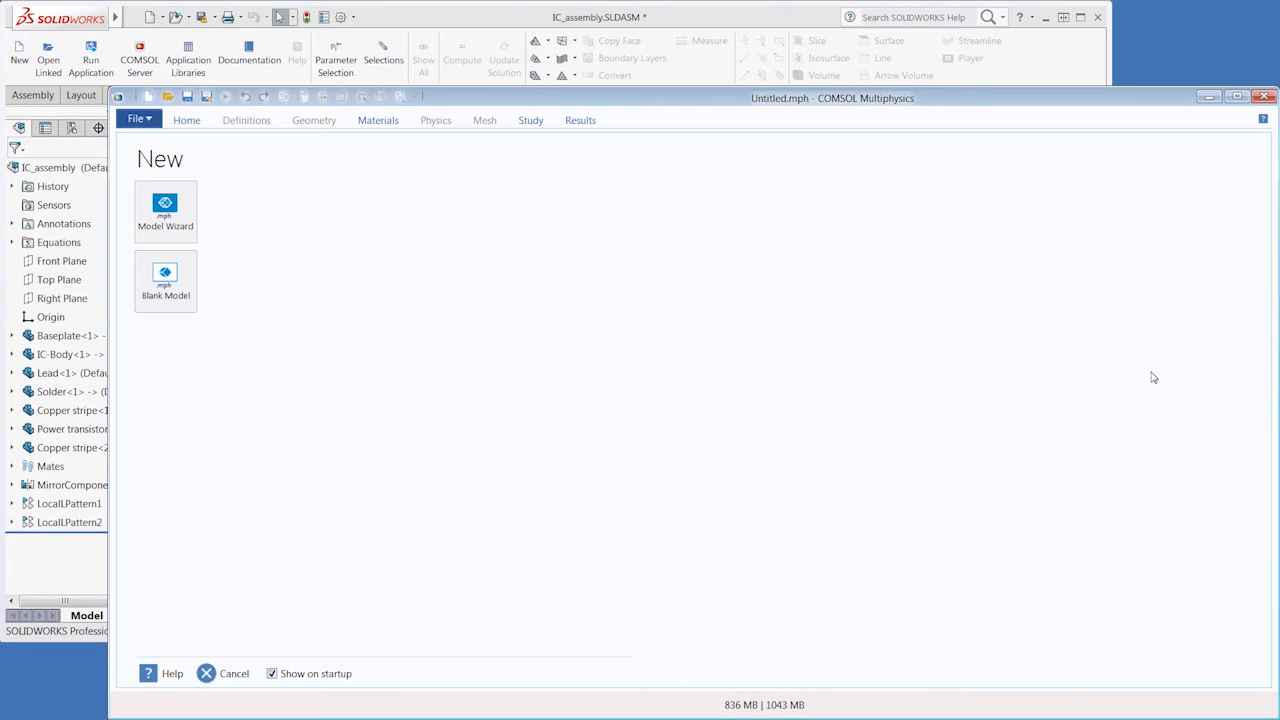
mouse_move(244, 248)
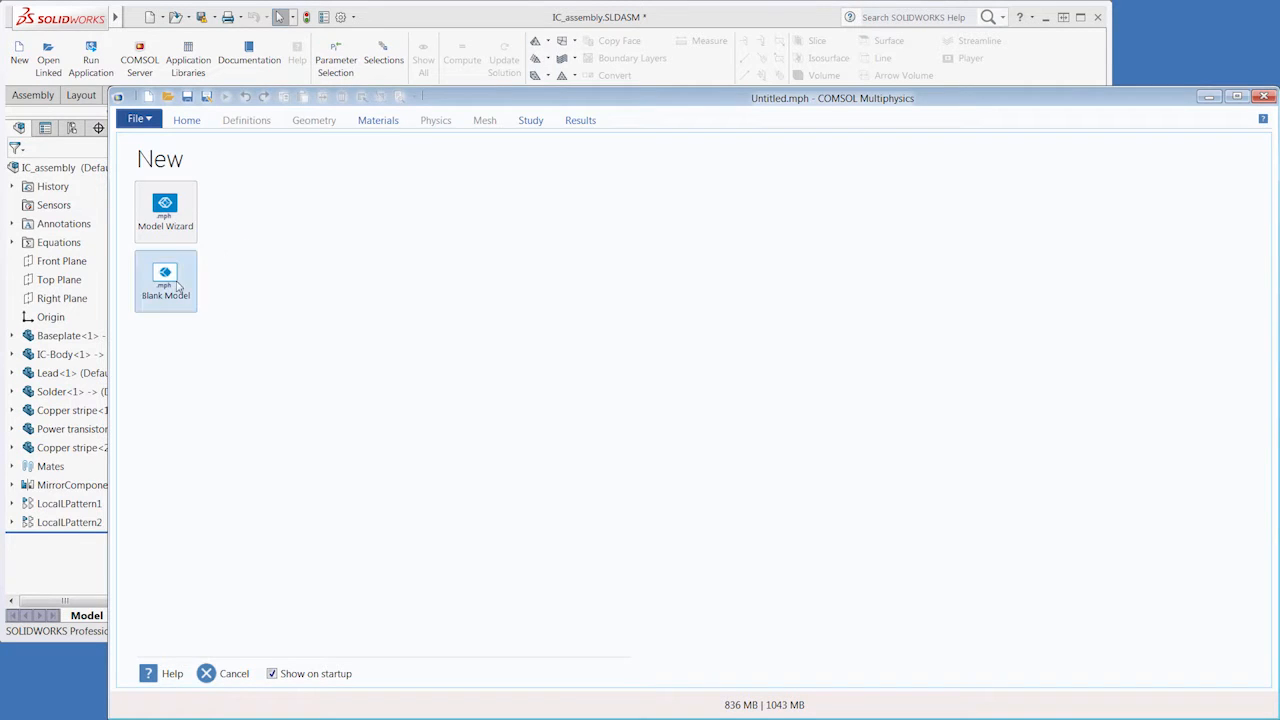
click(164, 280)
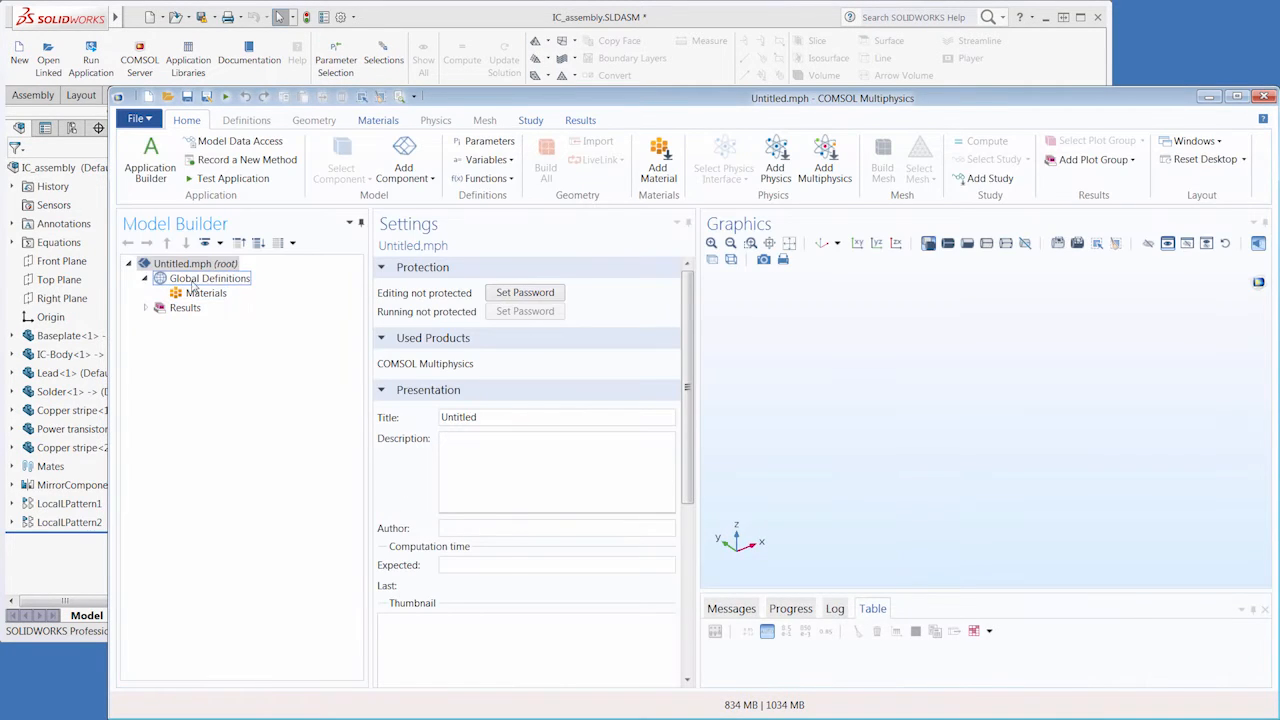
click(404, 160)
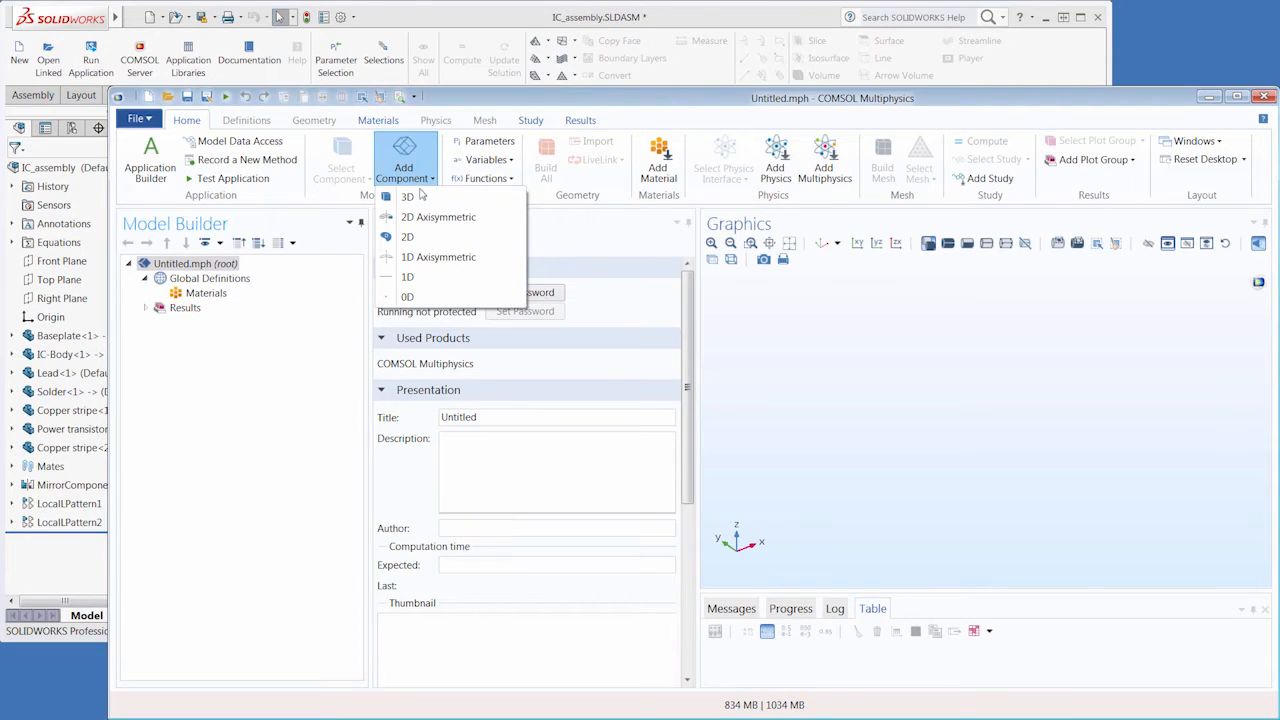
click(408, 196)
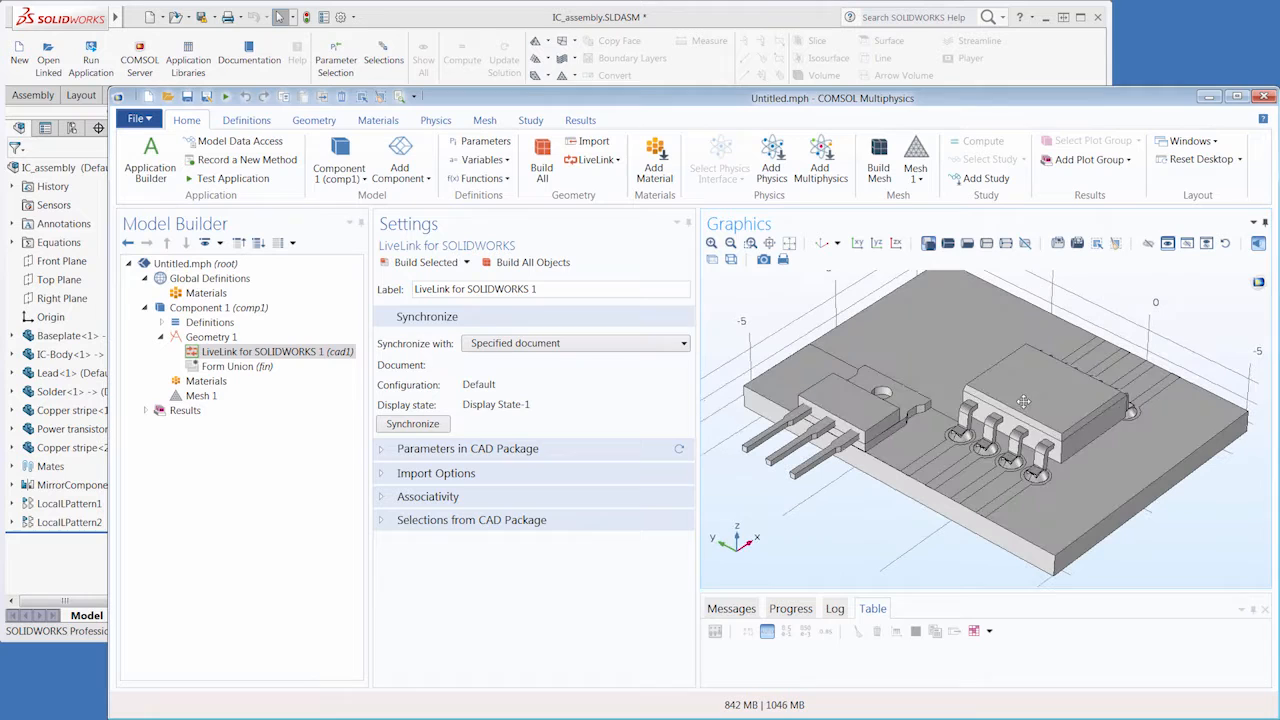
- Expand the selections imported from the CAD package and preview Ceramic and Copper.surface
click(472, 520)
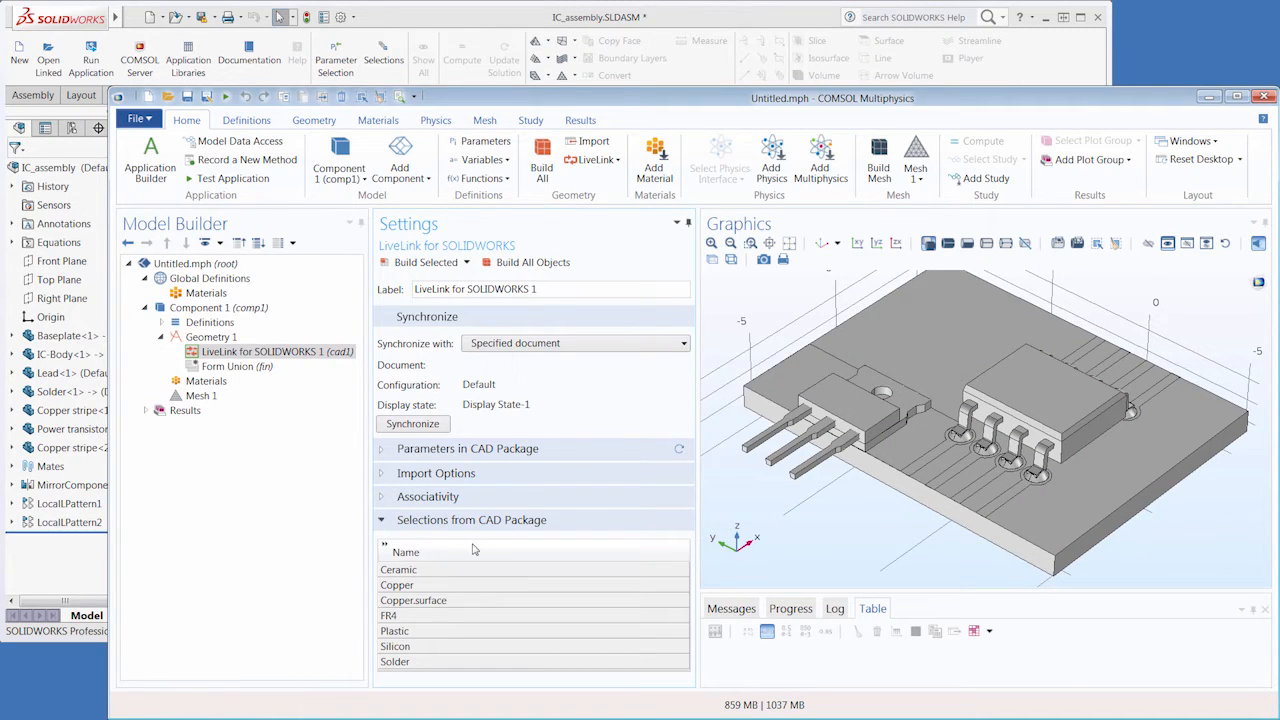
click(398, 568)
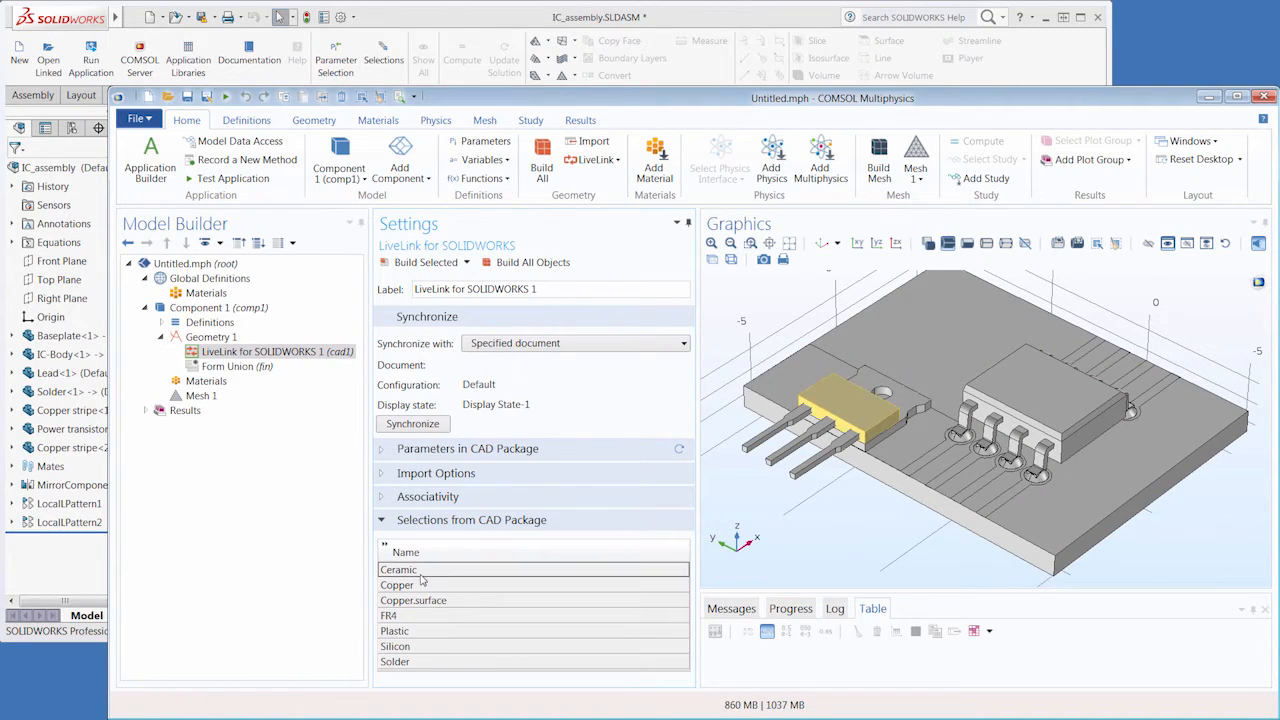
click(412, 600)
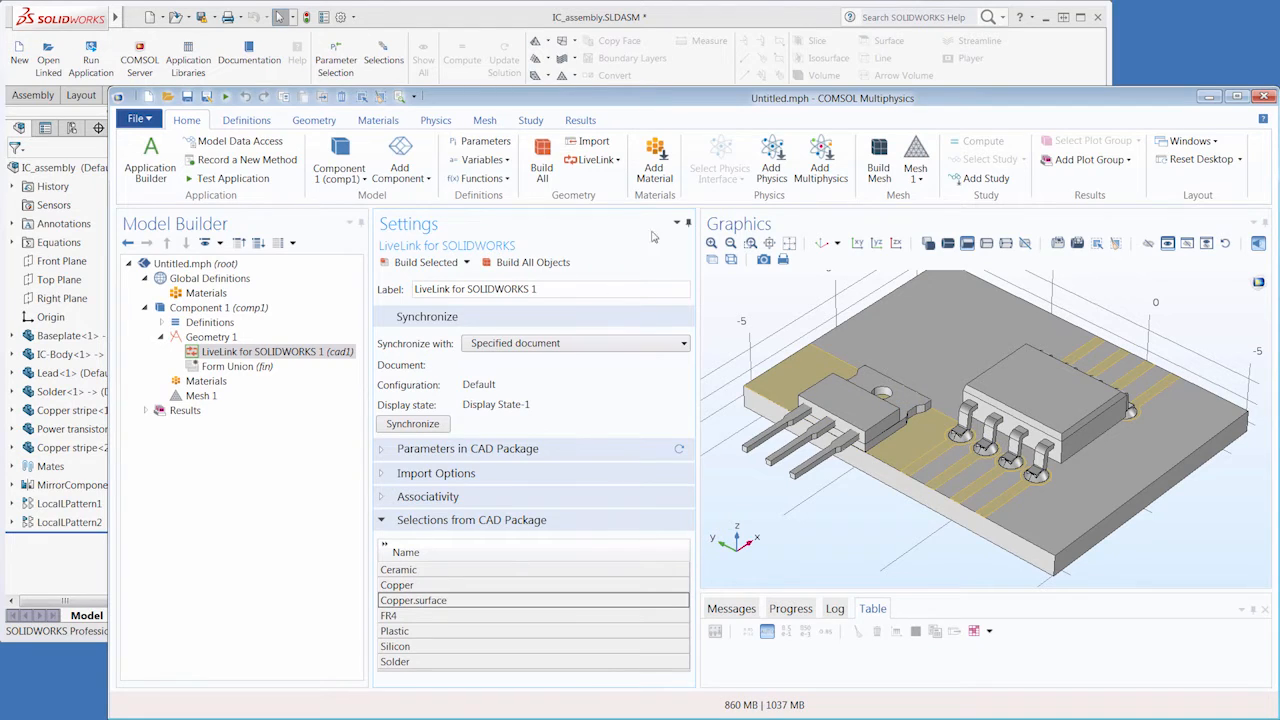
- Add the built-in Copper material and assign it to the Copper selection domains
click(654, 160)
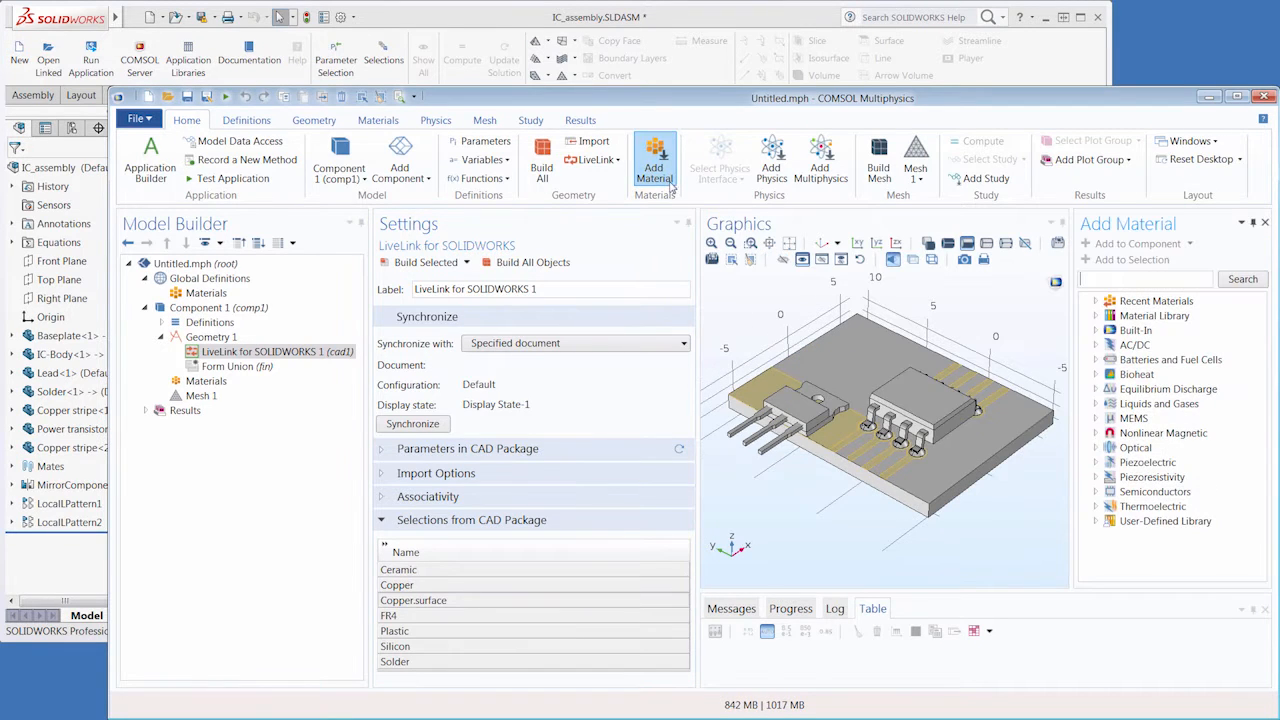
click(1096, 330)
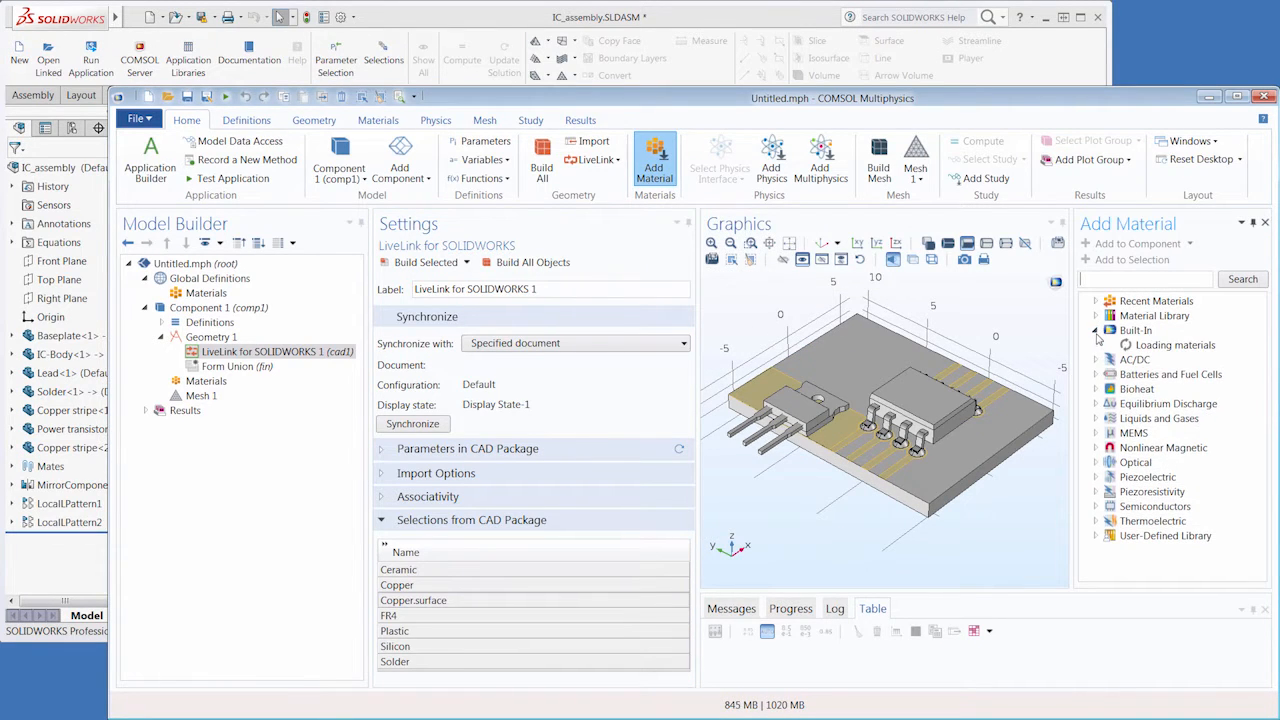
click(1096, 330)
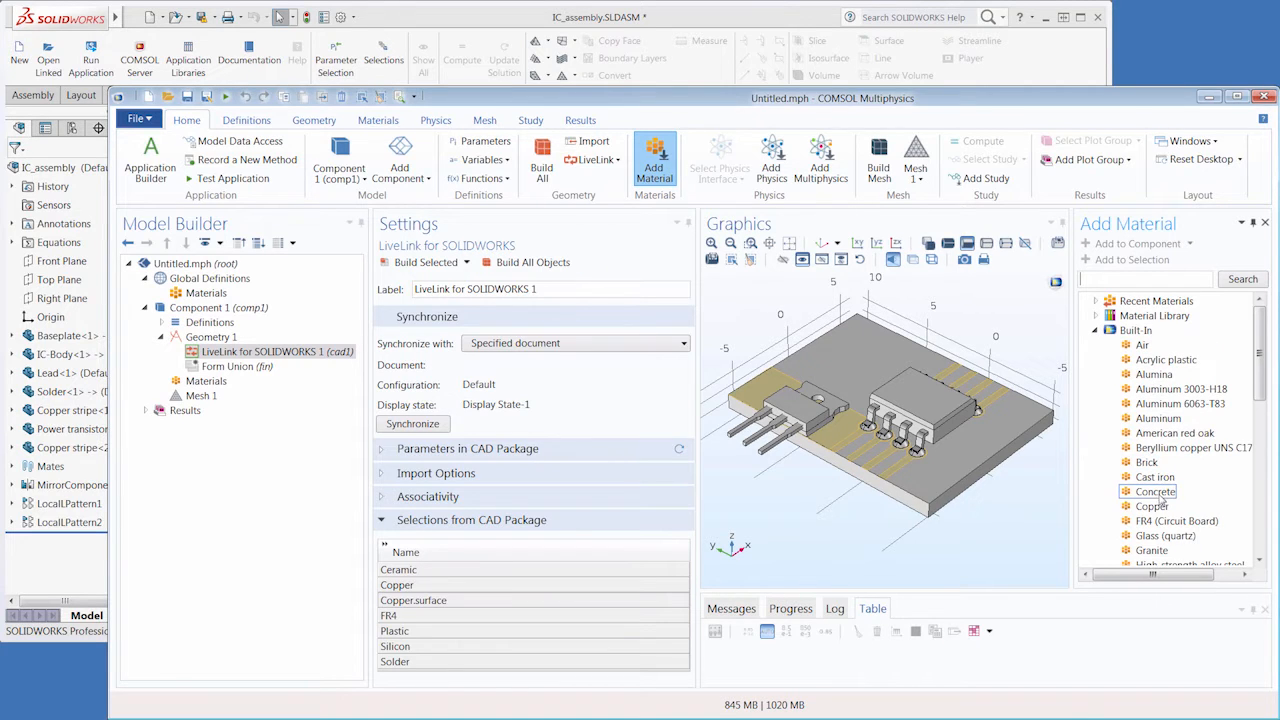
click(1152, 504)
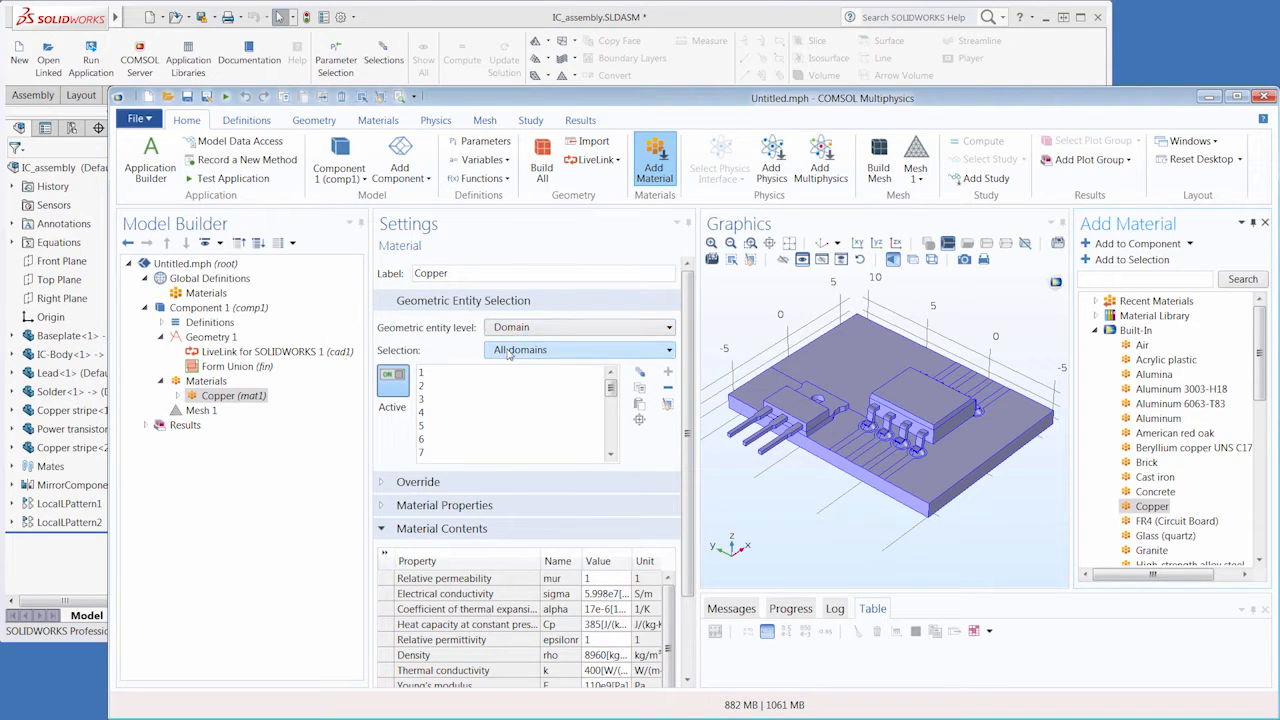
click(580, 348)
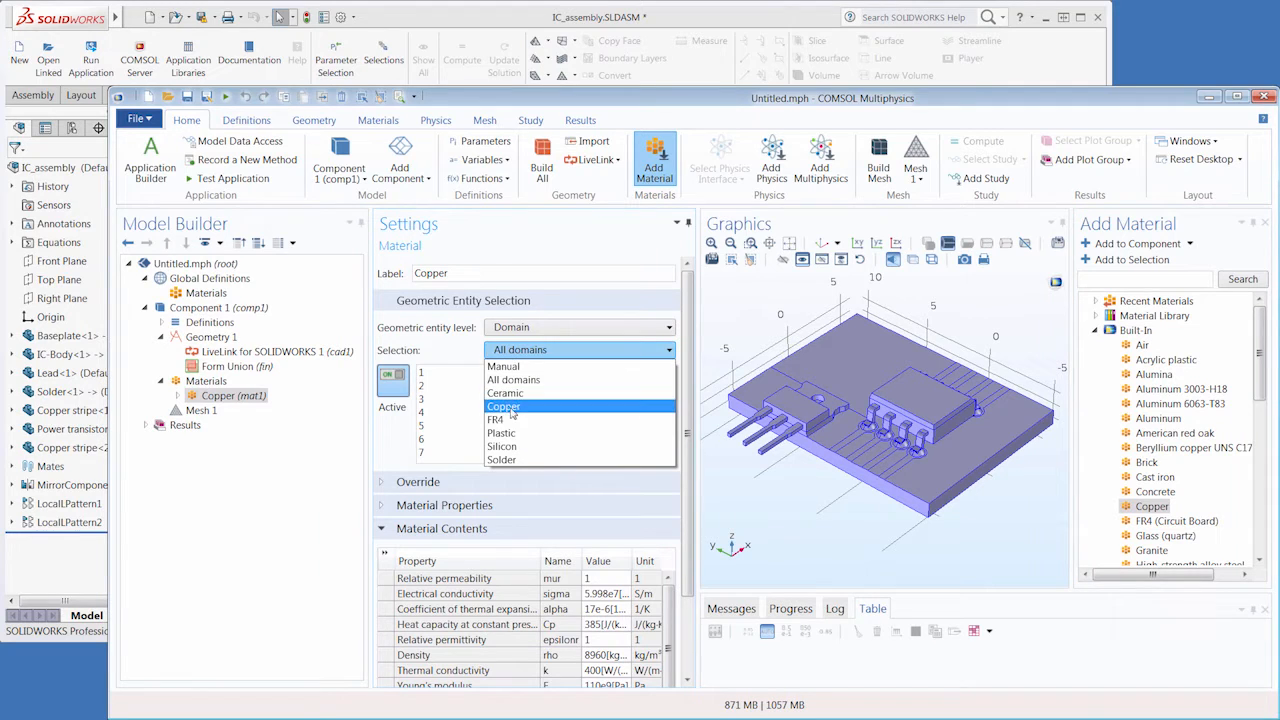
click(504, 406)
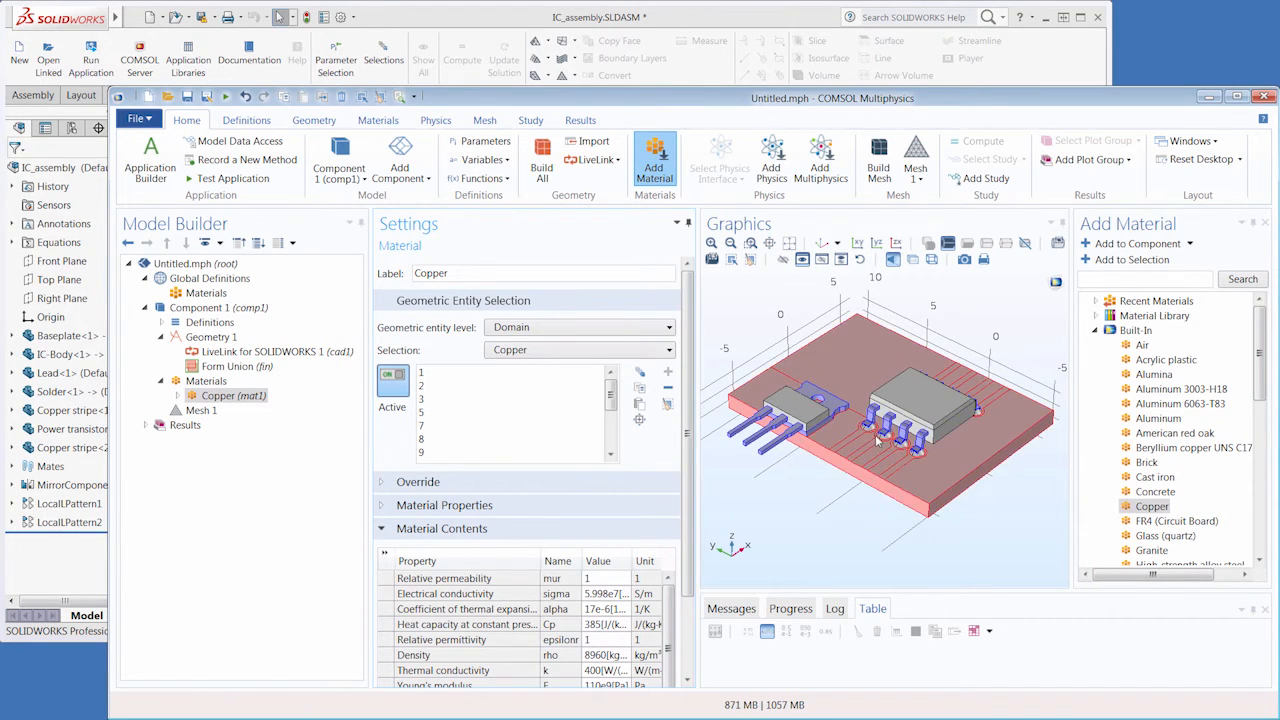
drag(880, 420, 864, 472)
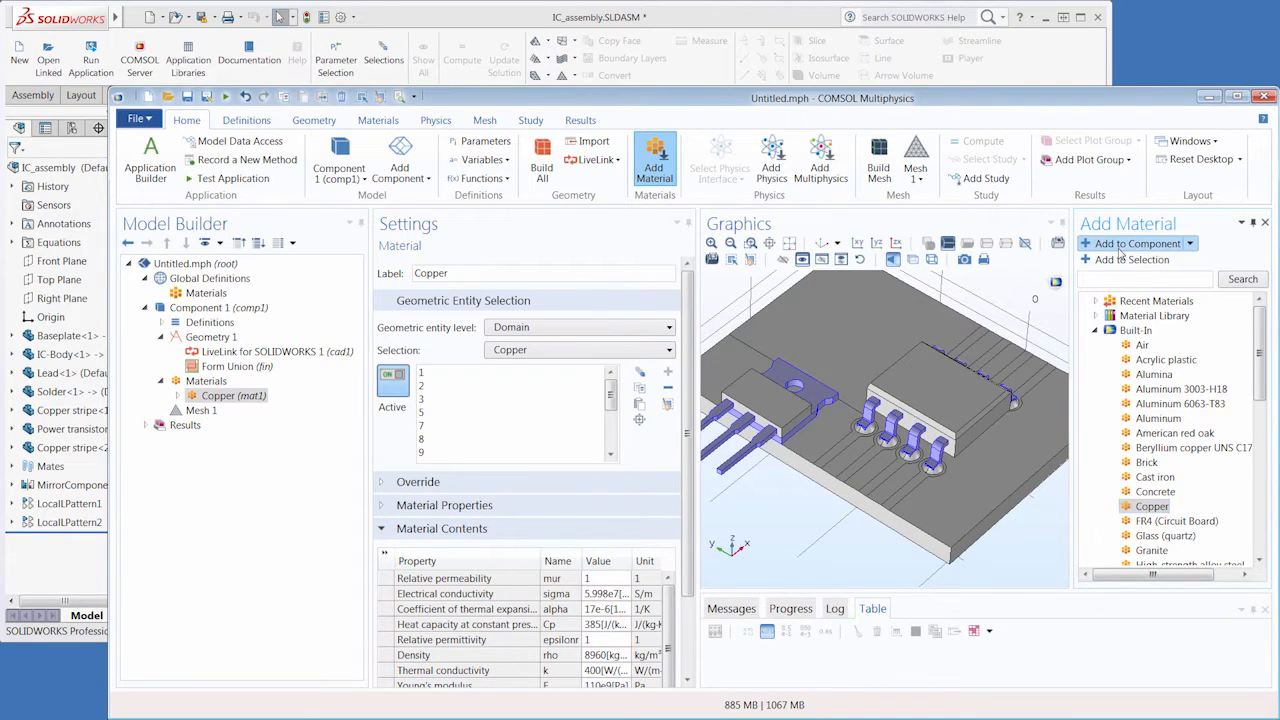
- Add Copper 1 at Boundary level and assign it to the Copper.surface selection
click(1136, 244)
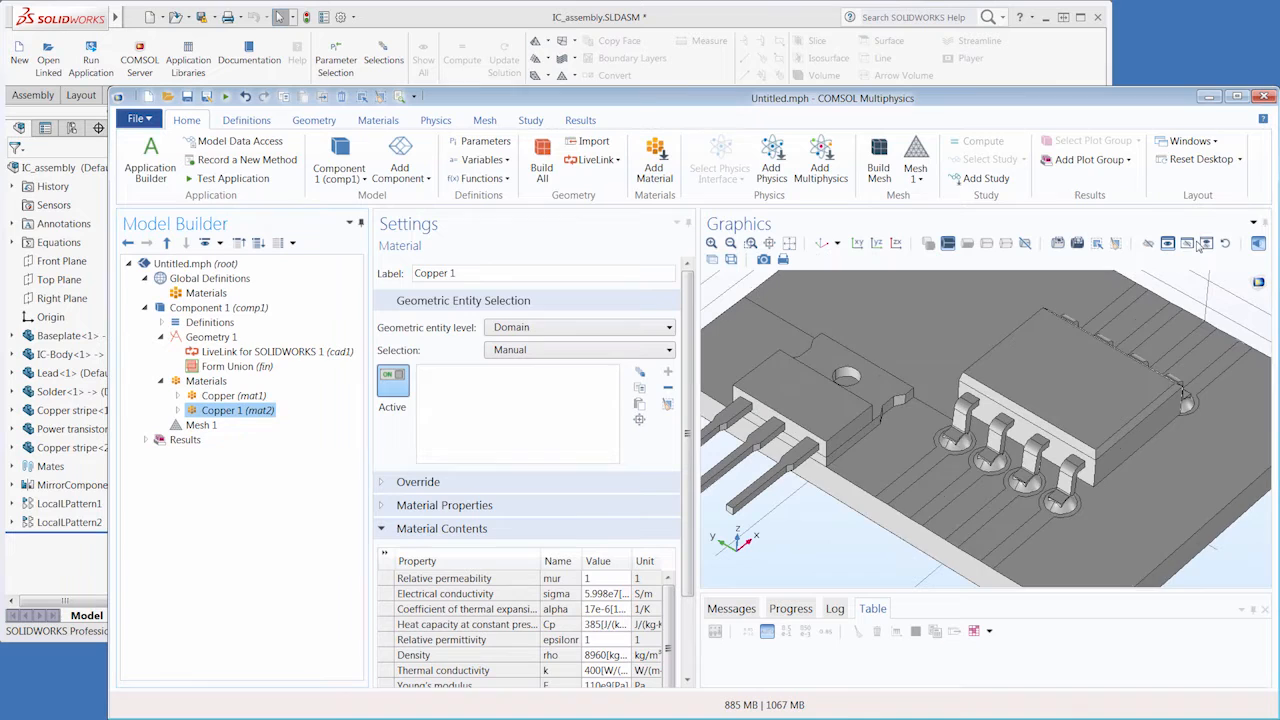
click(578, 328)
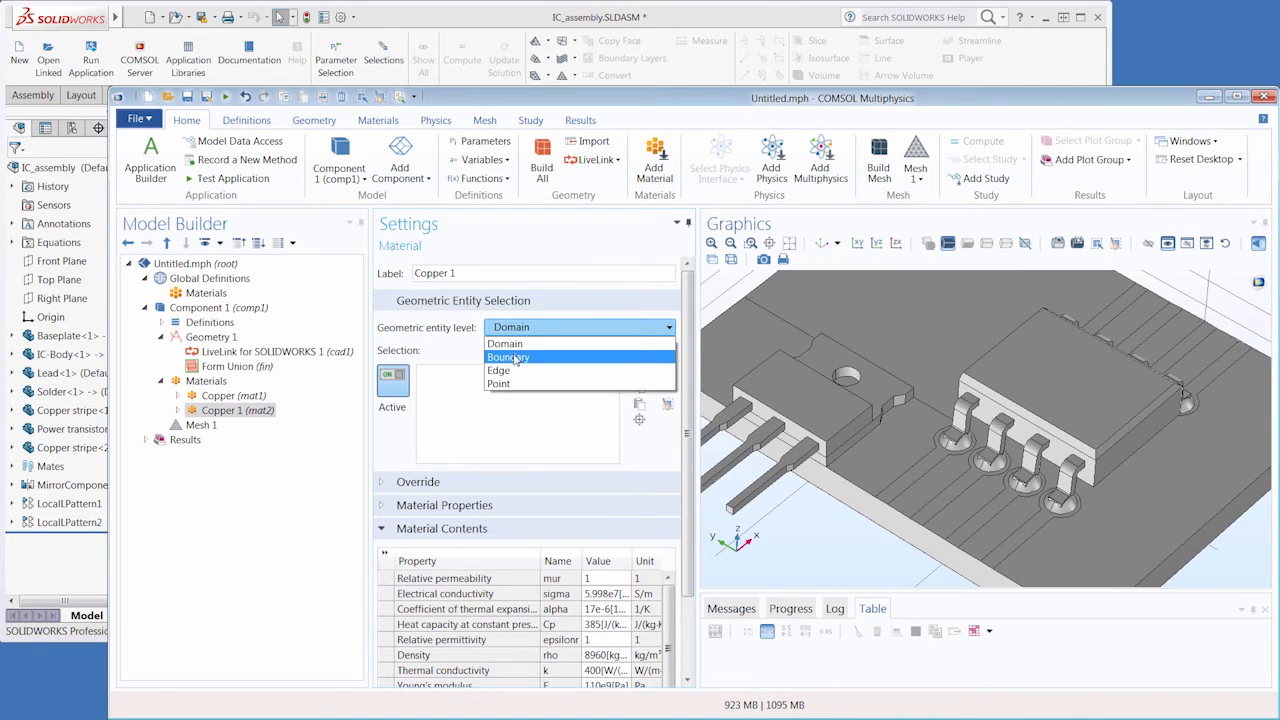
click(508, 356)
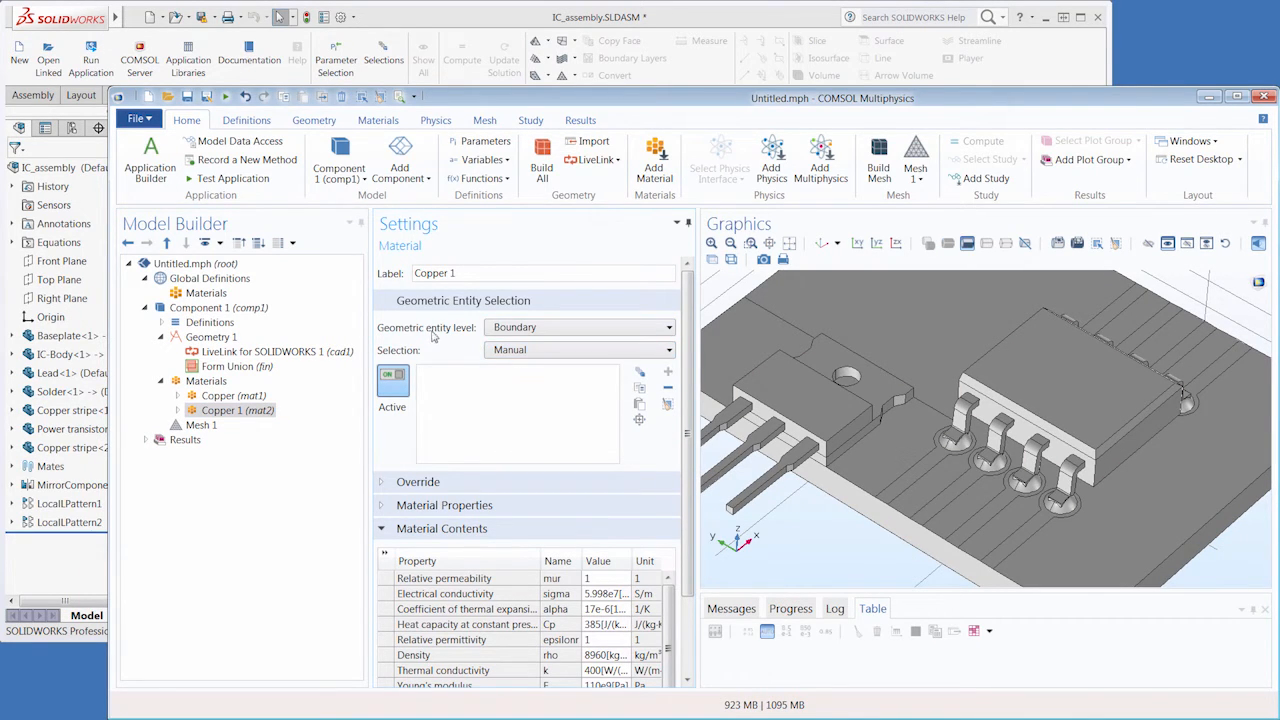
click(578, 348)
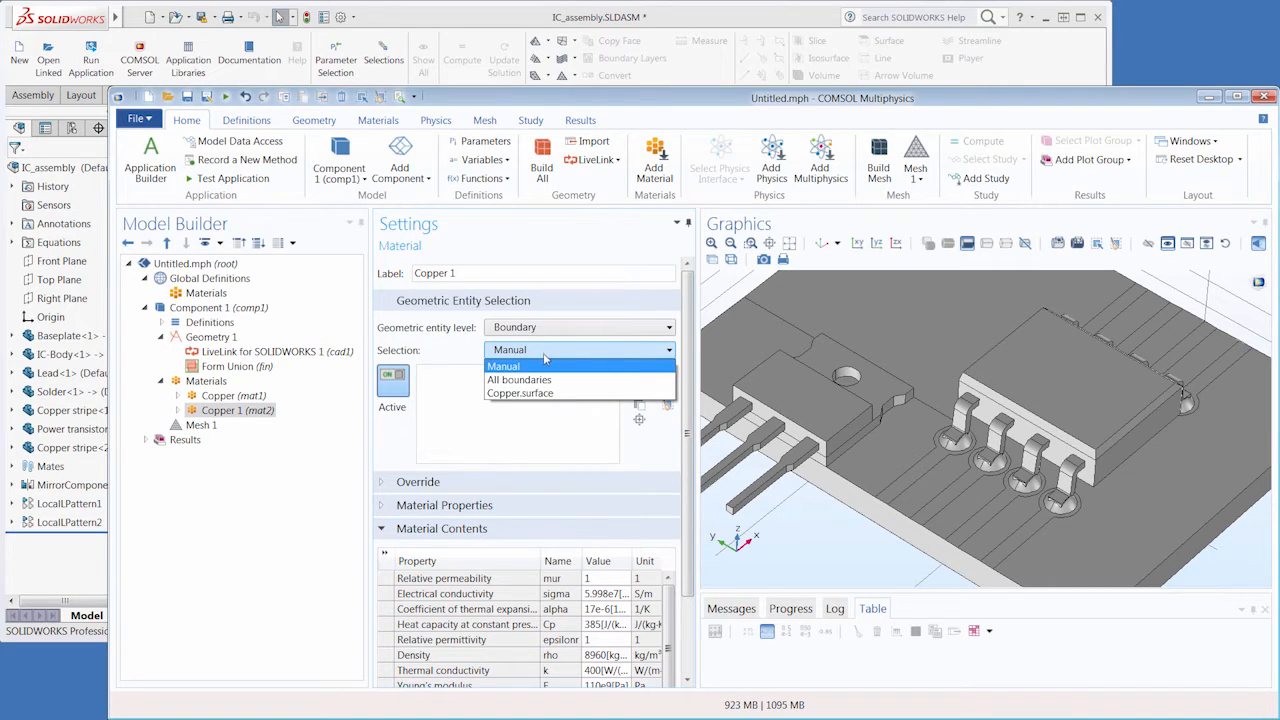
click(520, 392)
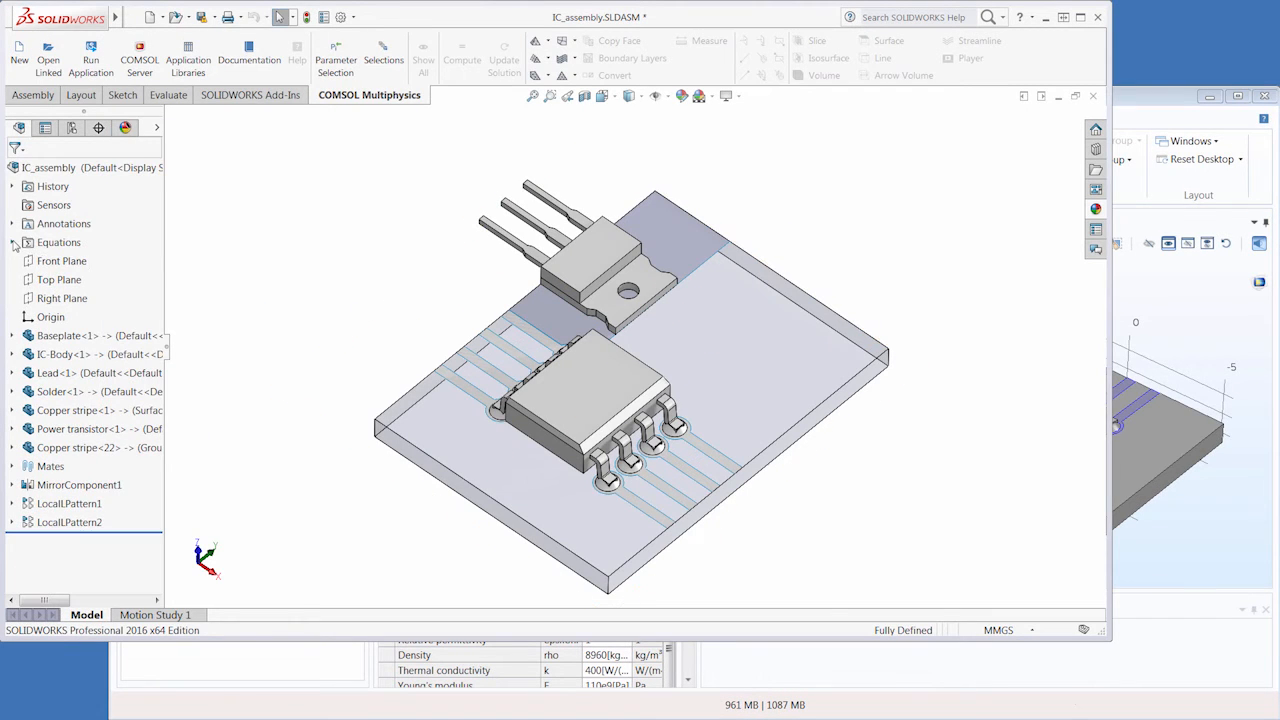
- Change the pins global variable to 14 in the SOLIDWORKS equations and rebuild
click(58, 242)
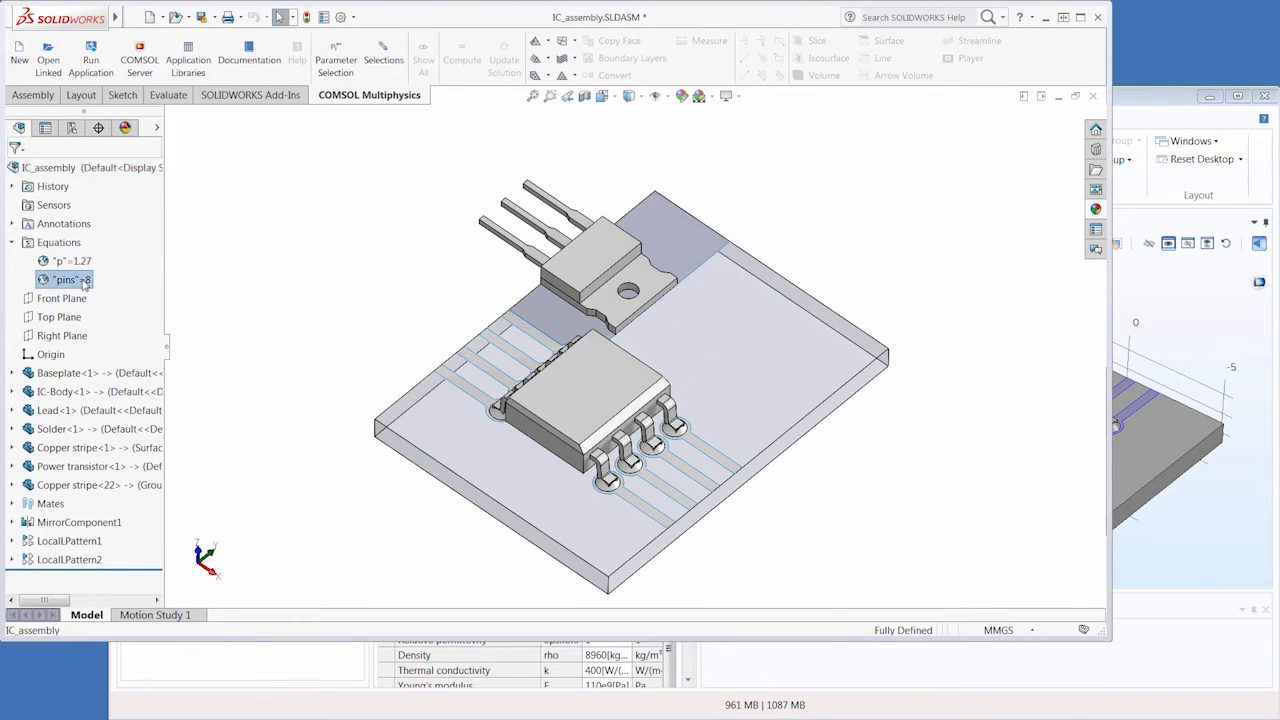
double_click(64, 280)
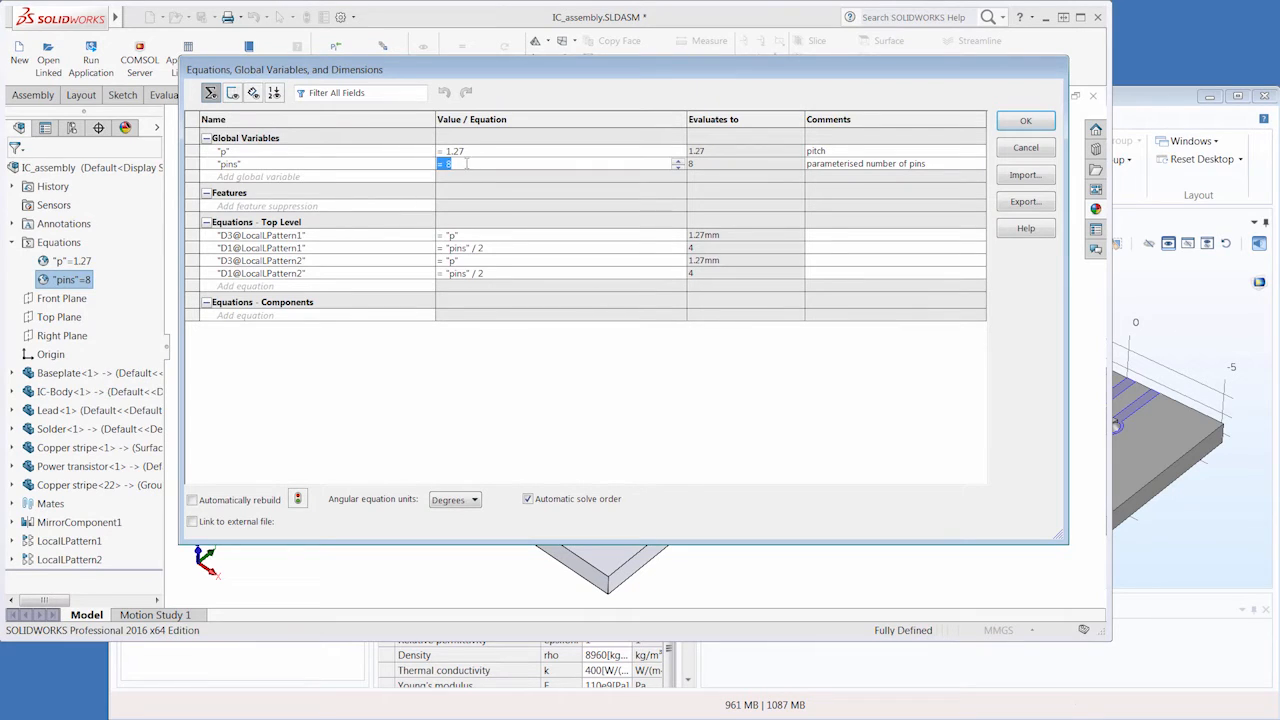
text(14)
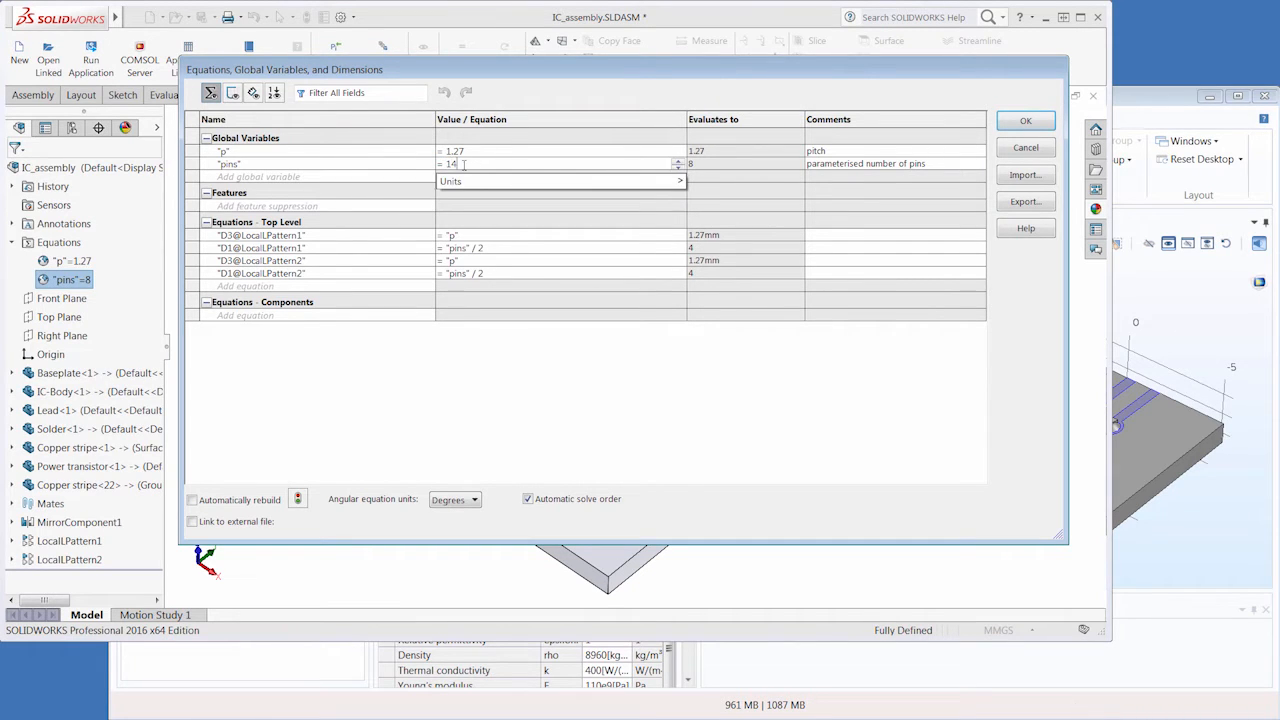
click(1024, 122)
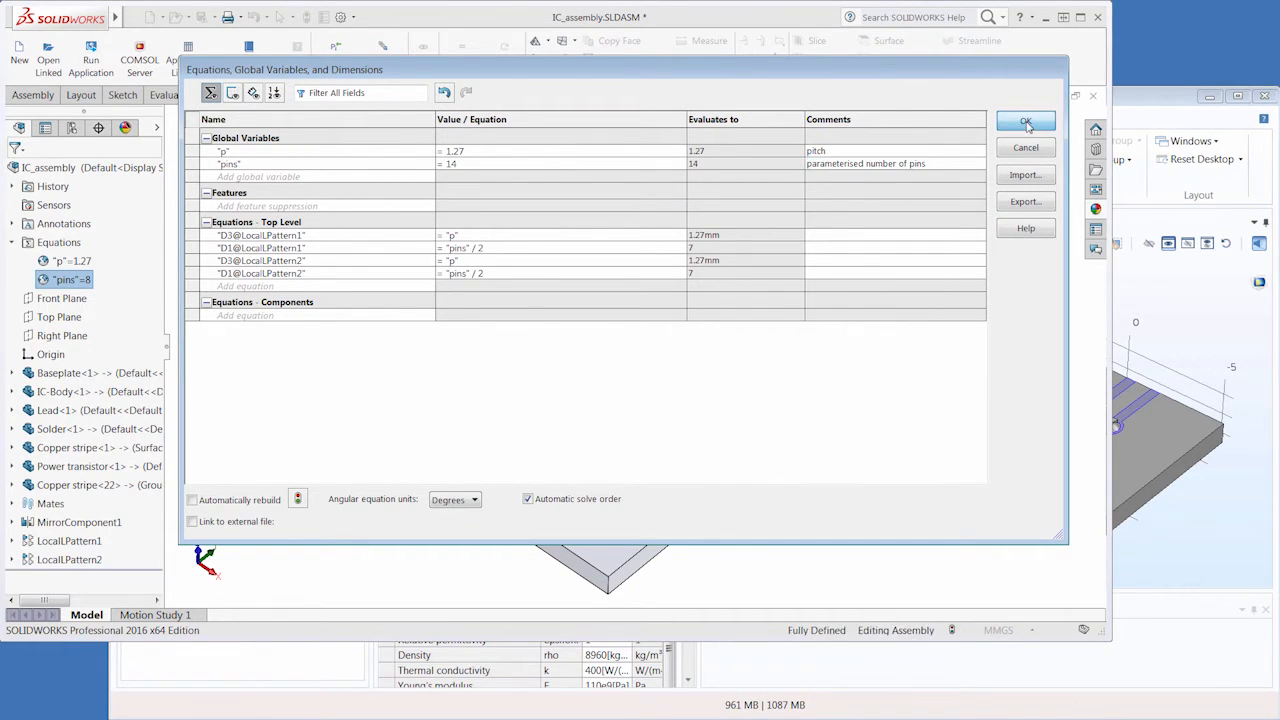
click(1024, 122)
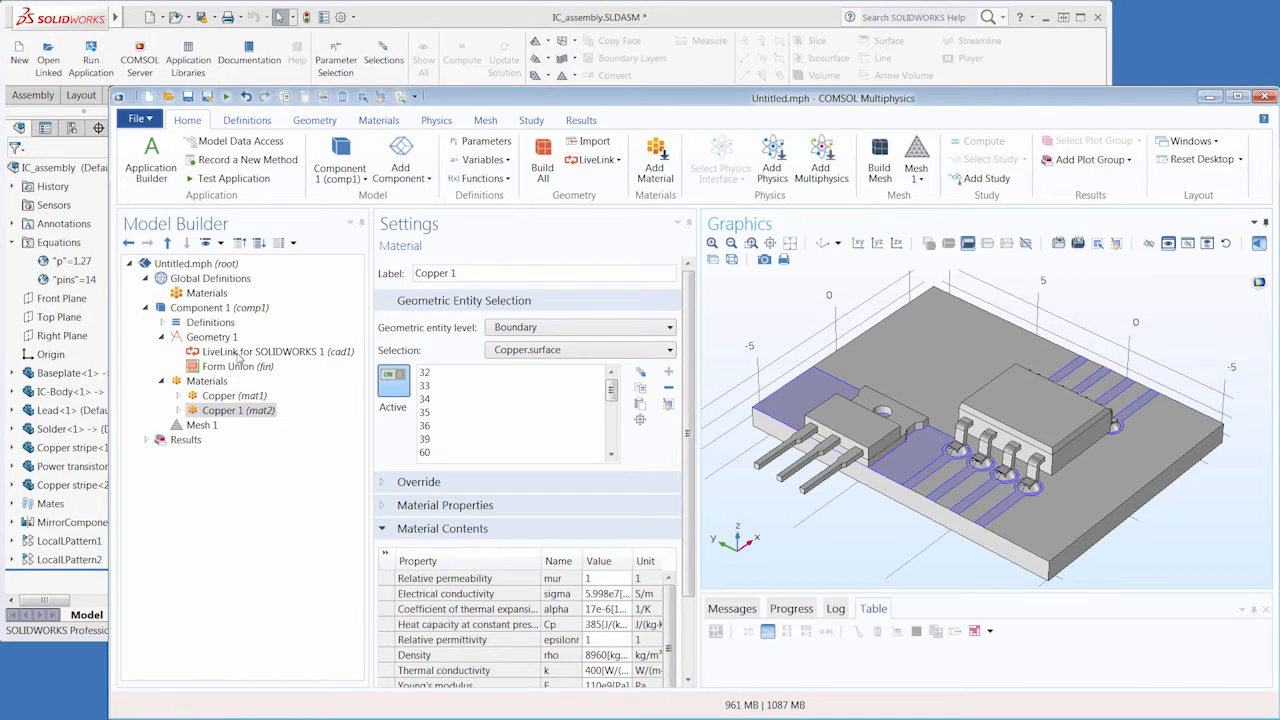
- Resynchronize the LiveLink geometry and verify Copper and Copper 1 on the 14-pin chip
click(264, 352)
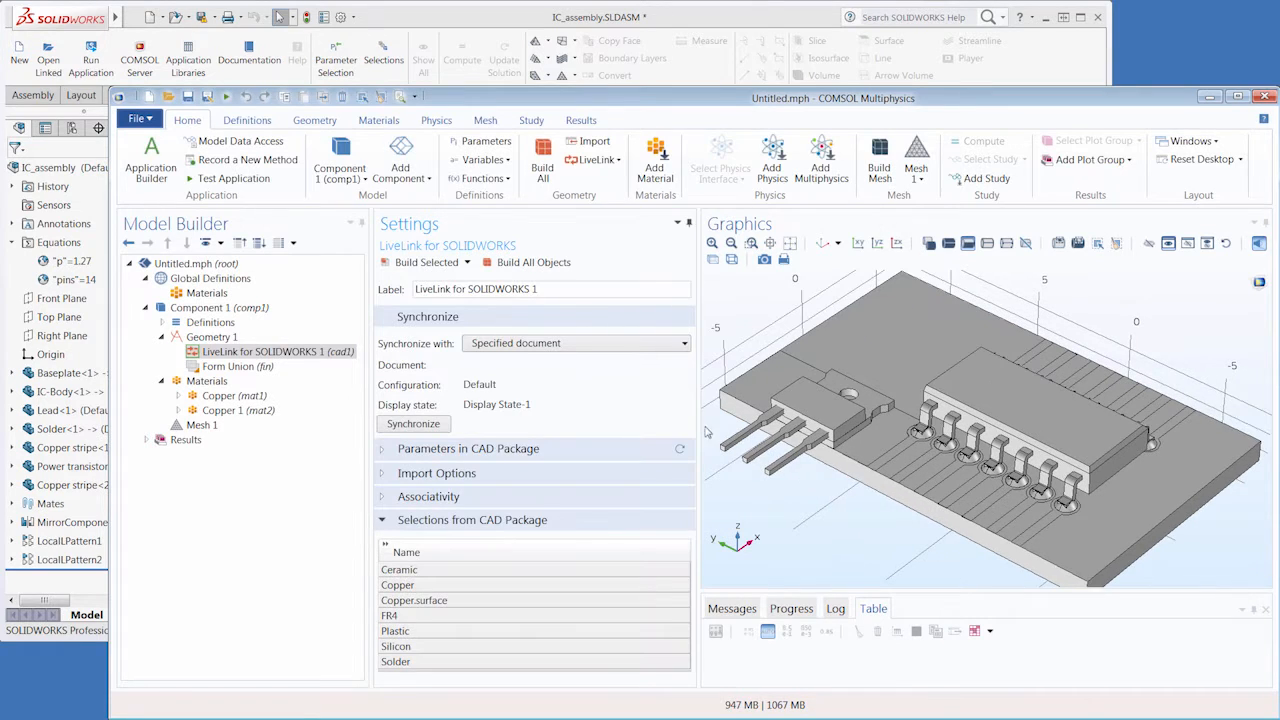
click(232, 396)
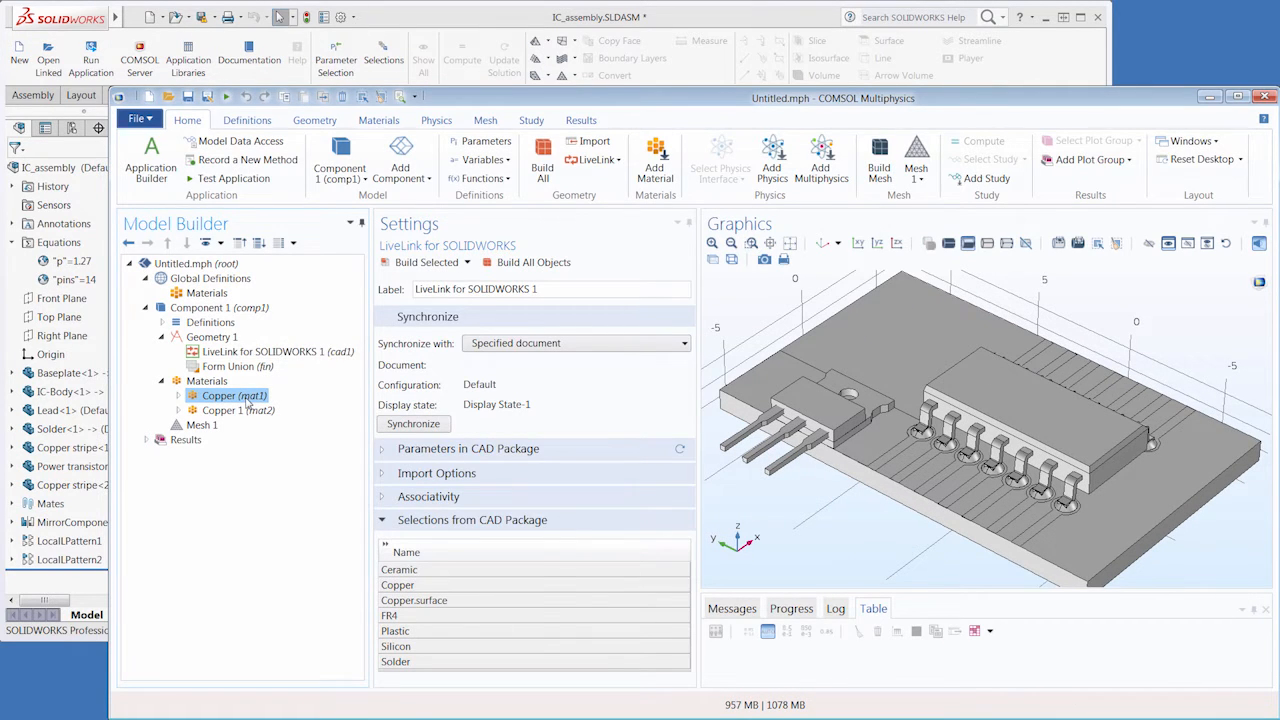
click(236, 410)
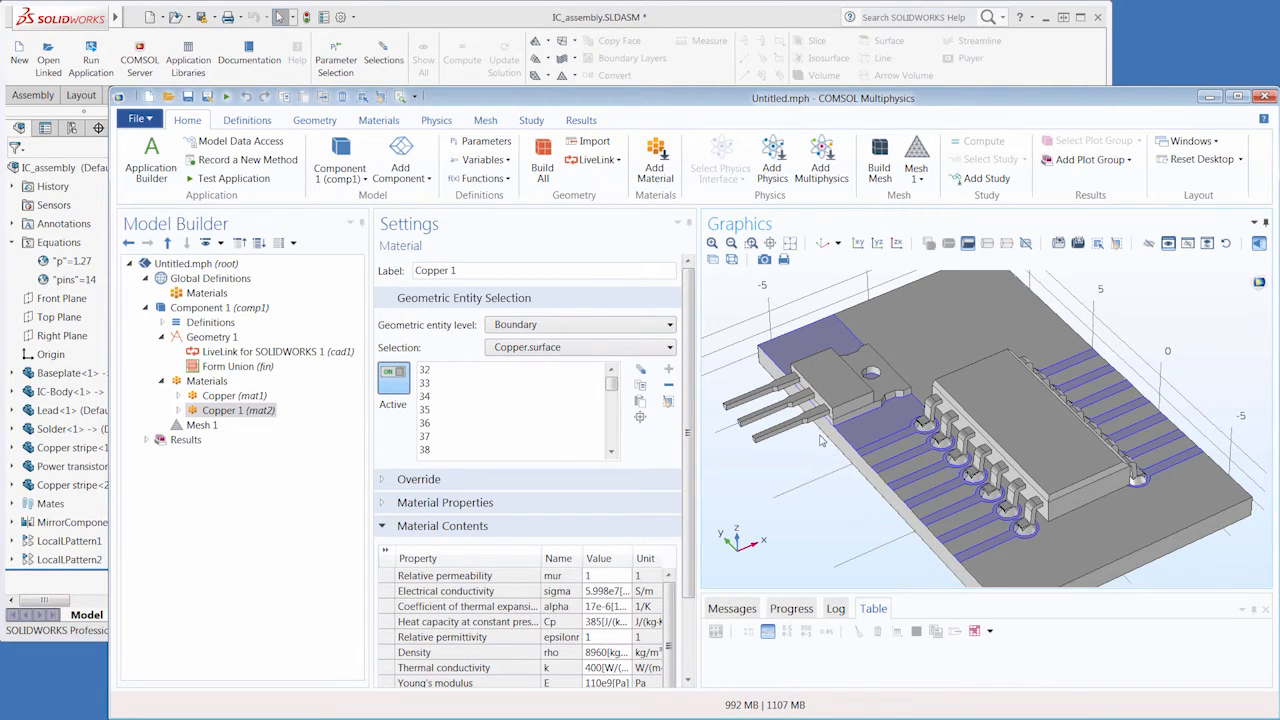
mouse_move(816, 492)
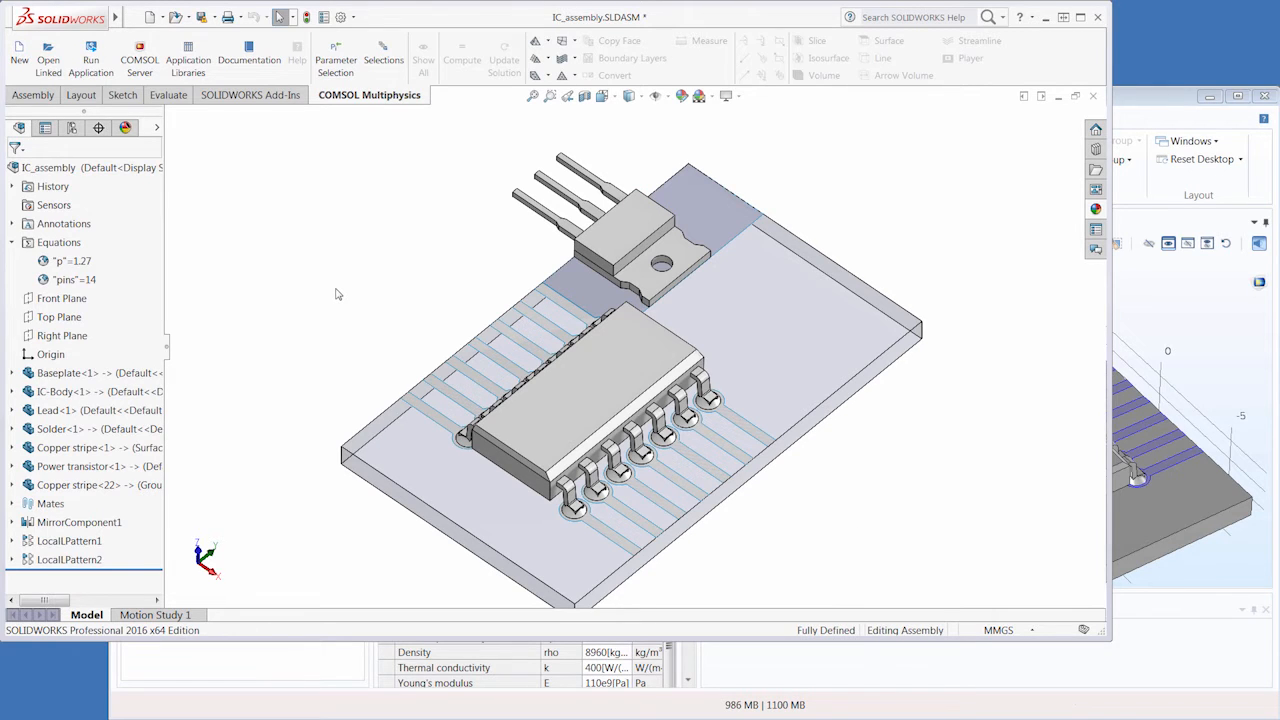
- Define a COMSOL selection named Power transistor on the power transistor component
click(68, 374)
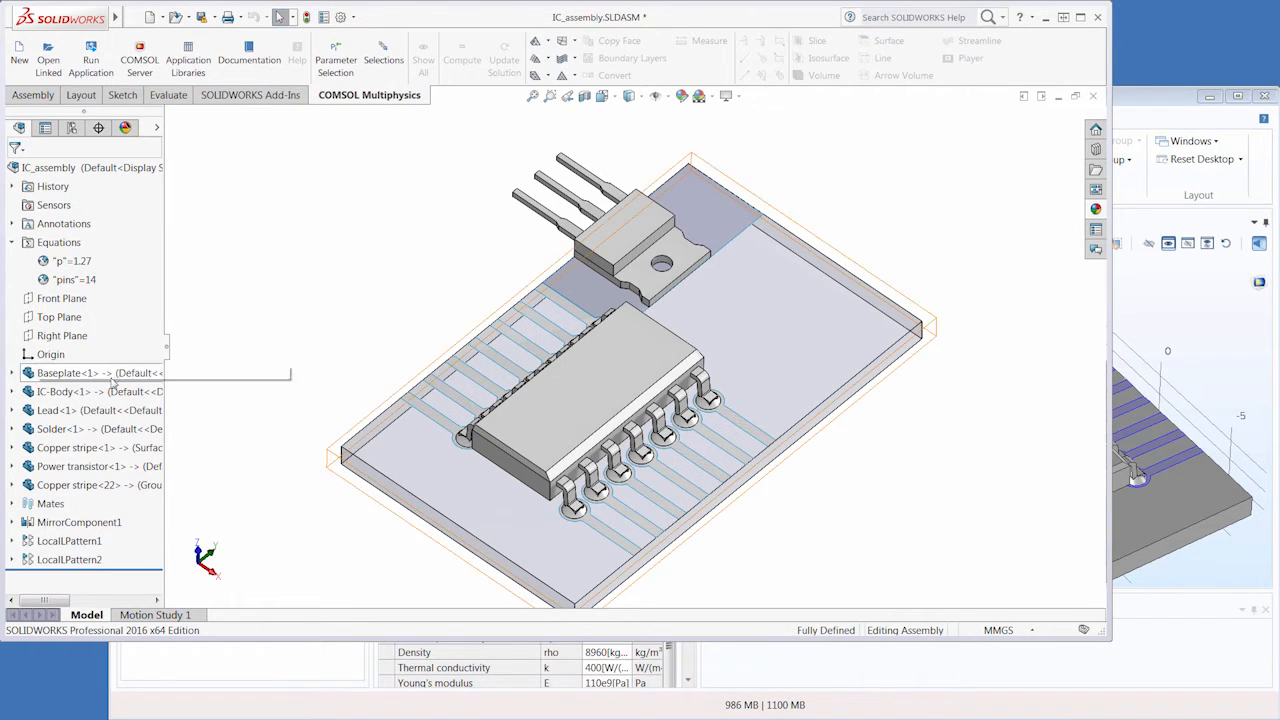
click(80, 466)
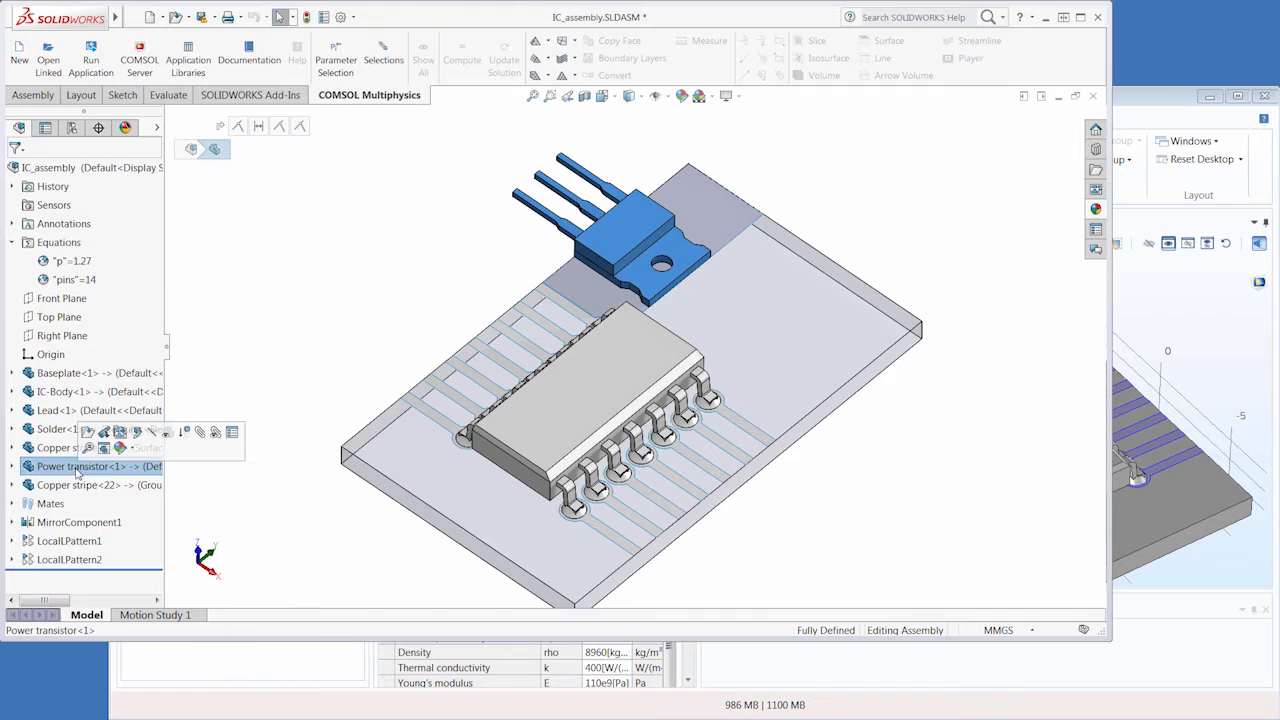
right_click(80, 466)
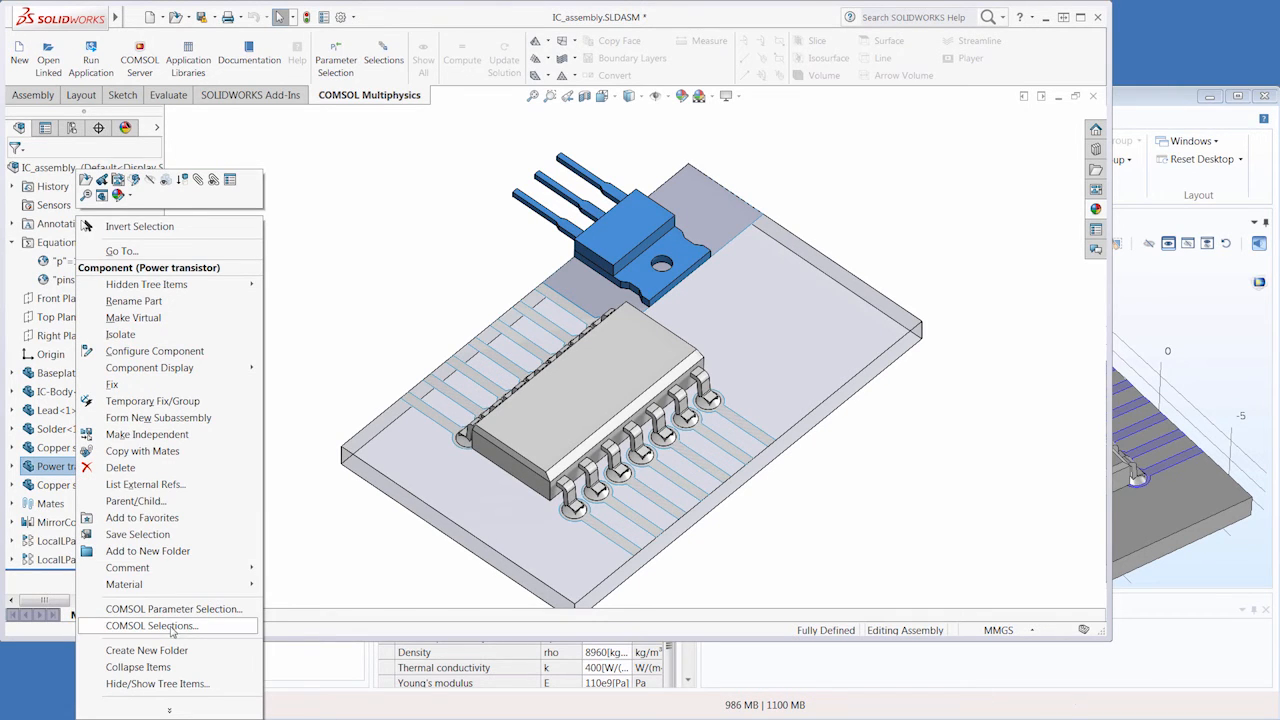
click(152, 624)
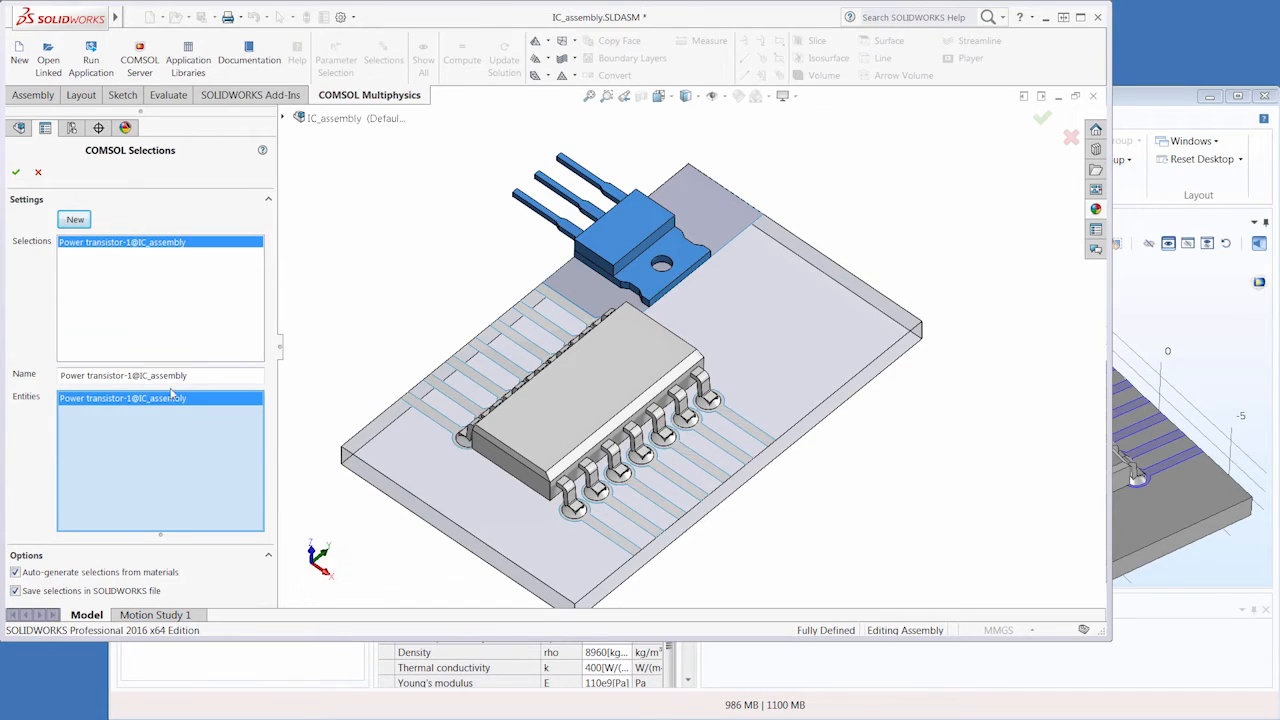
double_click(160, 376)
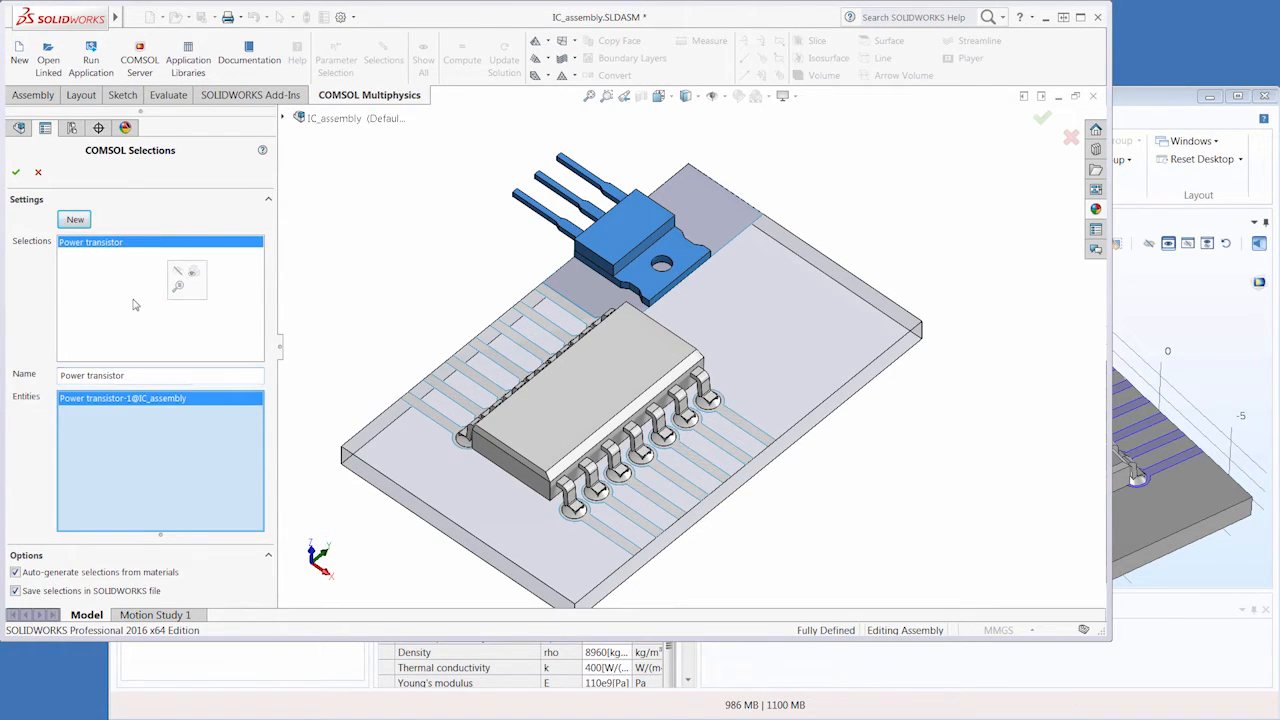
click(16, 172)
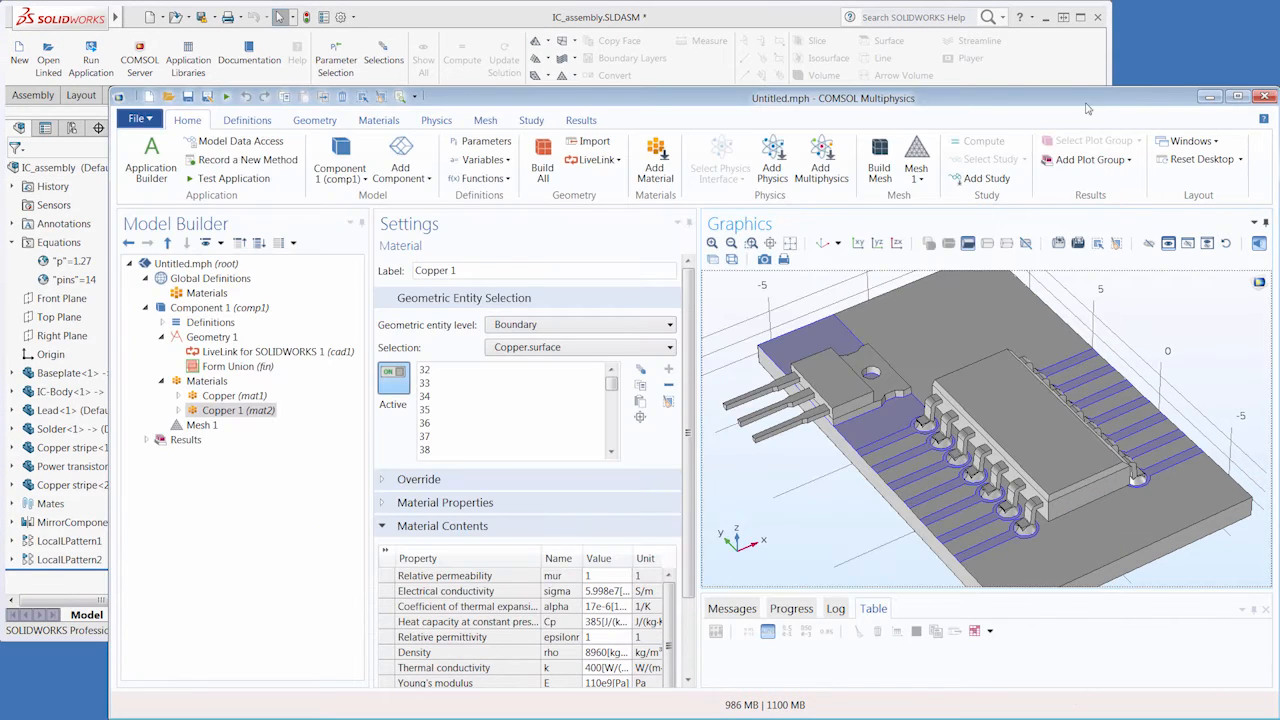
- Resynchronize LiveLink for SOLIDWORKS 1 so Power transistor appears in the imported selections
click(264, 352)
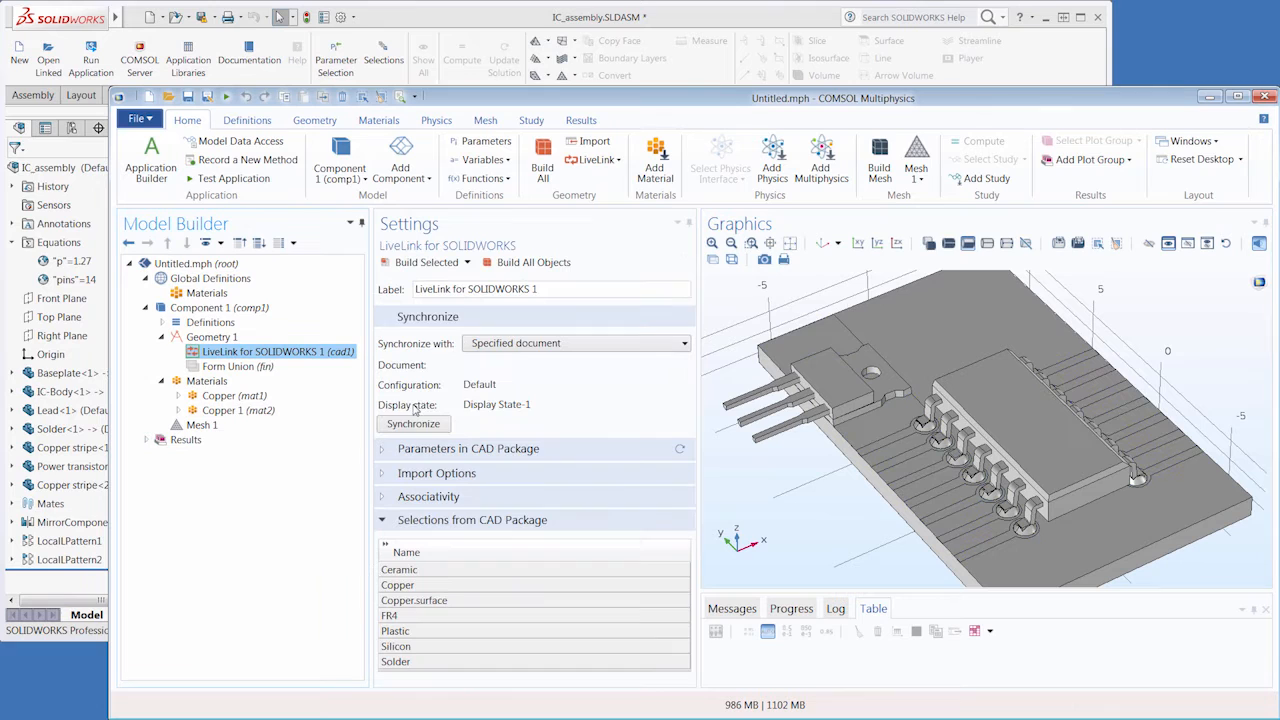
click(416, 646)
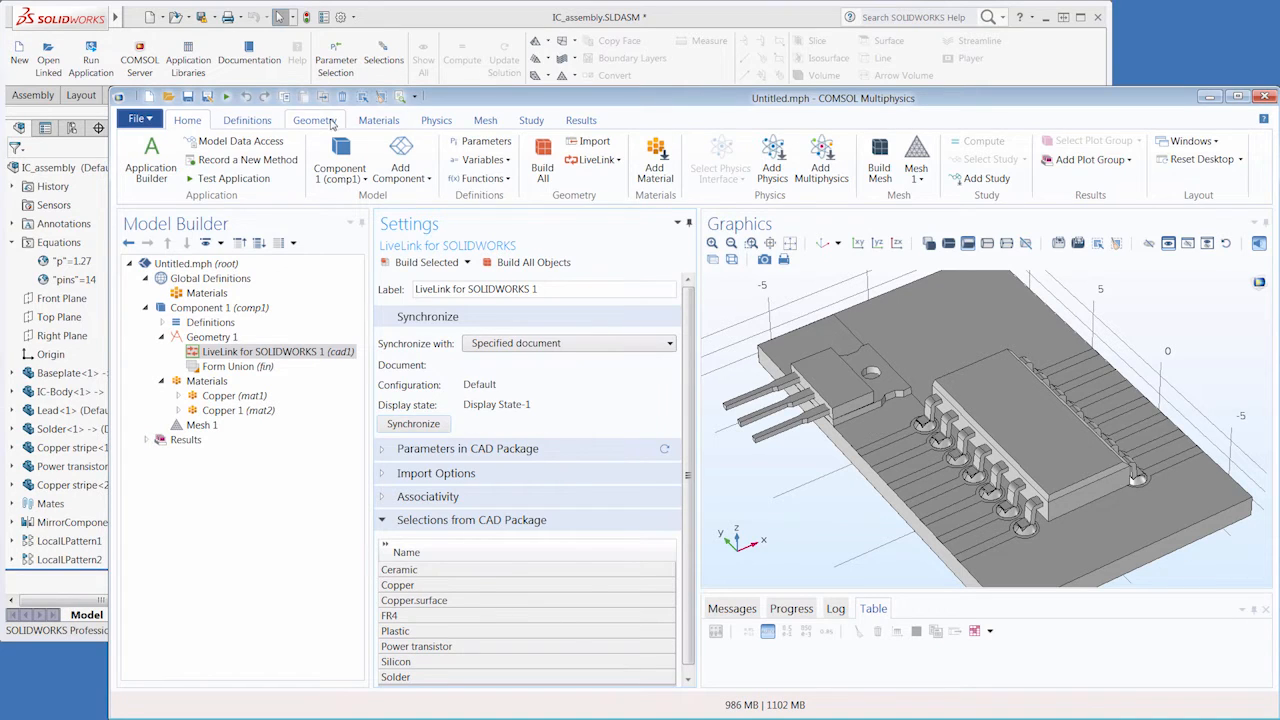
- Add an Adjacent Selection with Power transistor as input and label it Heat Source
click(1146, 160)
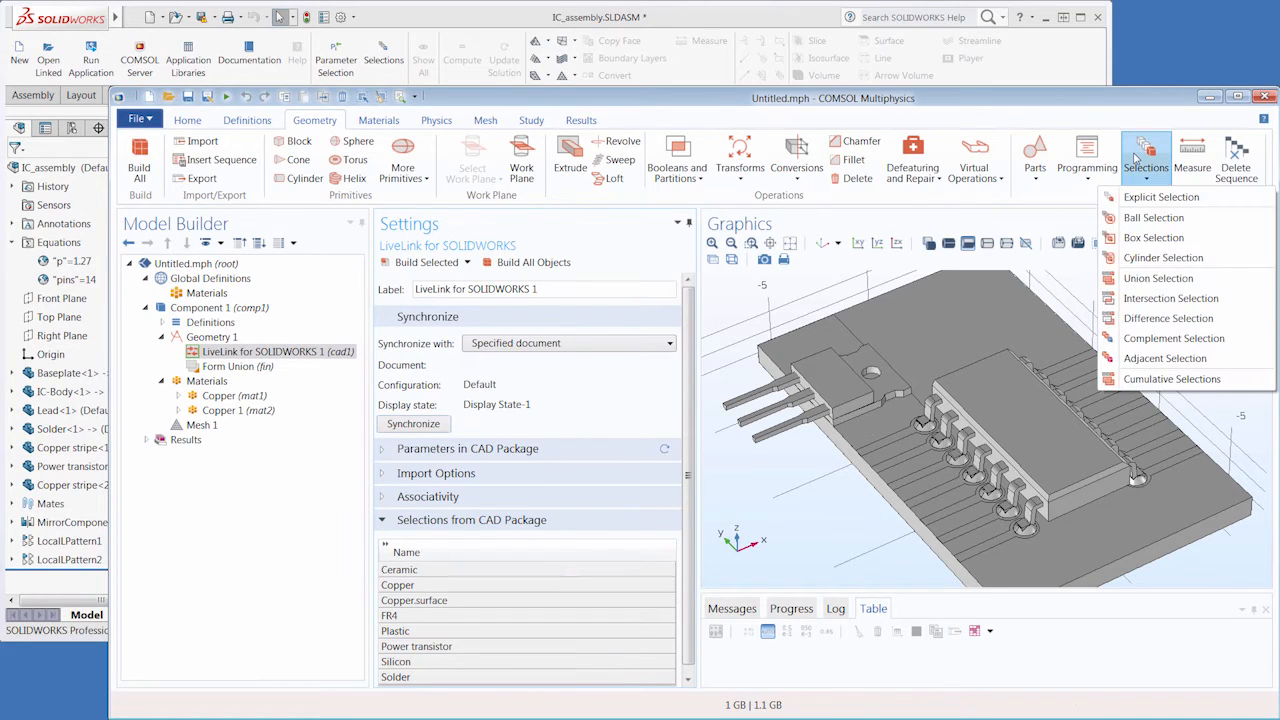
mouse_move(1162, 252)
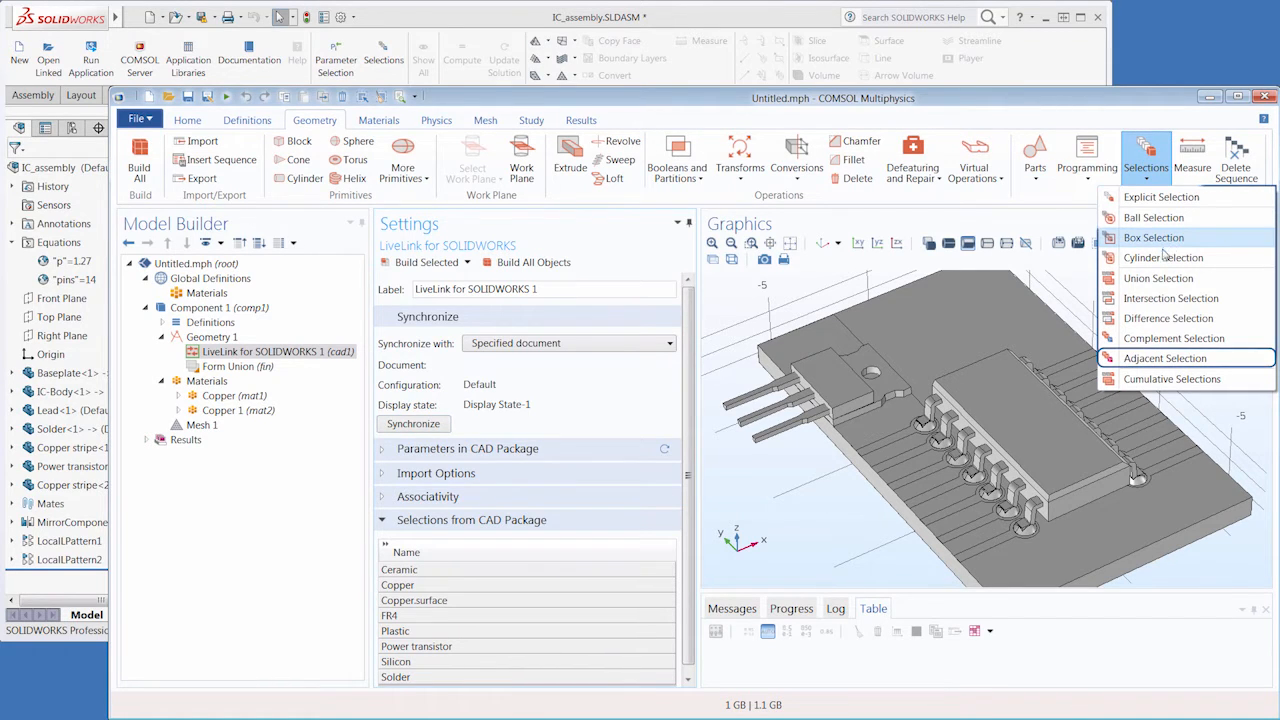
click(1164, 358)
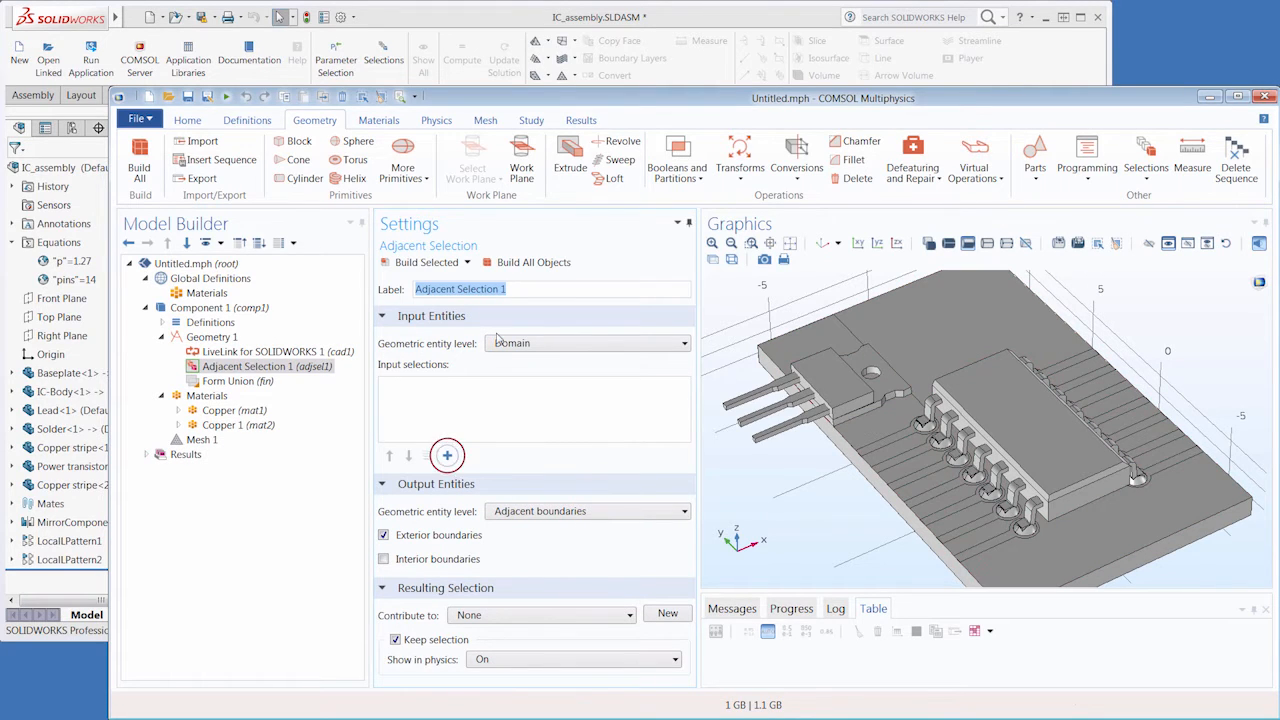
click(448, 456)
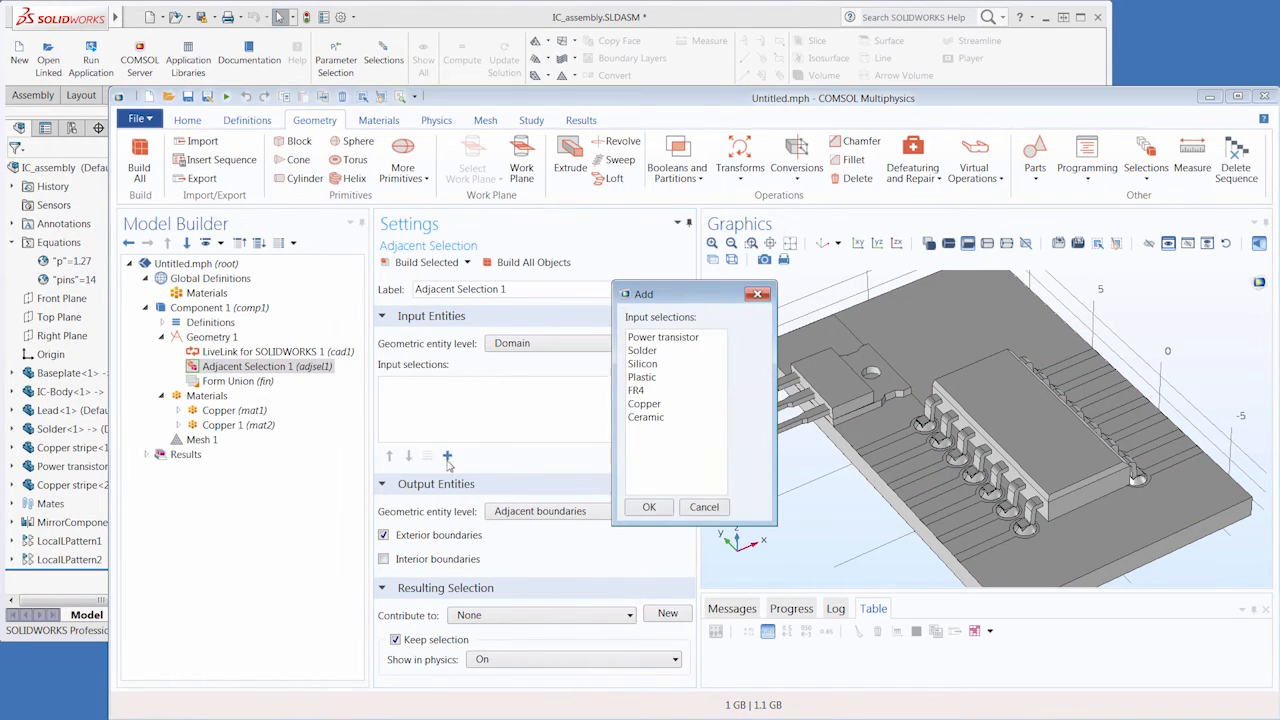
click(664, 336)
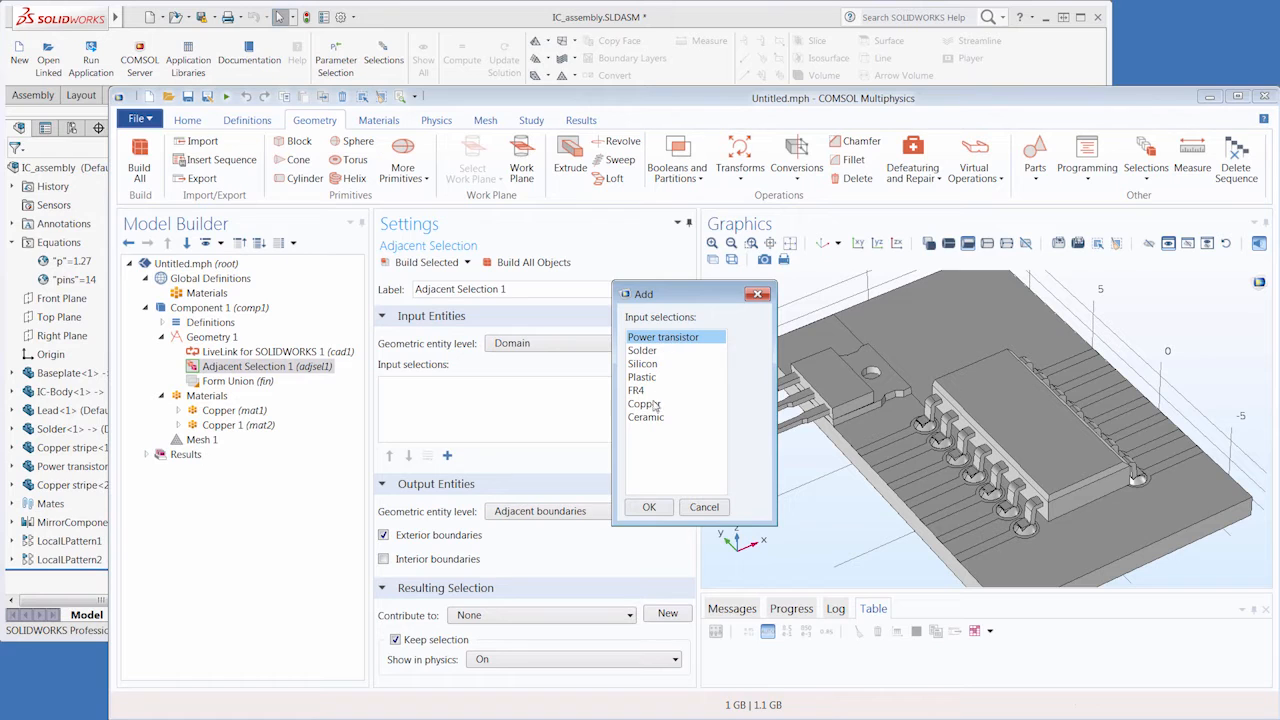
click(648, 508)
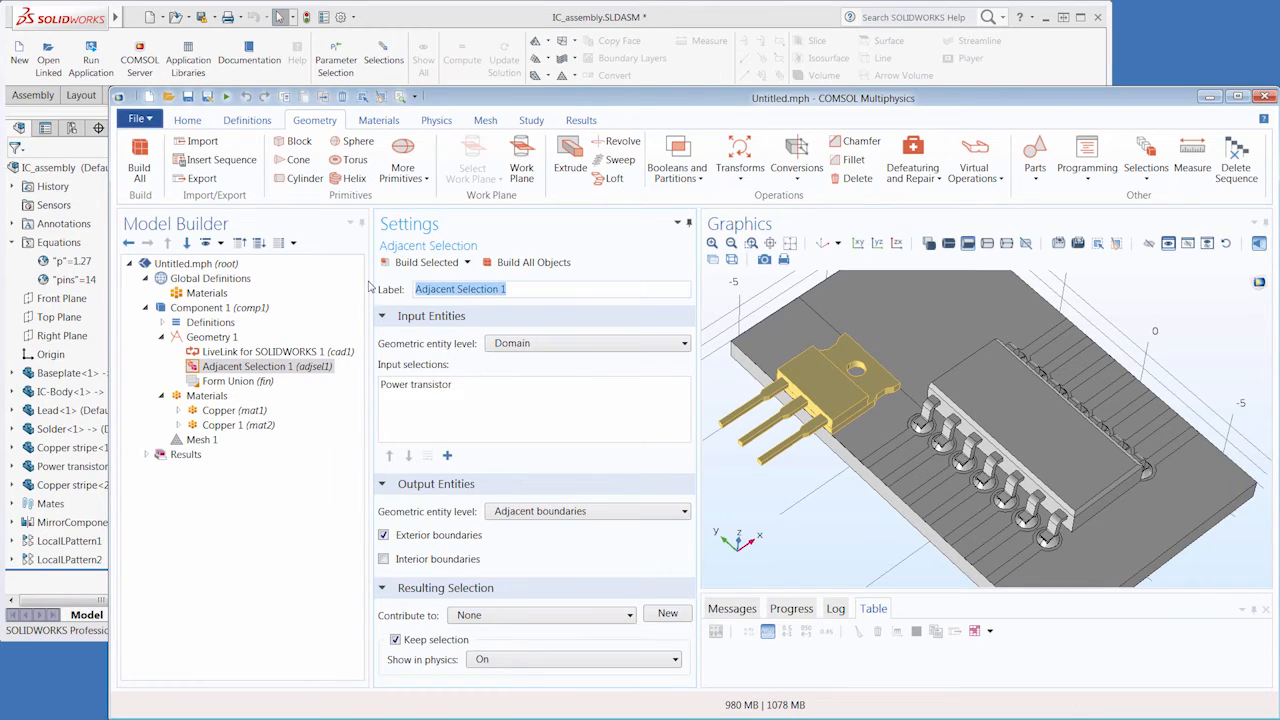
text(Heat Source)
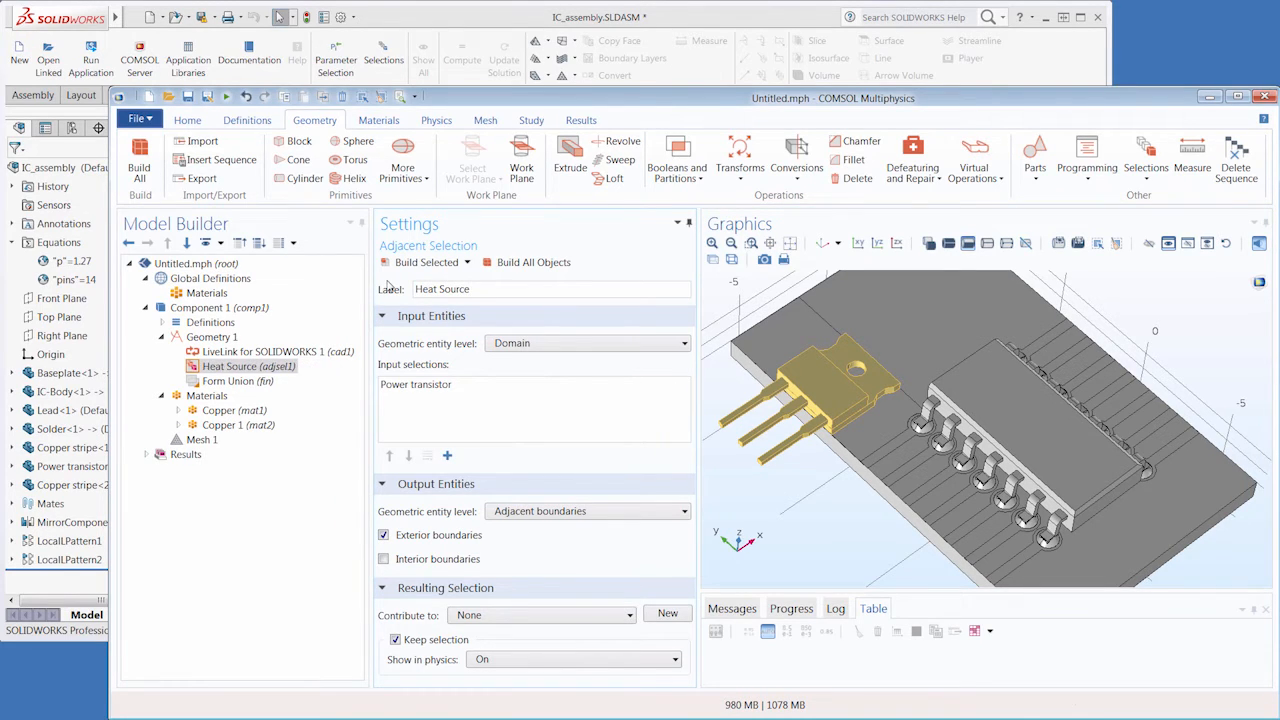
- Add a Union of all imported geometry objects and build it
click(676, 160)
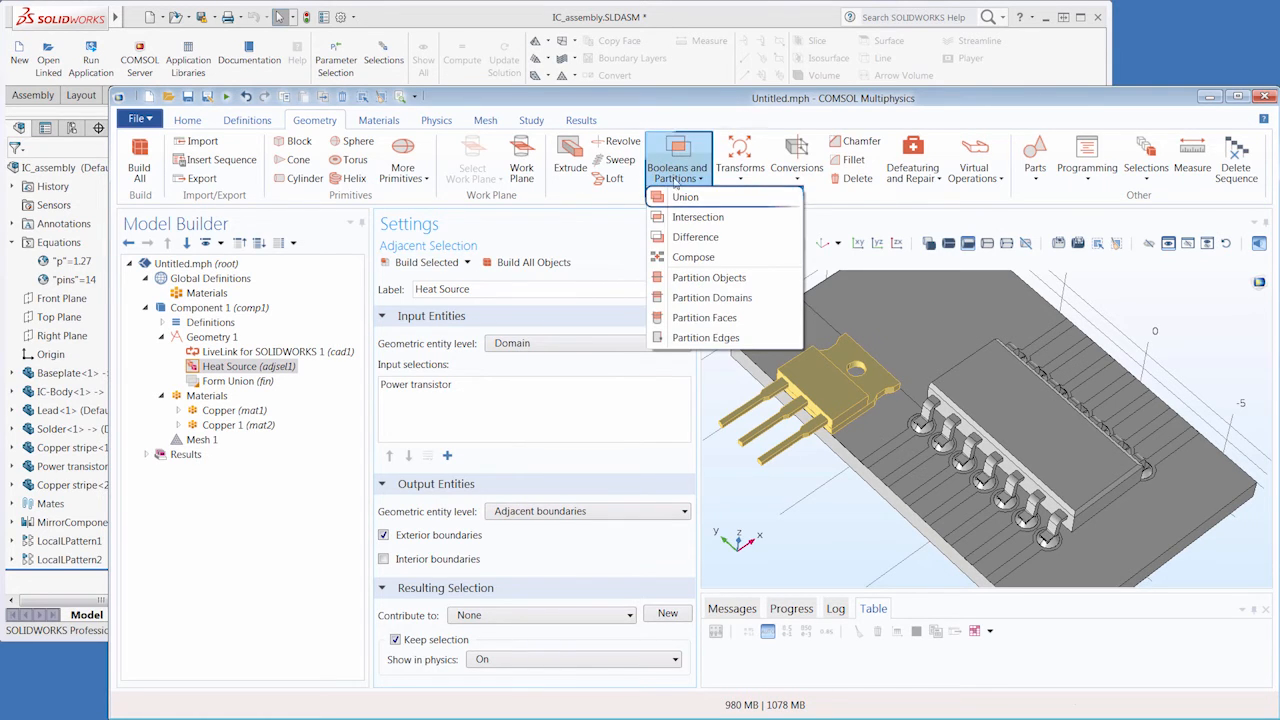
click(684, 196)
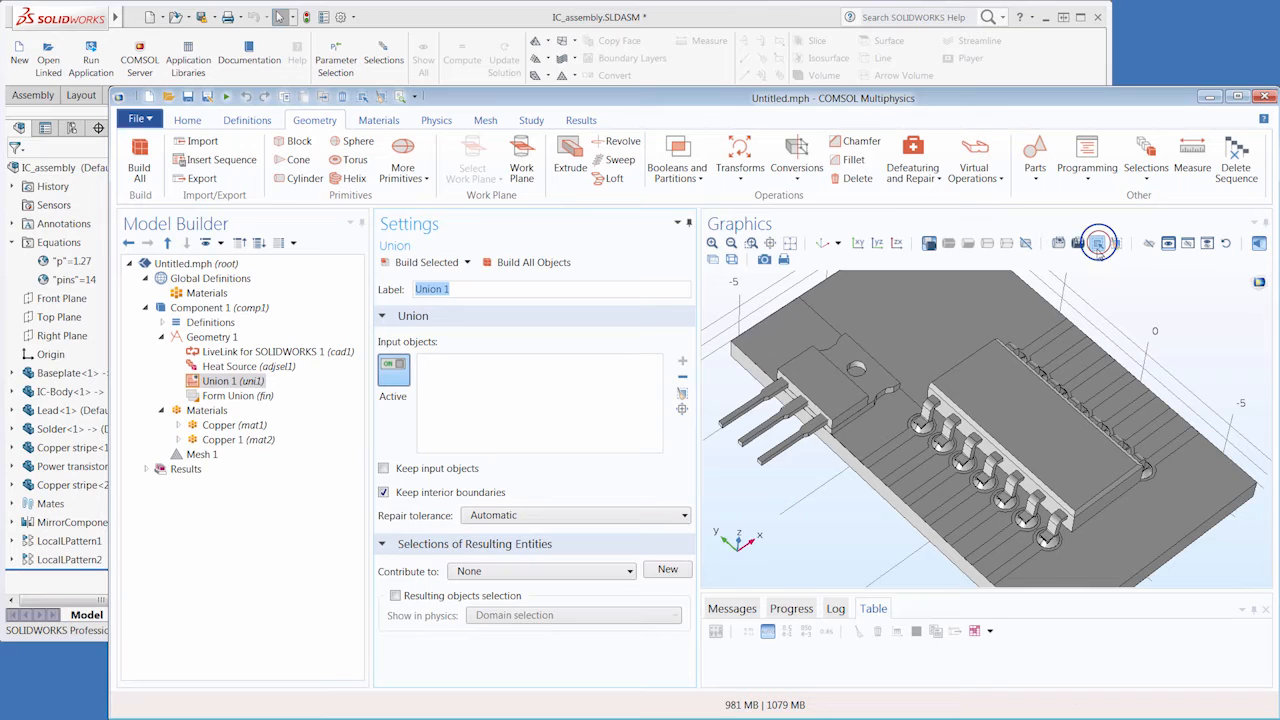
click(424, 262)
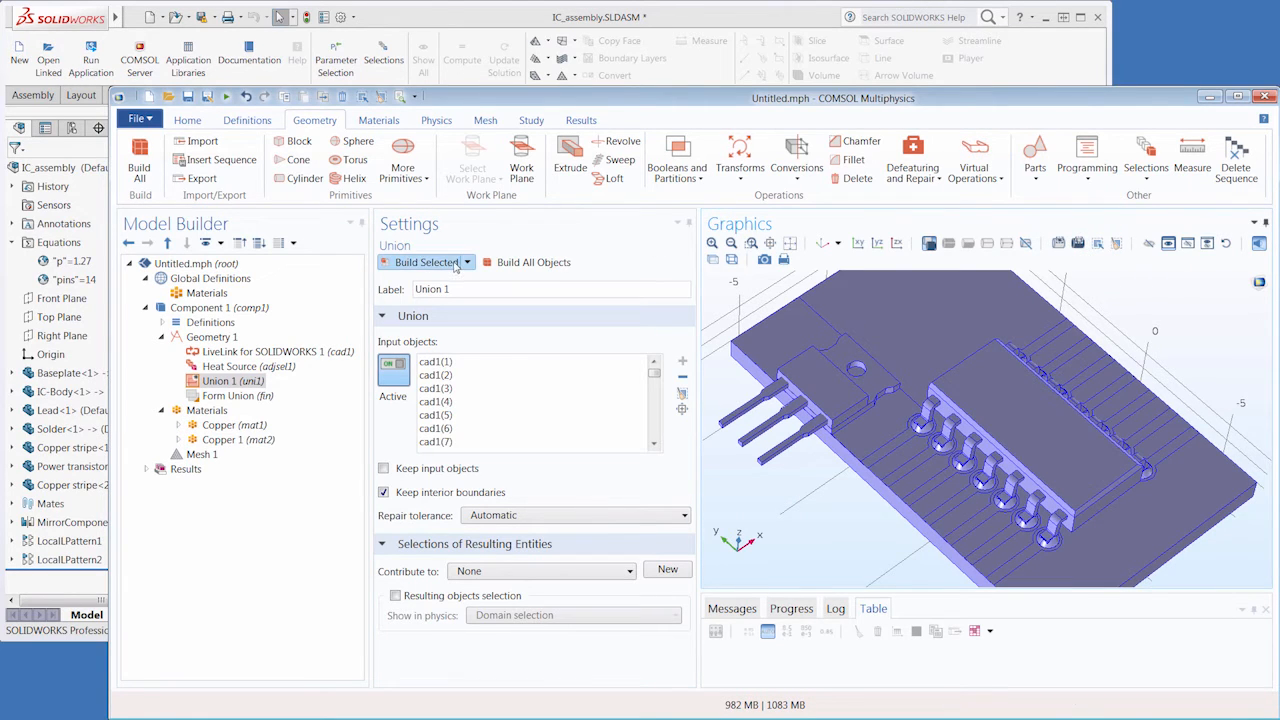
click(424, 260)
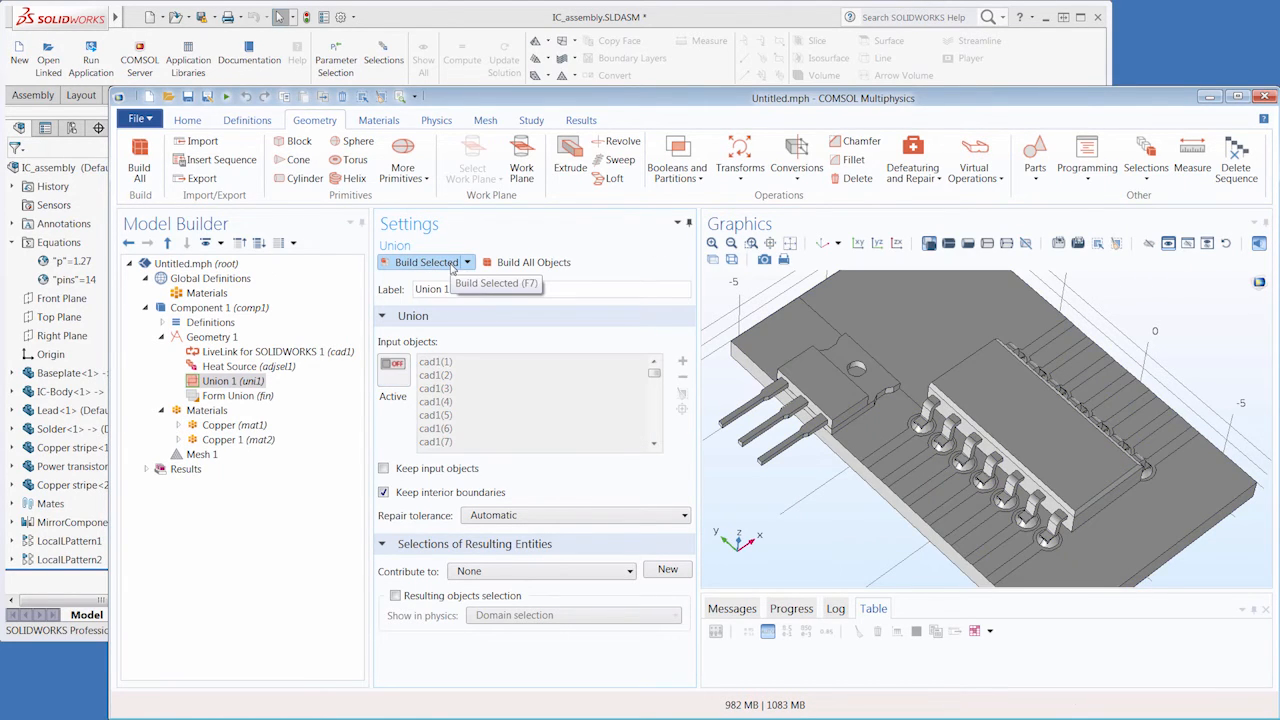
click(420, 262)
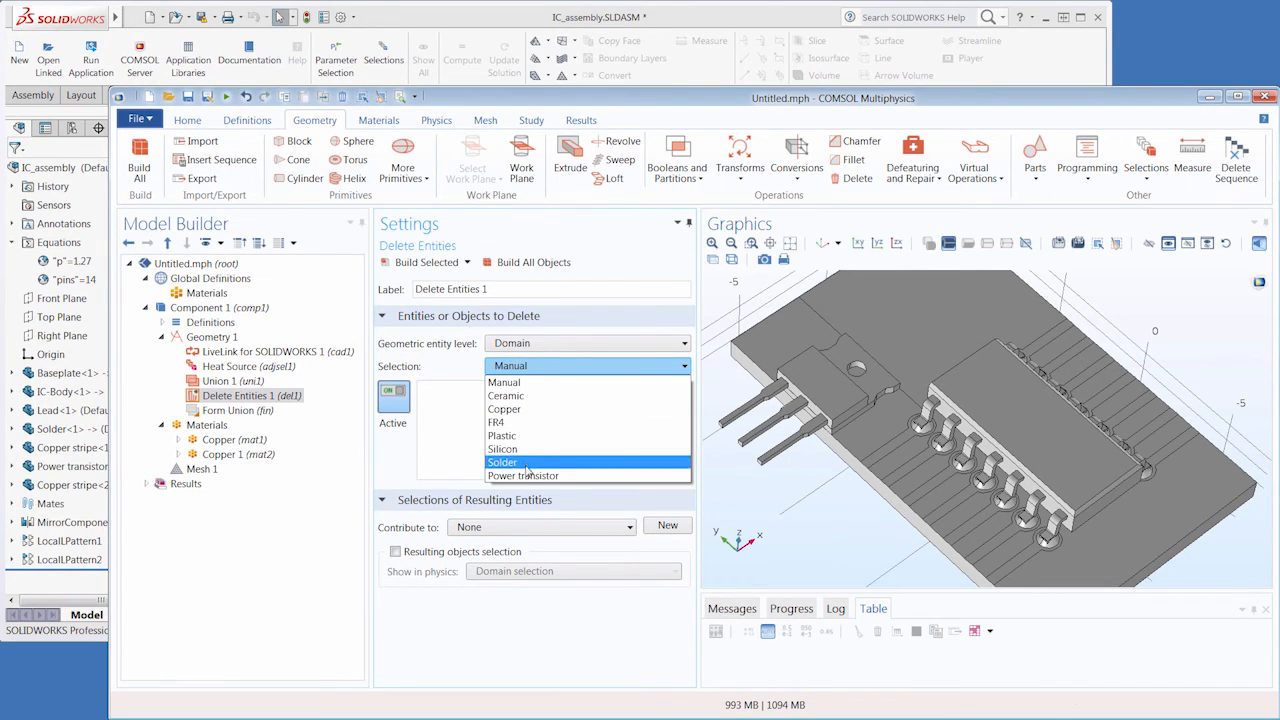
- Set Delete Entities to the Power transistor domains, build, and add Heat Transfer in Solids
click(522, 476)
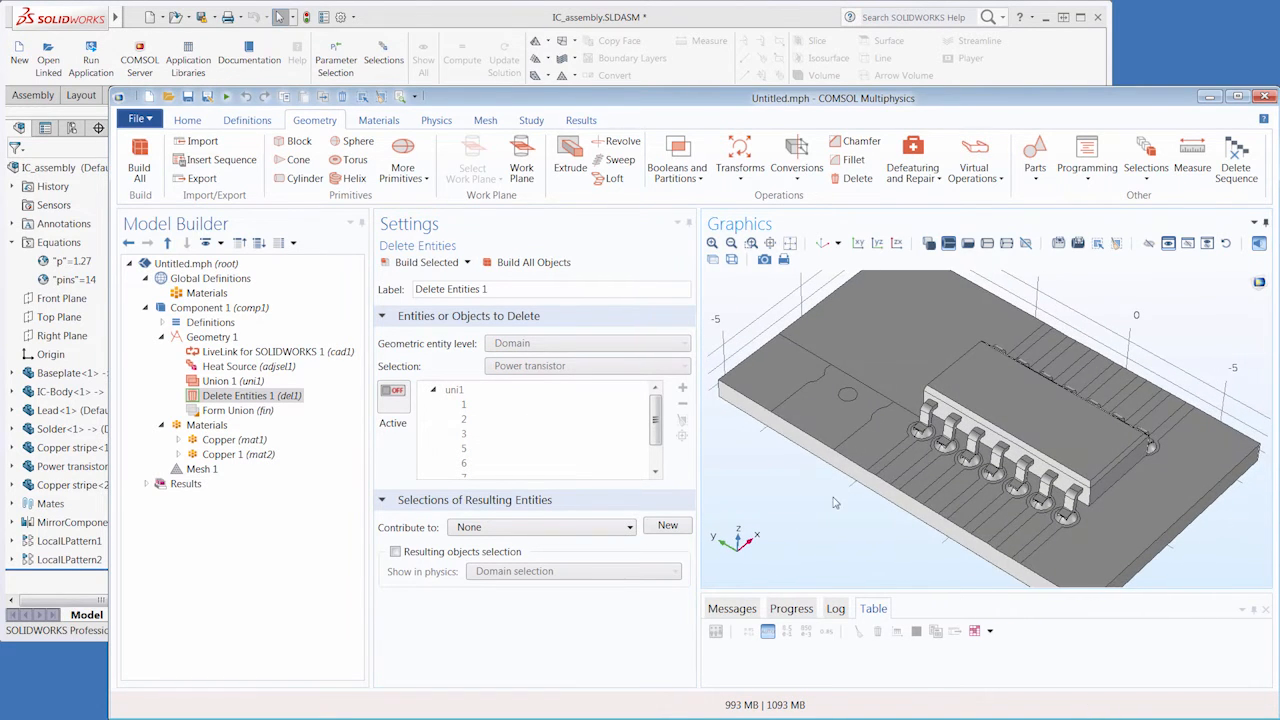
click(844, 410)
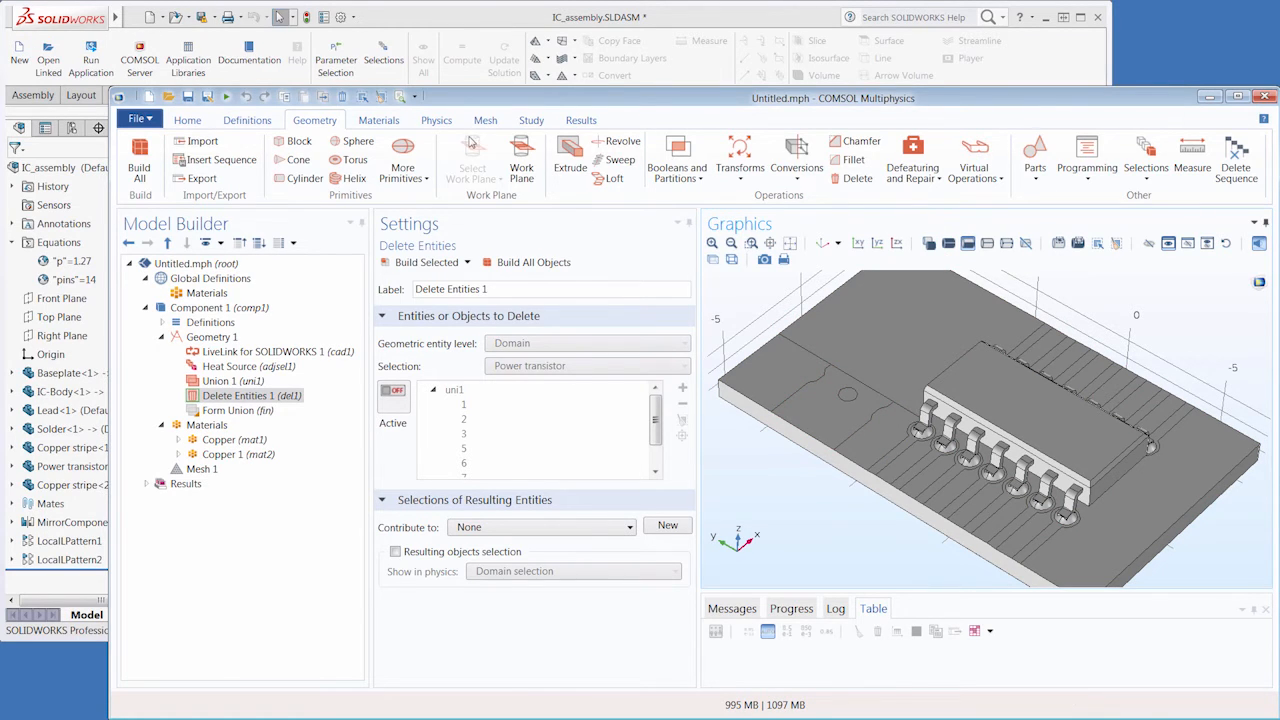
click(436, 120)
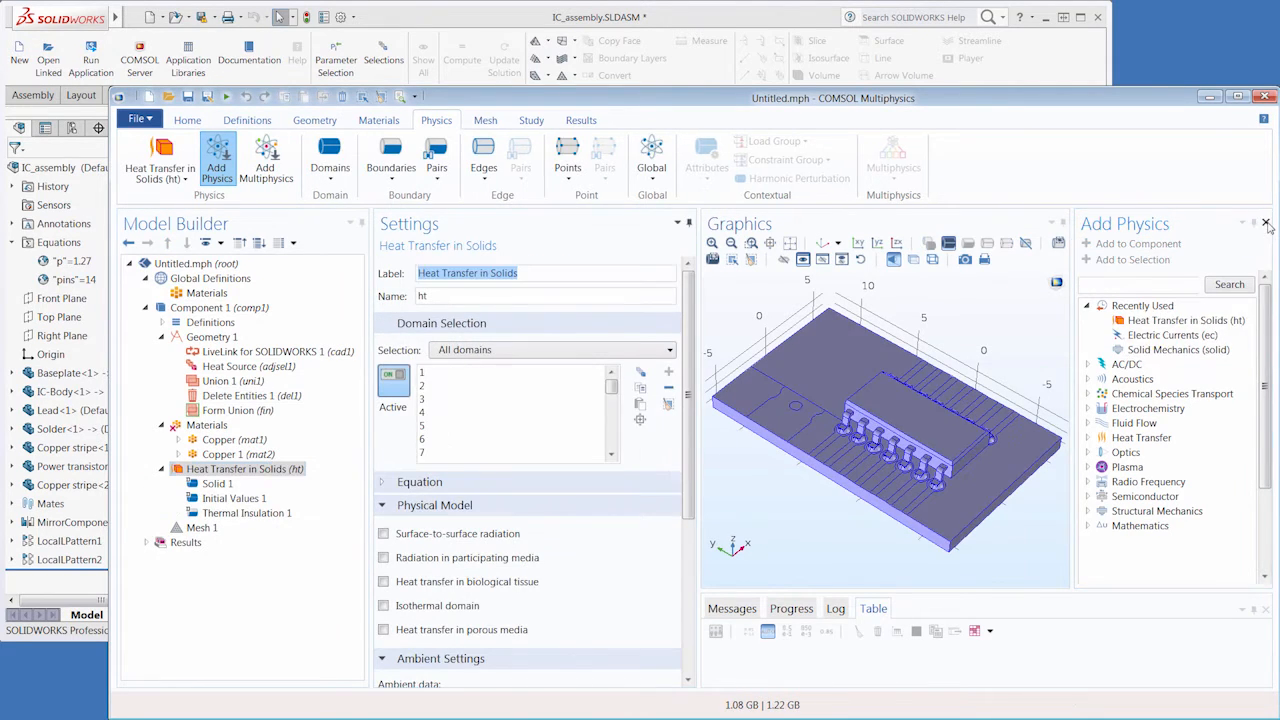
- Add a Boundary Heat Source on the Heat Source boundaries, then switch SOLIDWORKS to the ship hull part
click(392, 160)
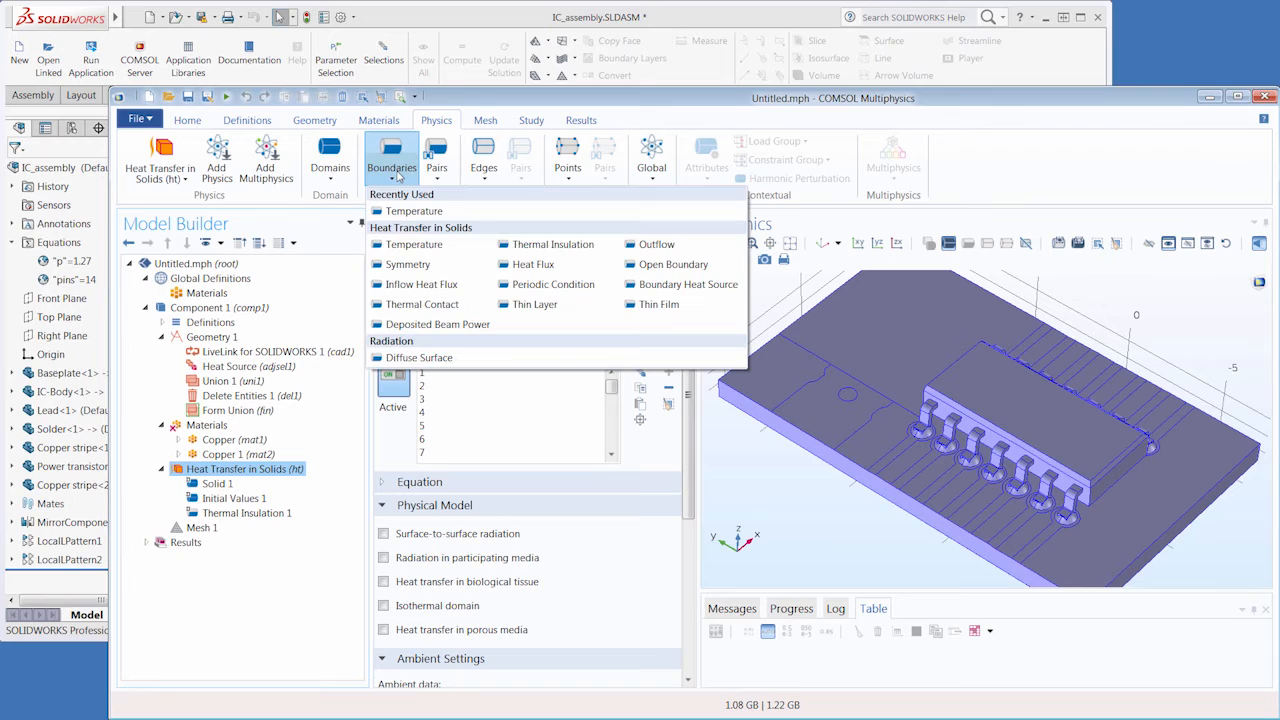
mouse_move(686, 284)
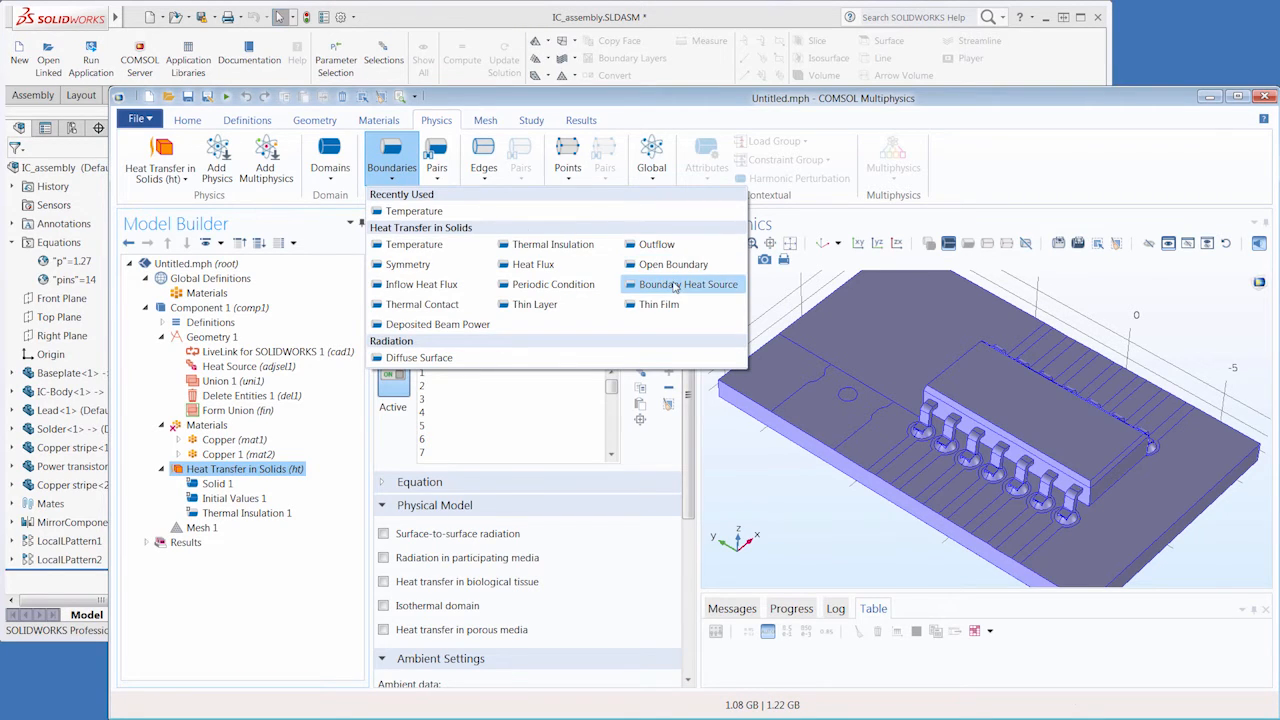
click(688, 284)
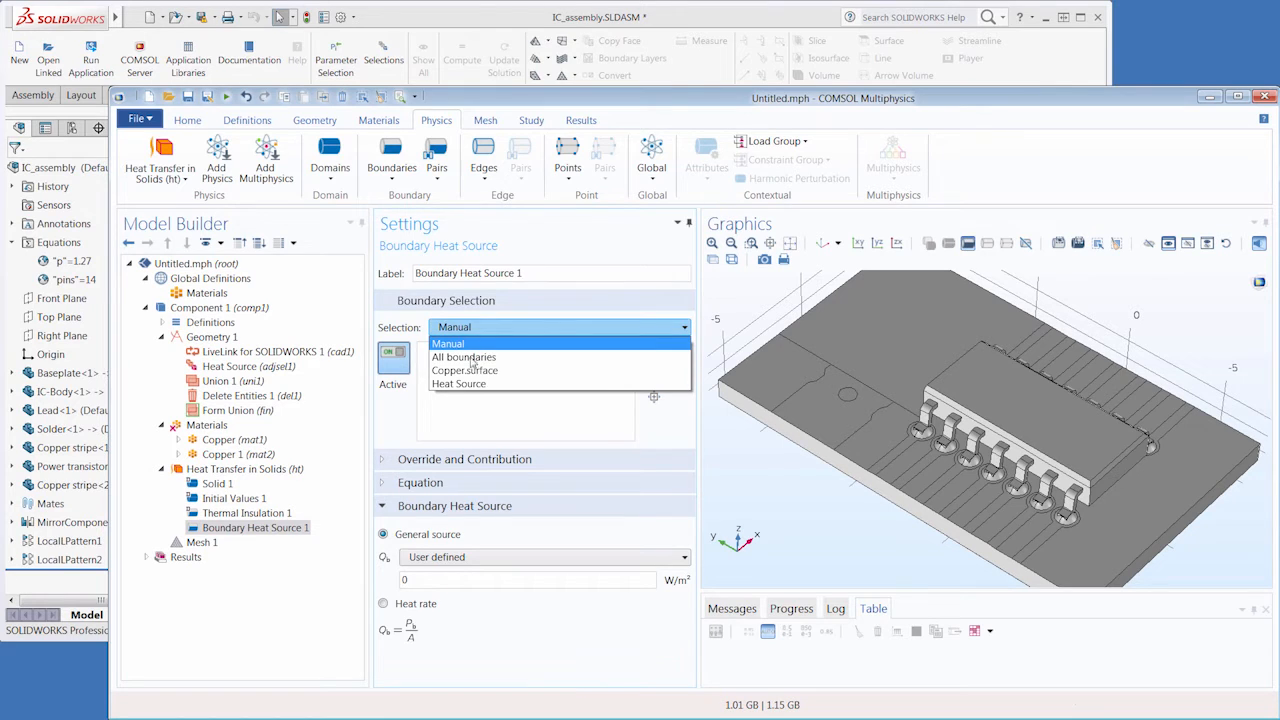
click(460, 384)
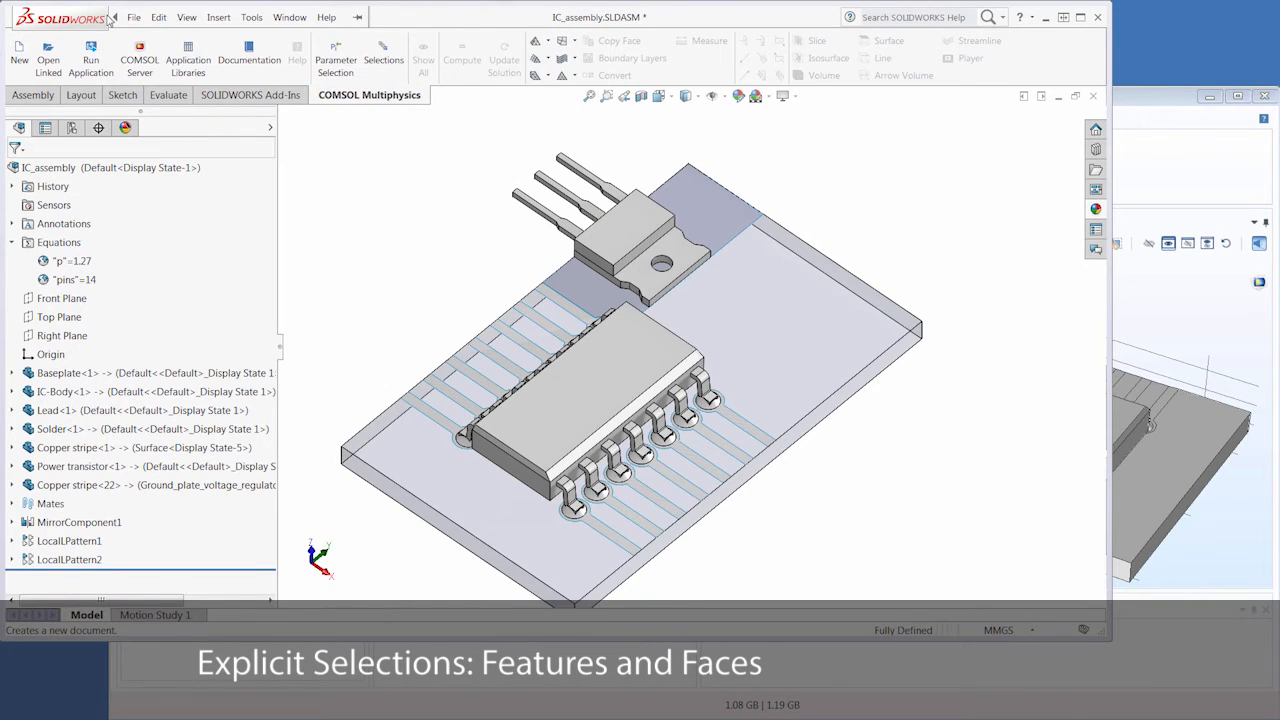
click(288, 16)
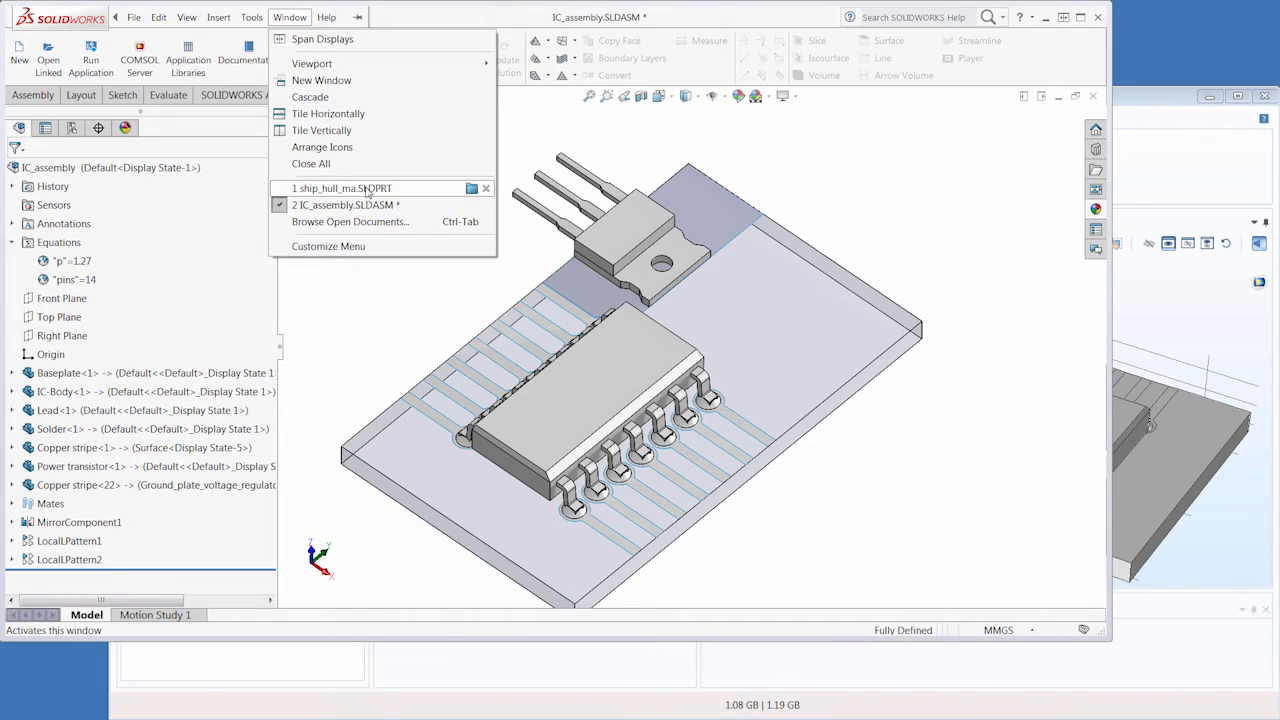
click(340, 188)
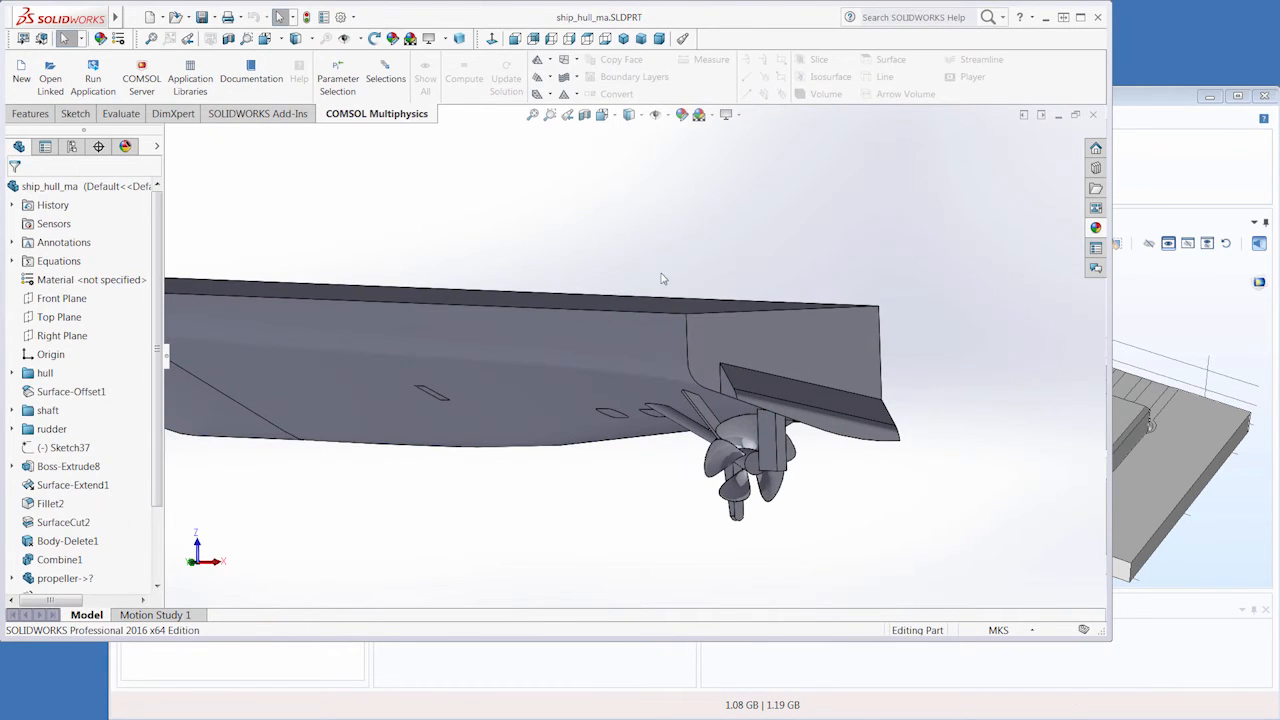
mouse_move(664, 264)
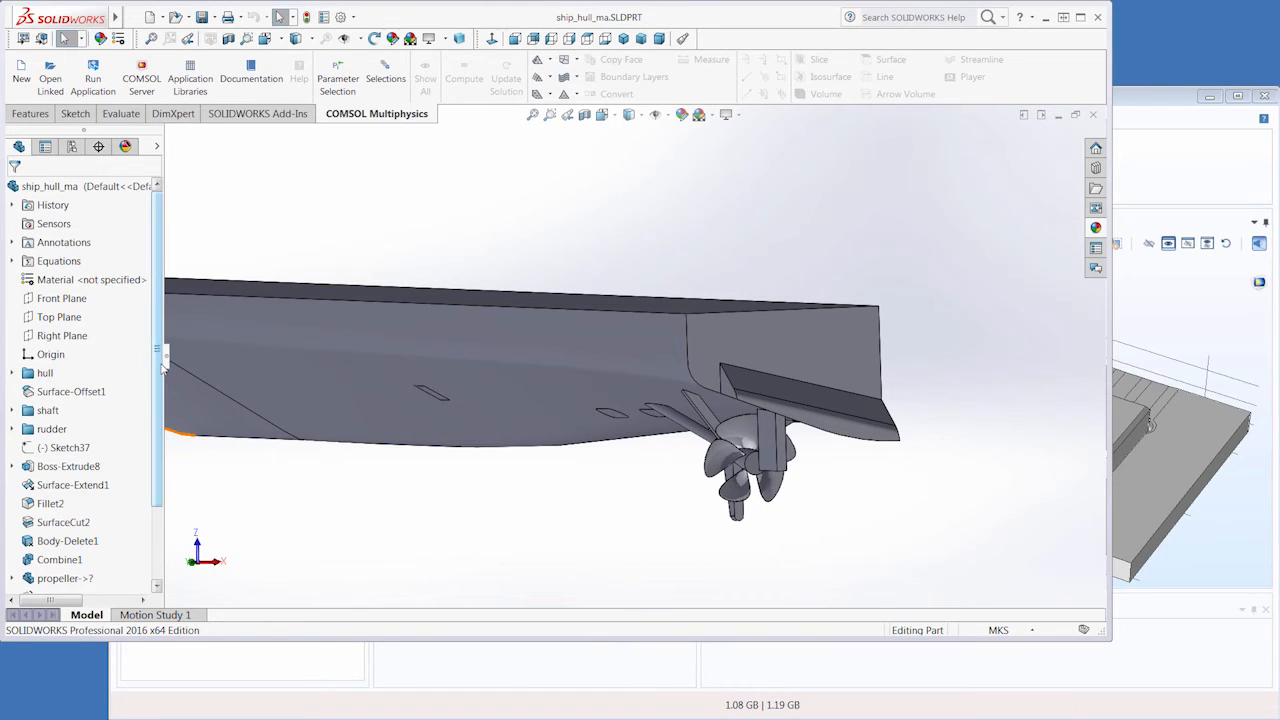
- Show the context actions for the propeller feature in the FeatureManager tree
scroll(down, 3)
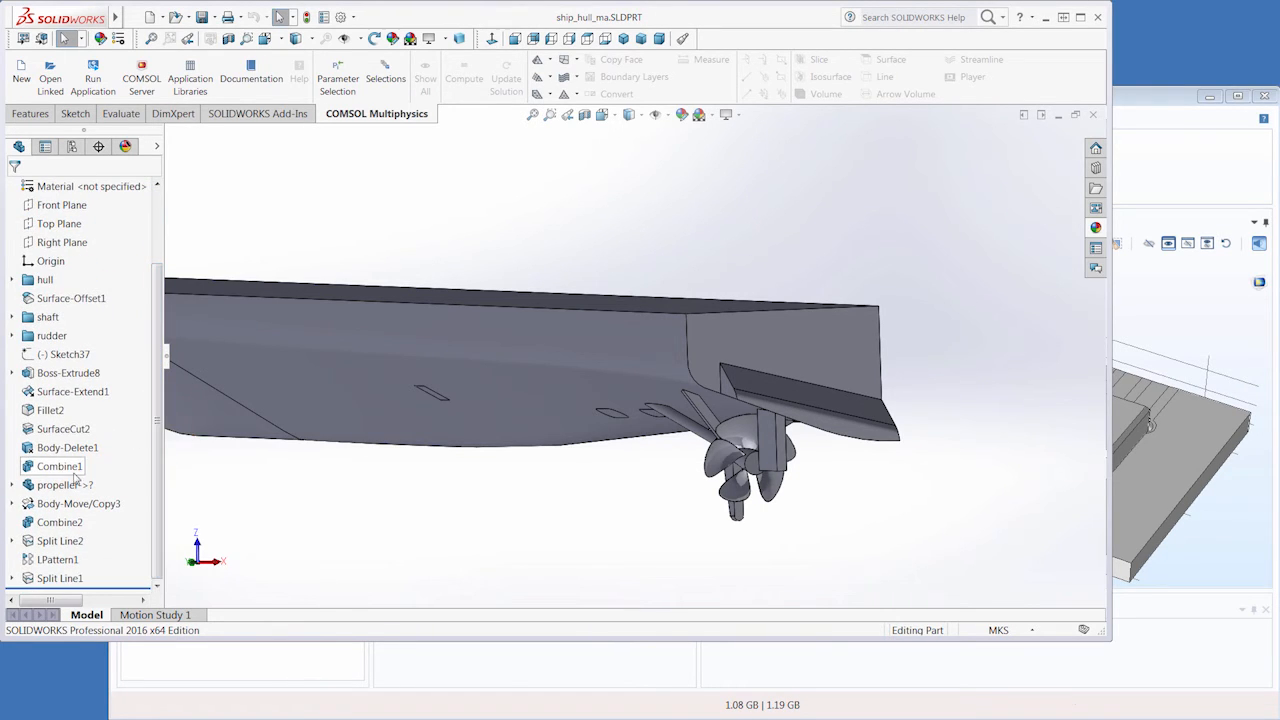
right_click(64, 486)
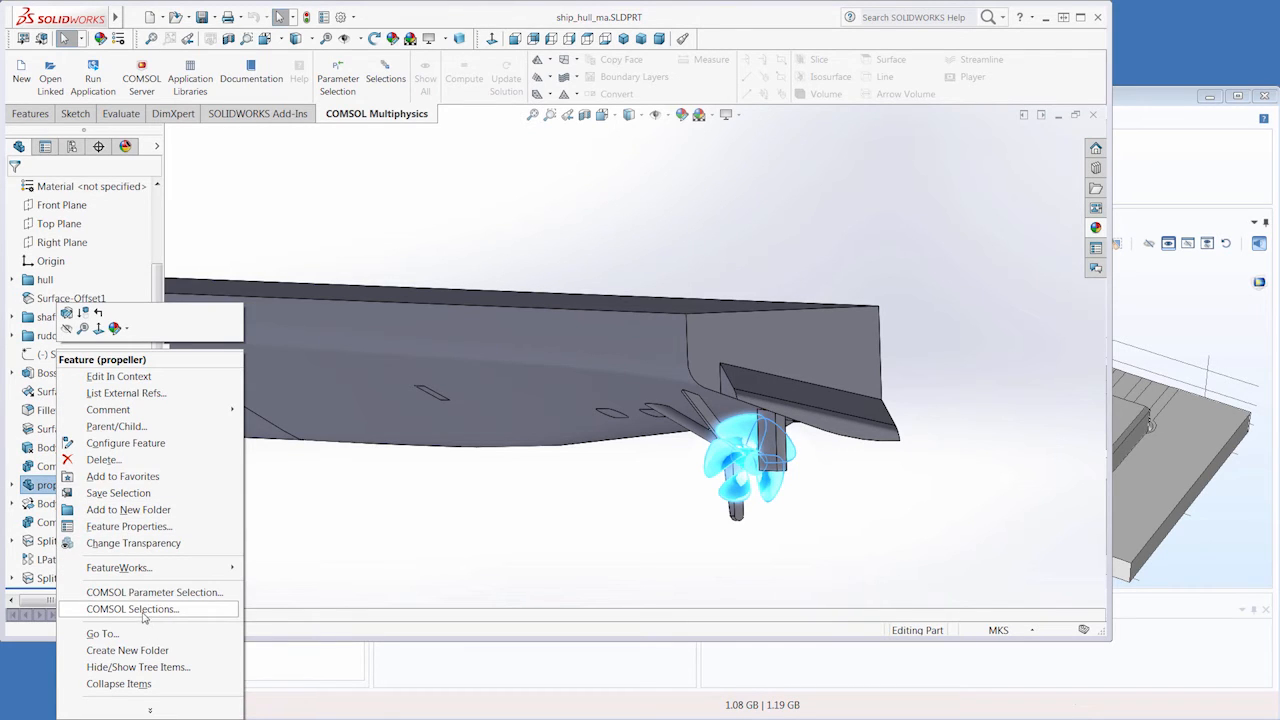
- Create a propeller COMSOL selection and a second one named anode with Split Line2 and LPattern1
click(132, 608)
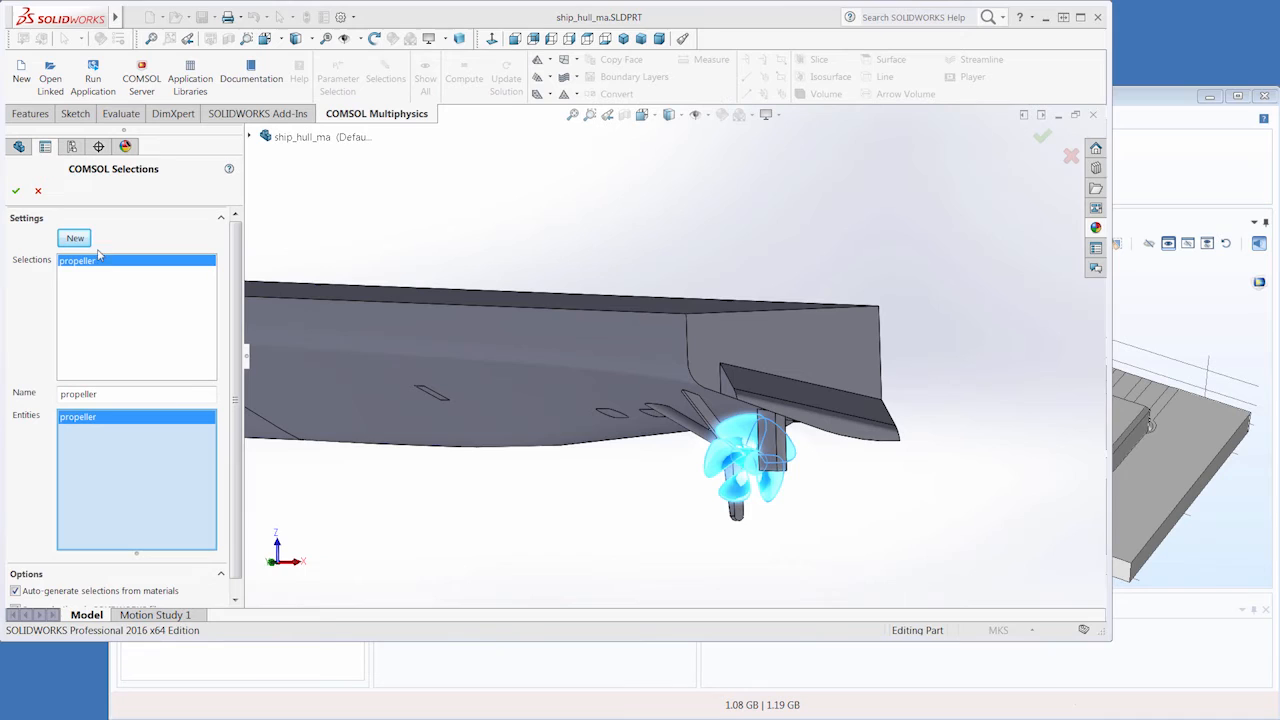
click(74, 238)
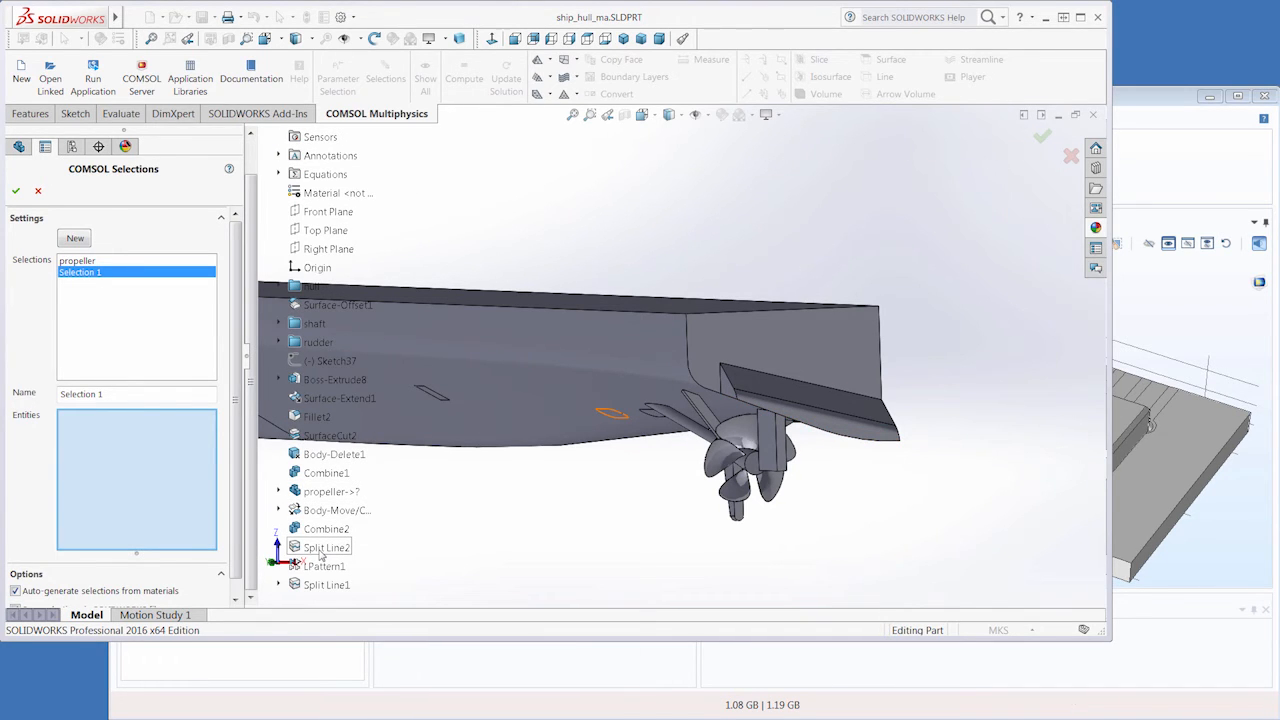
click(326, 548)
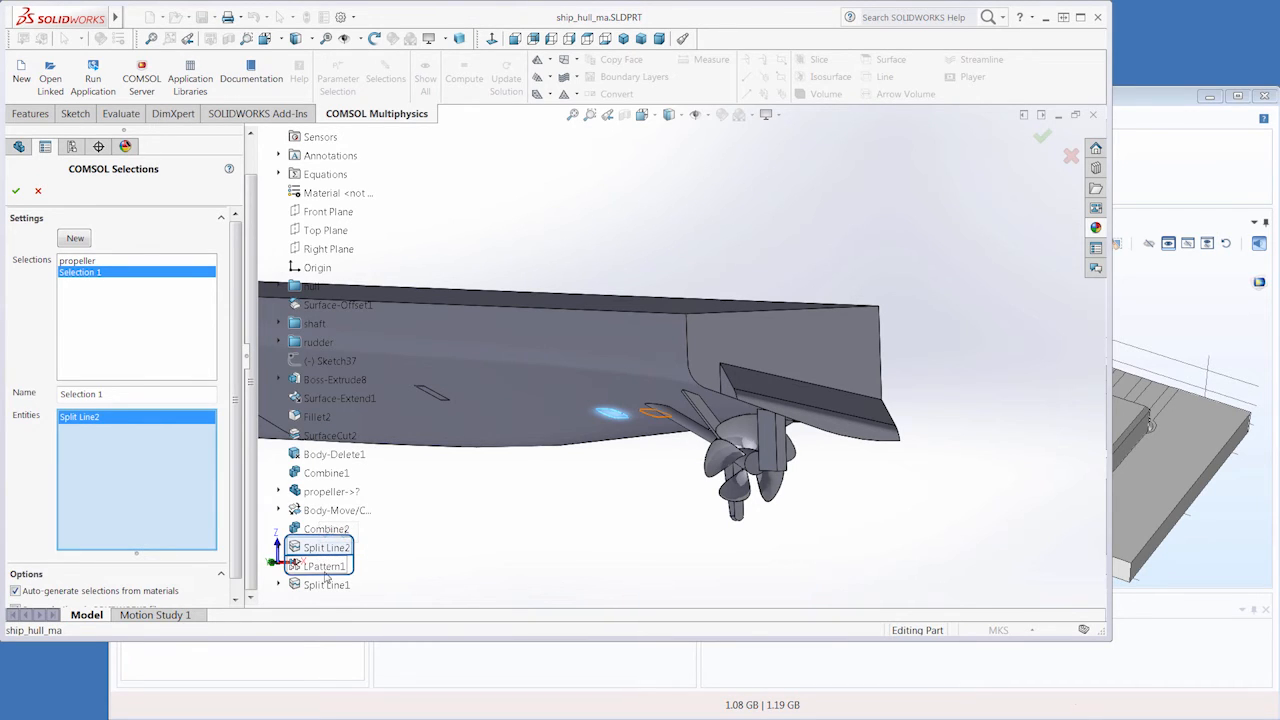
click(326, 566)
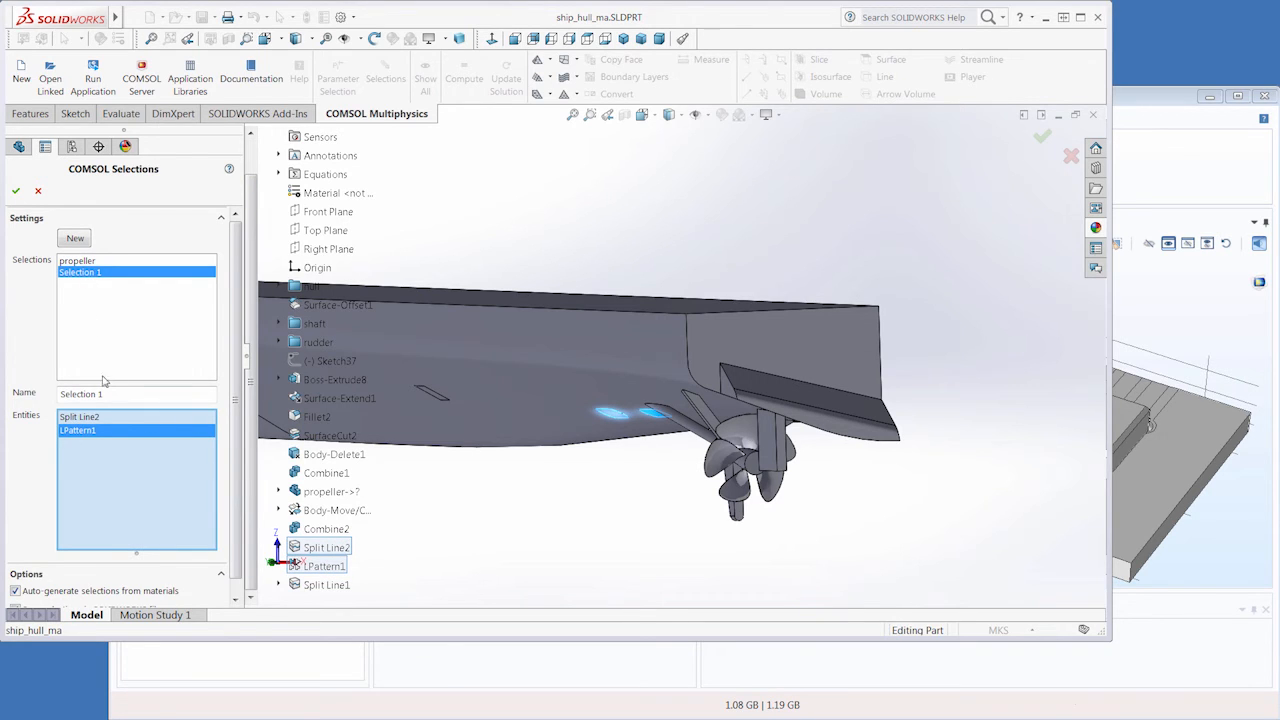
text(anode)
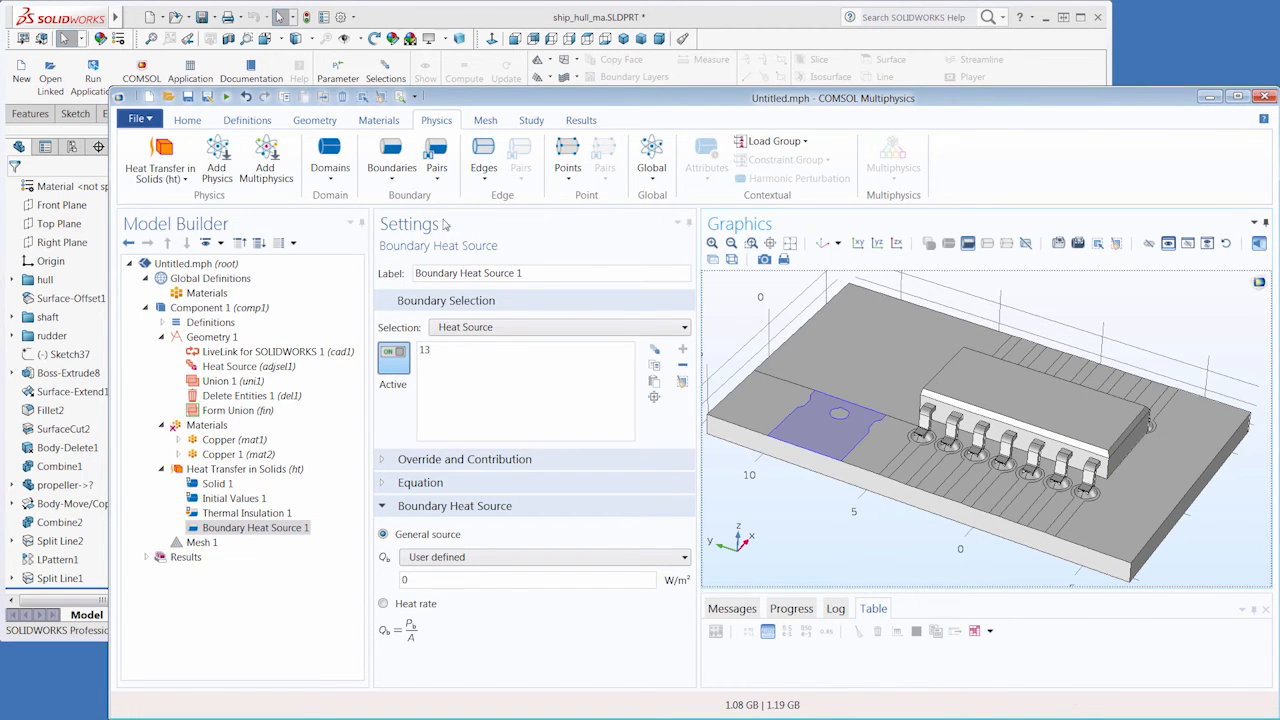
- Create a new 3D model with Secondary Current Distribution via the Model Wizard, discarding the old model
click(136, 120)
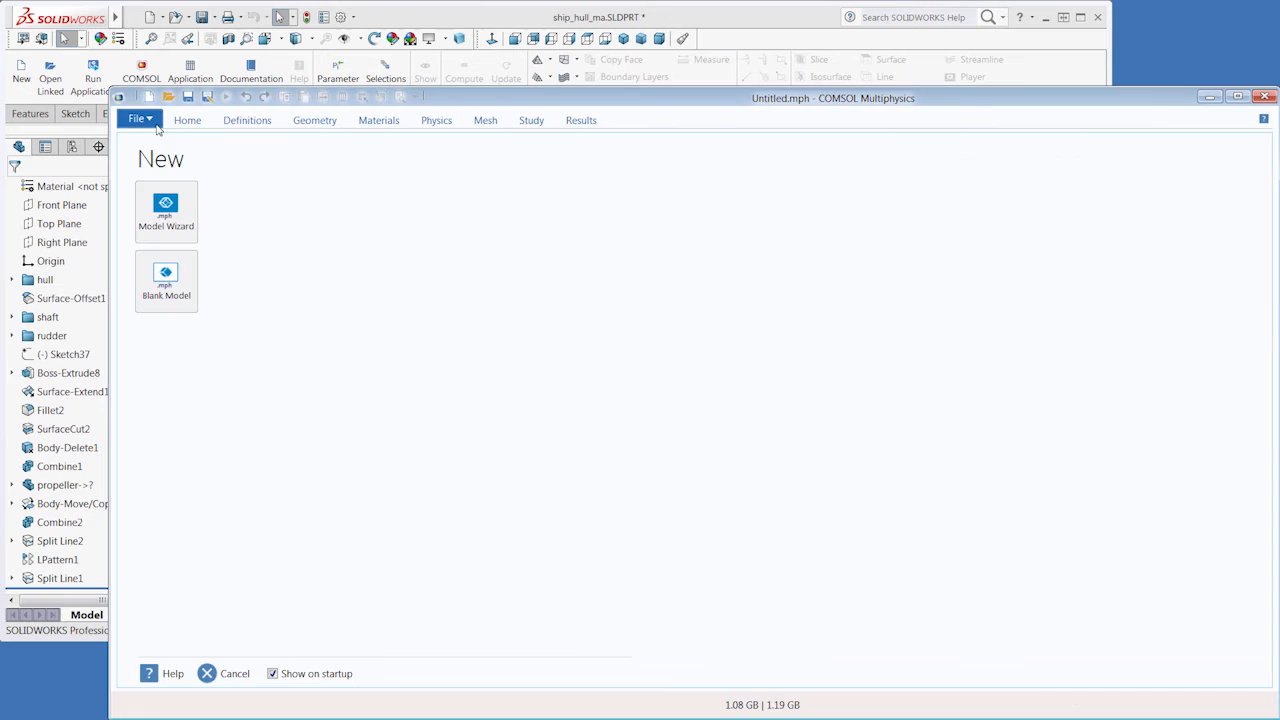
click(166, 210)
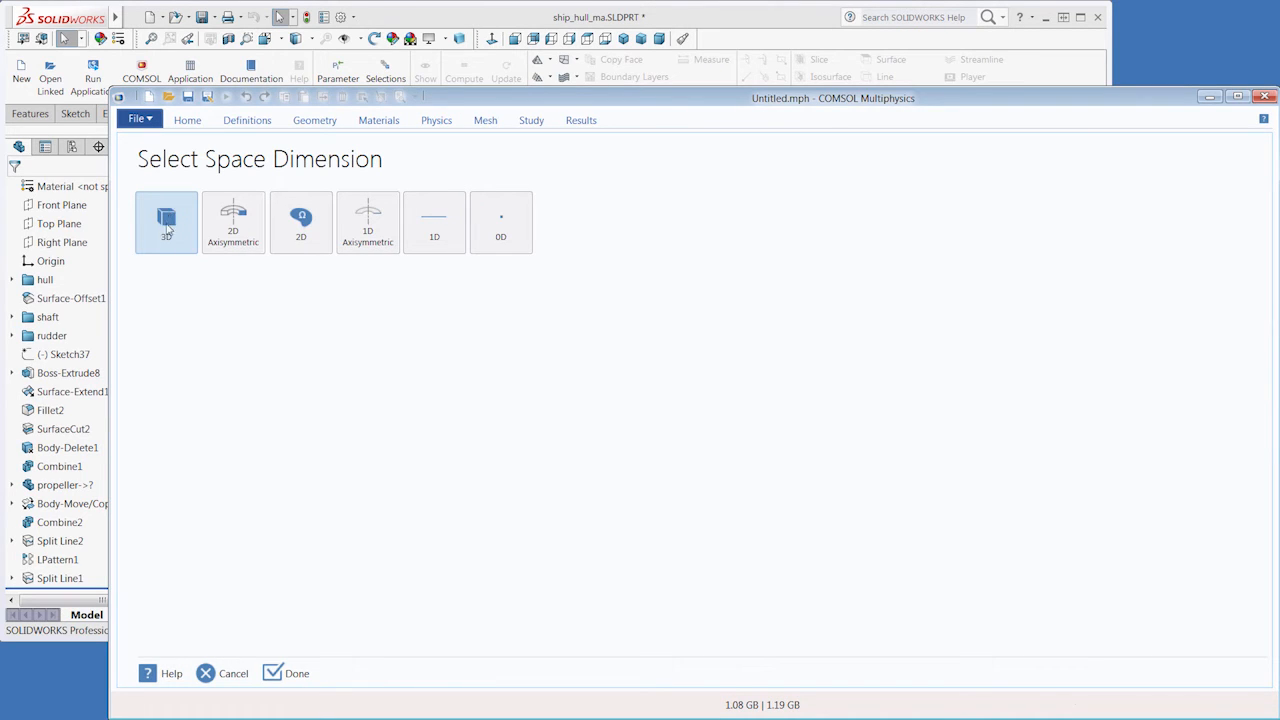
click(166, 220)
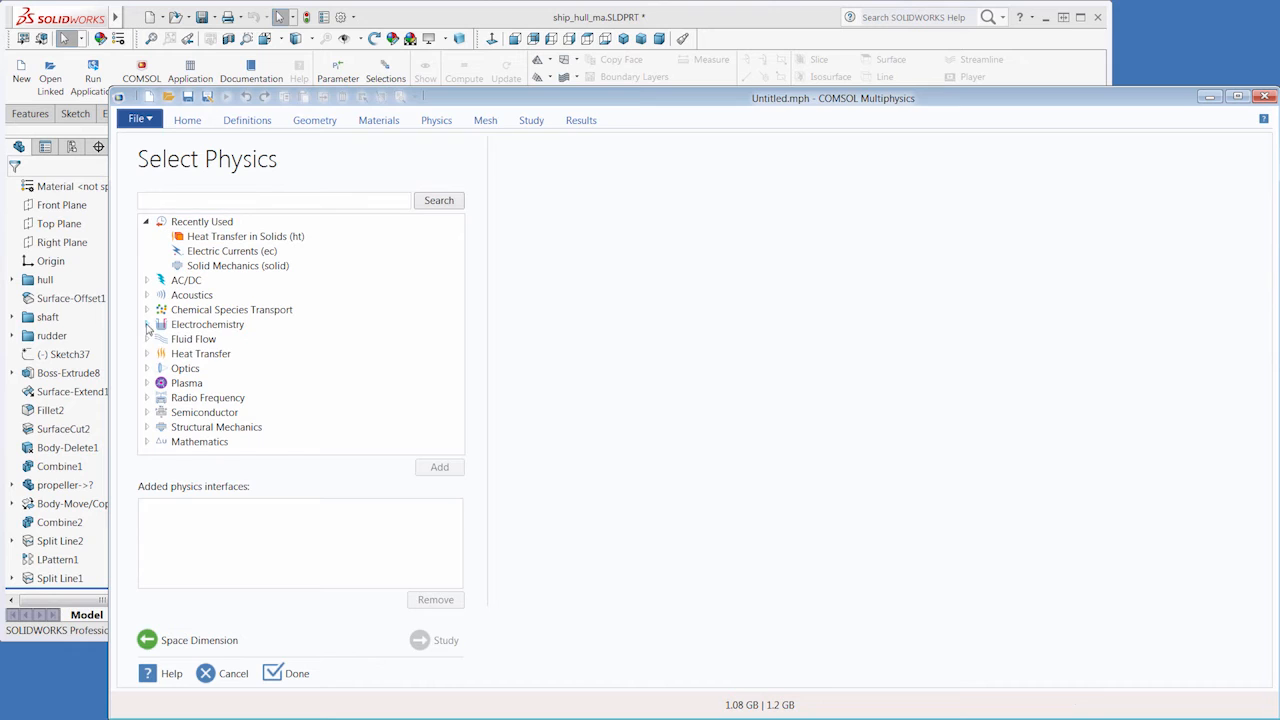
click(266, 352)
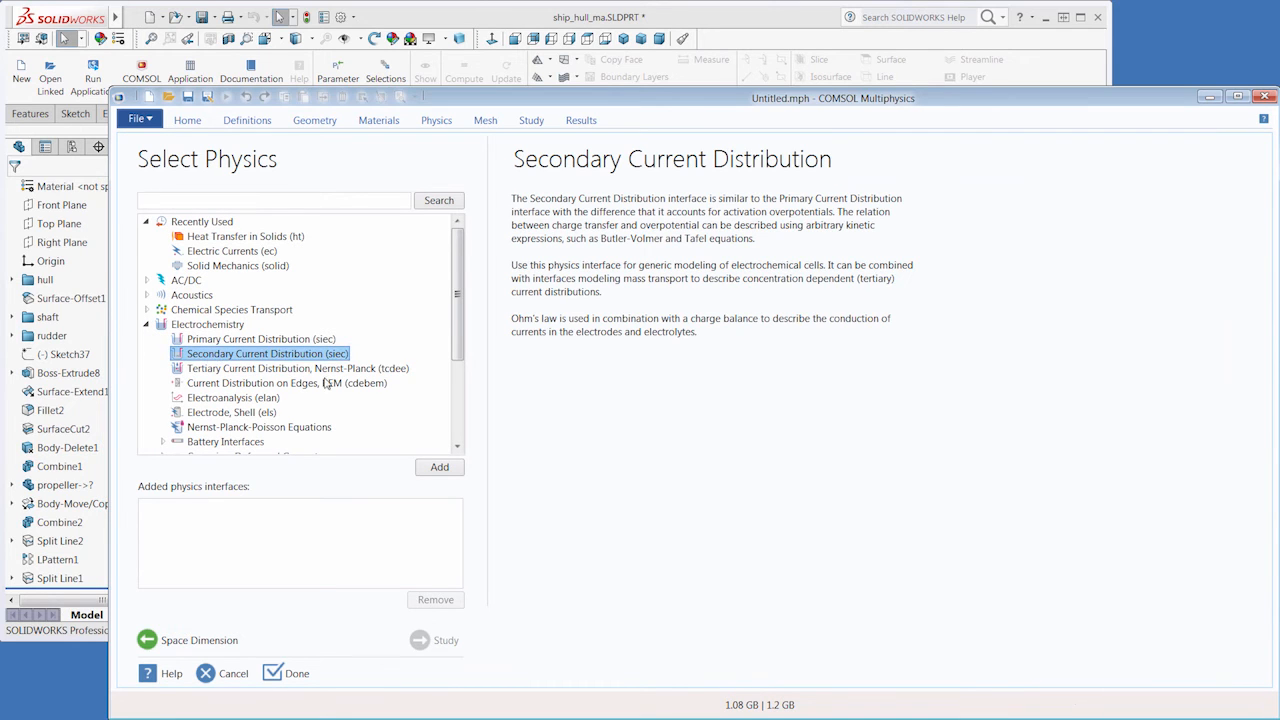
click(440, 468)
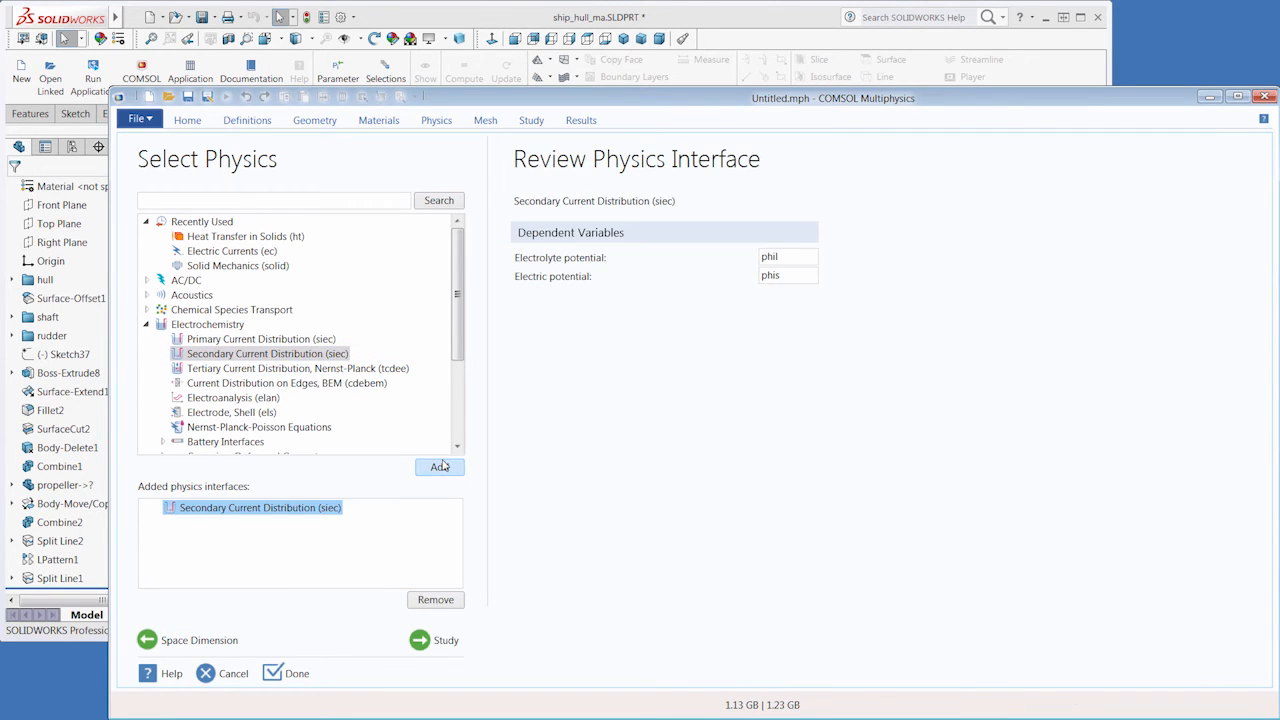
click(296, 672)
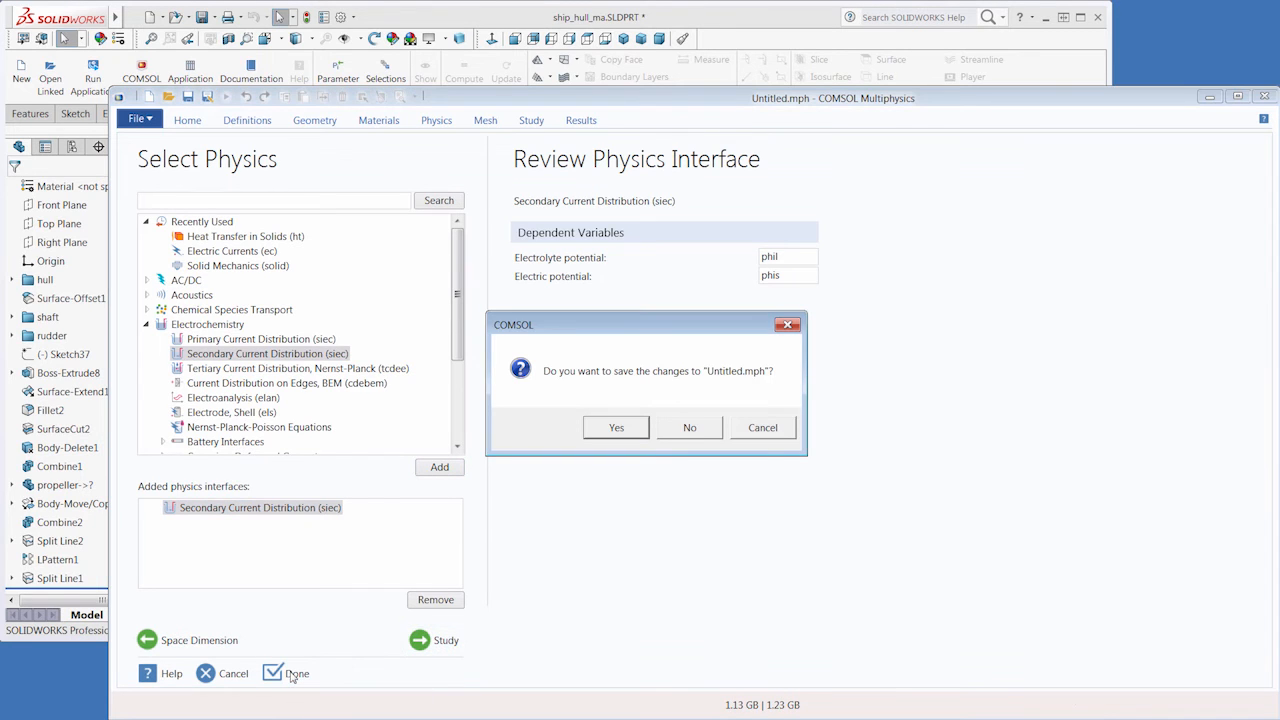
click(688, 428)
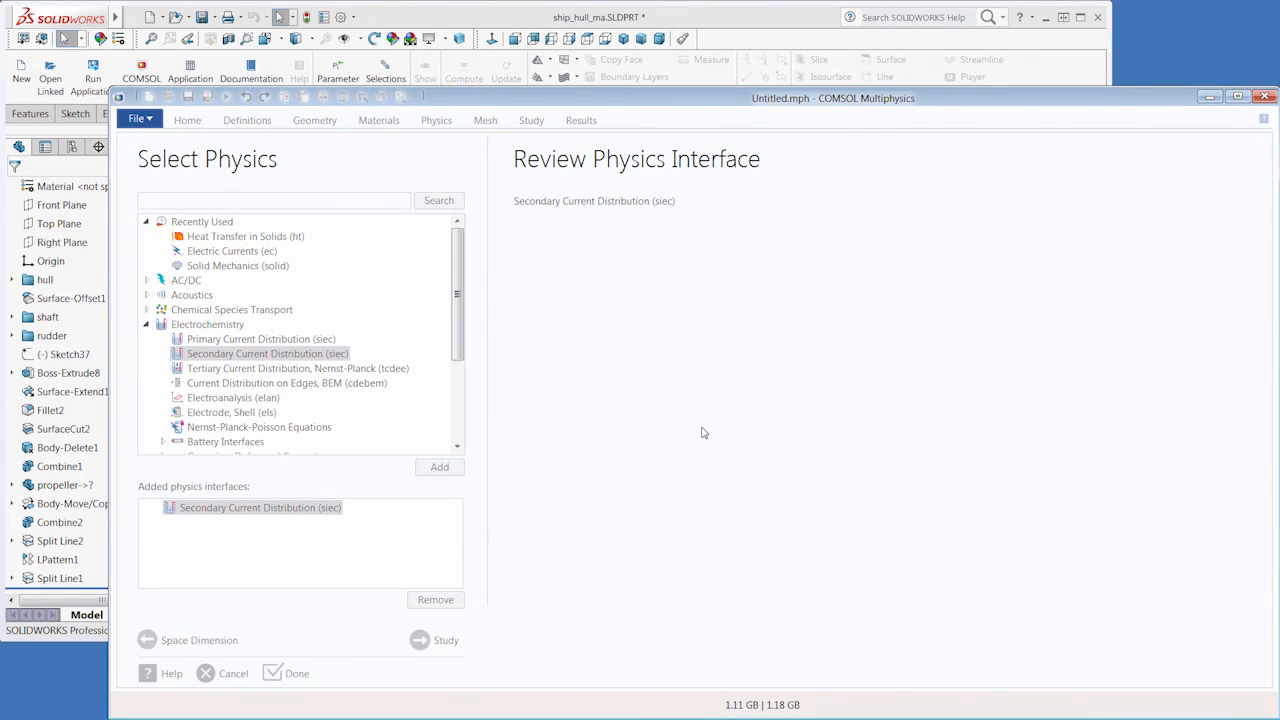
click(594, 160)
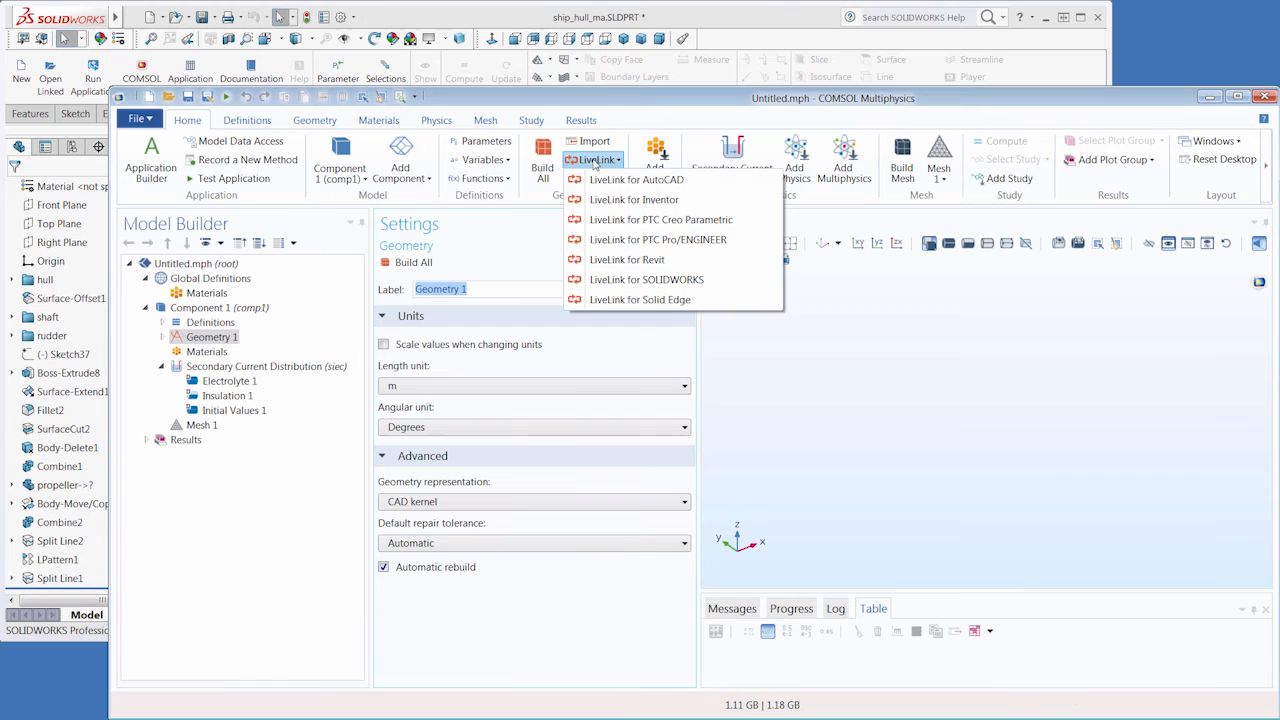
- Link the geometry to the SOLIDWORKS ship hull with LiveLink for SOLIDWORKS
click(648, 280)
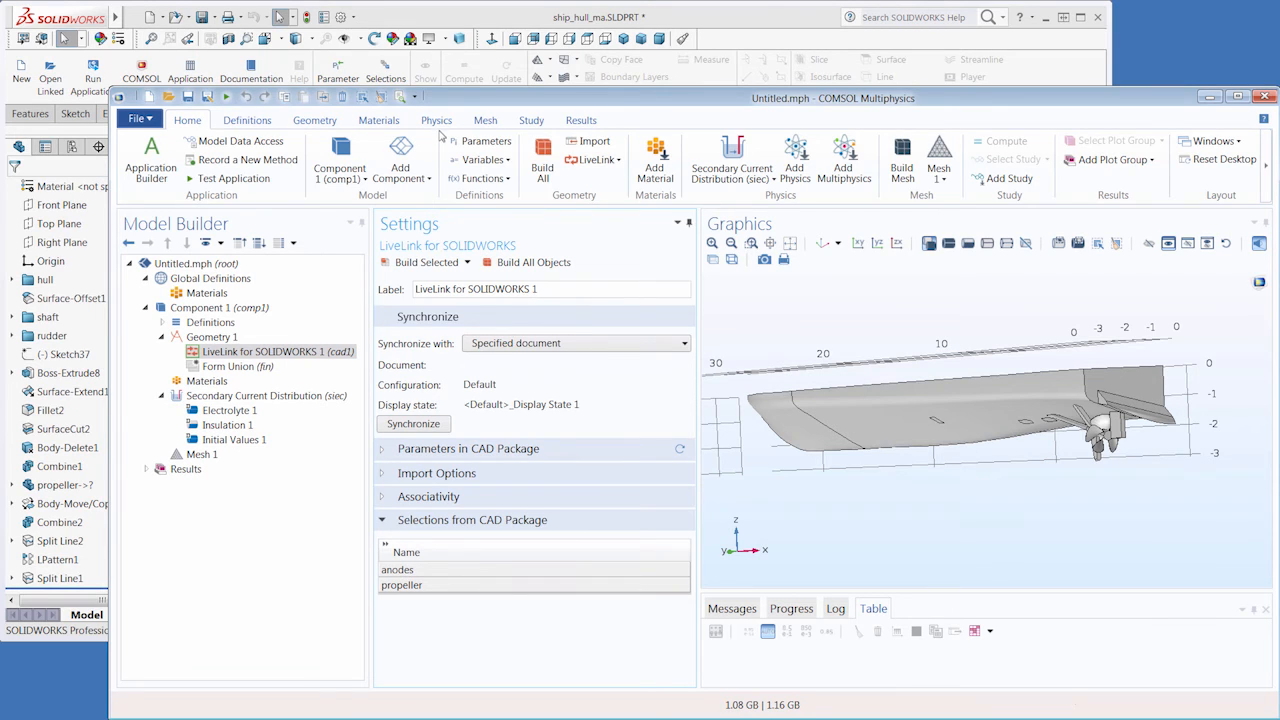
click(436, 120)
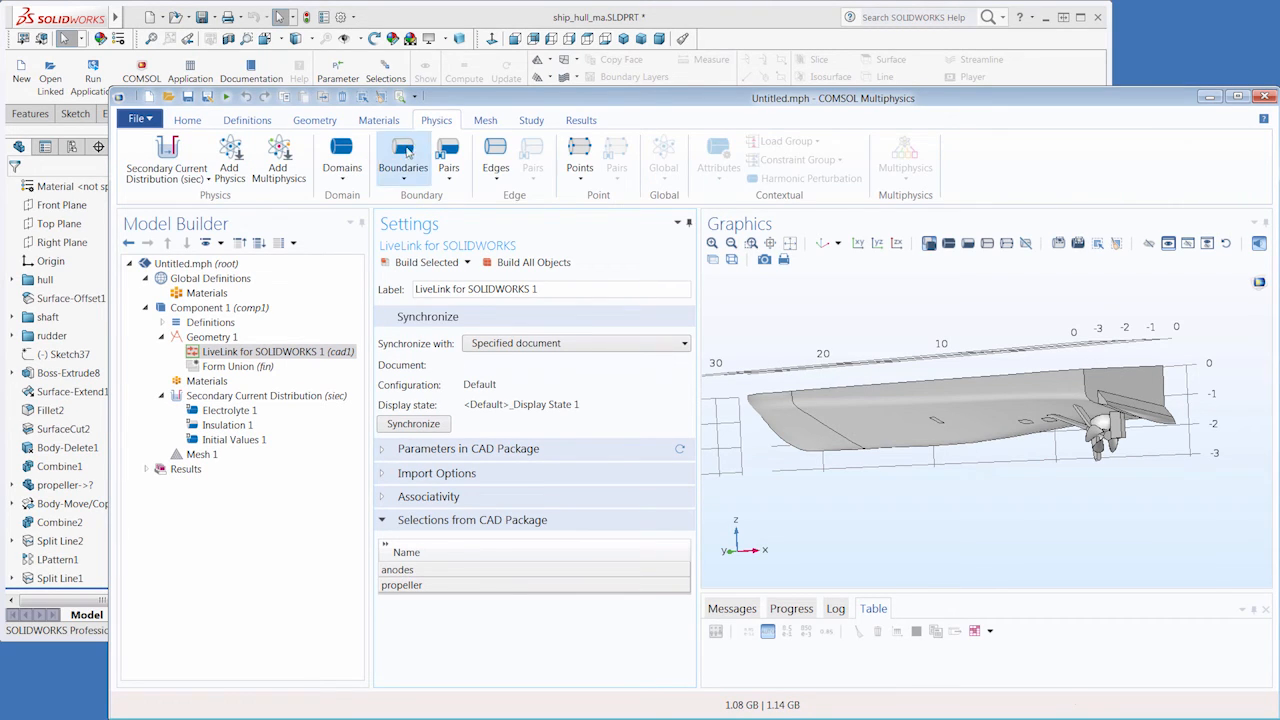
- Add an Electrolyte Potential boundary condition on the anodes selection
click(404, 160)
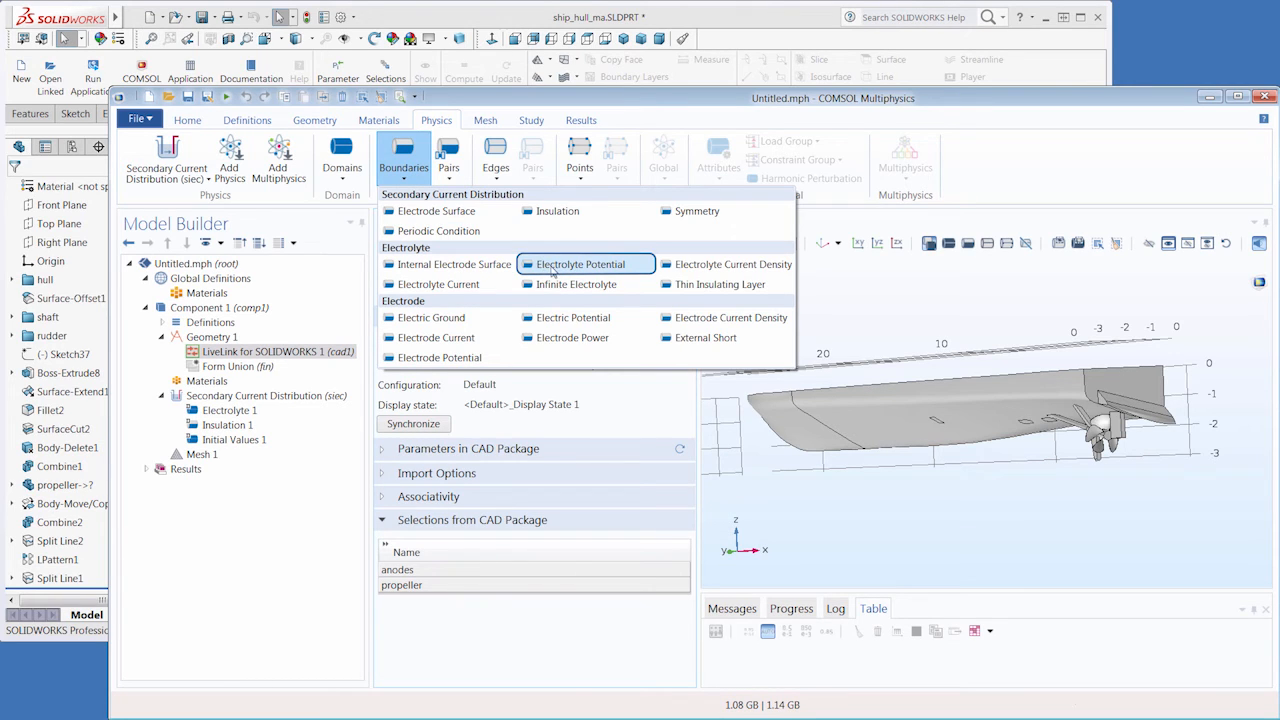
click(580, 264)
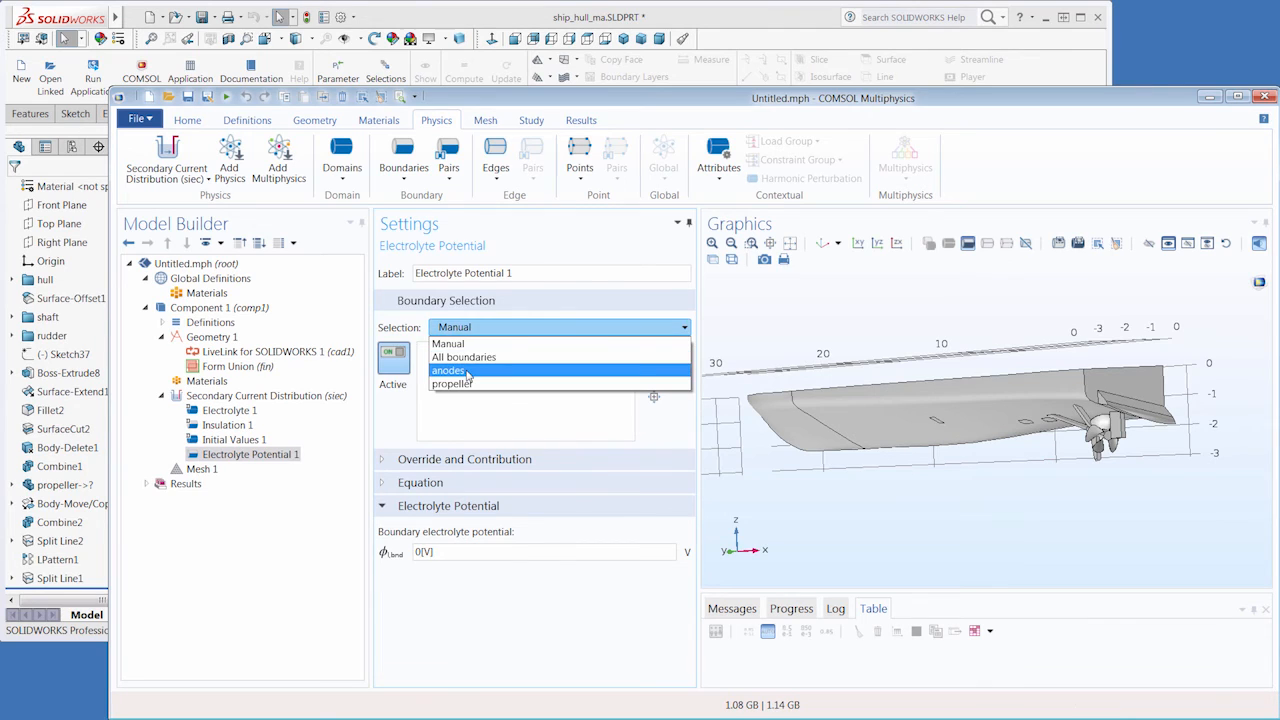
click(450, 370)
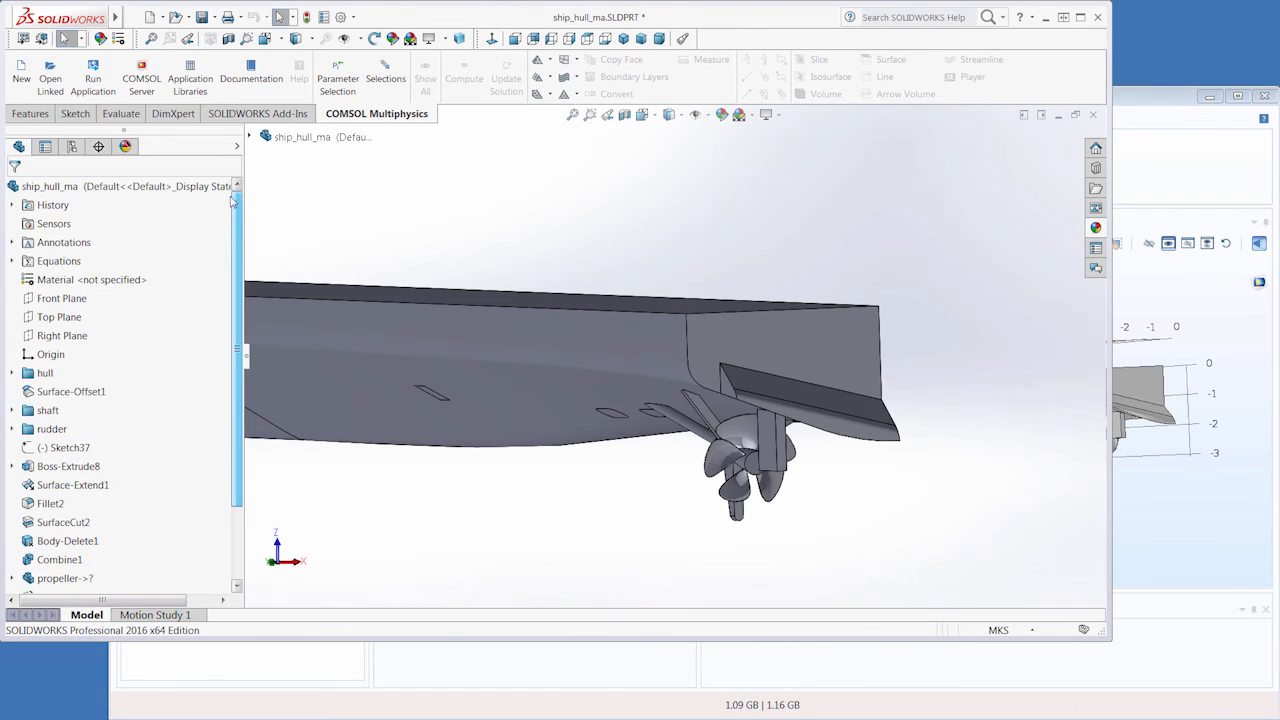
- Set the anodes global variable to 4 in the Equations manager
click(12, 260)
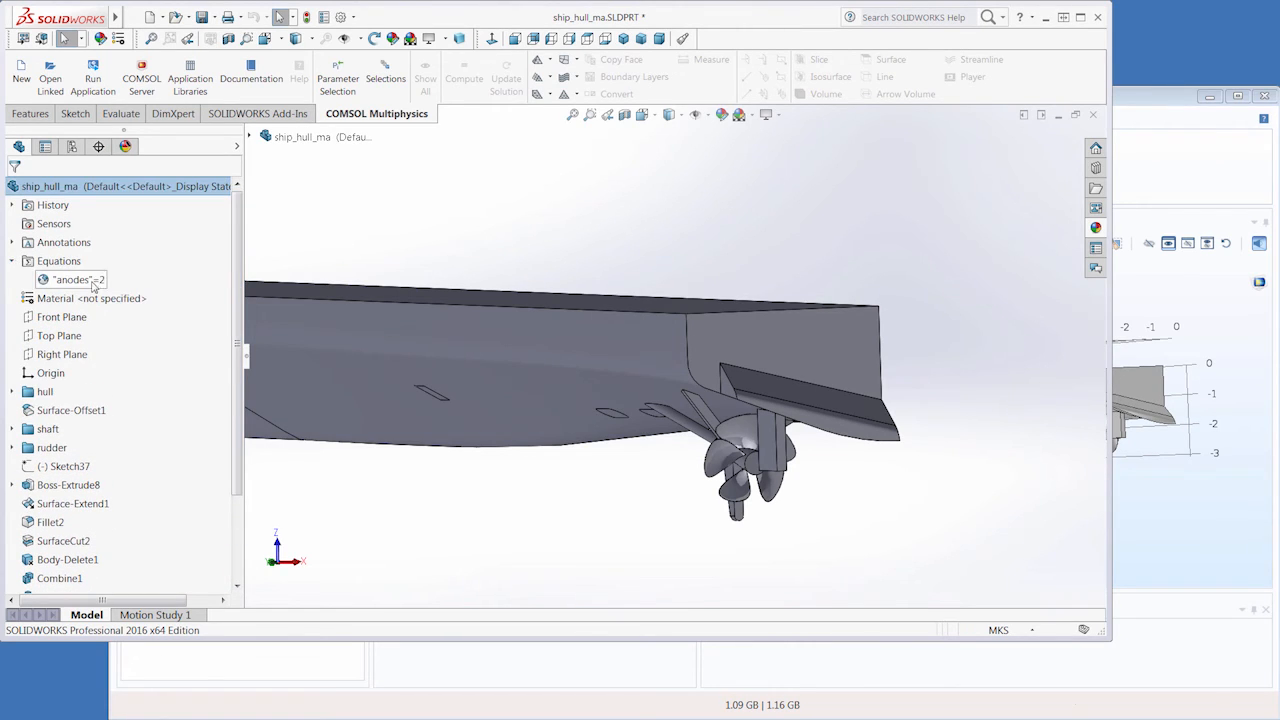
right_click(72, 280)
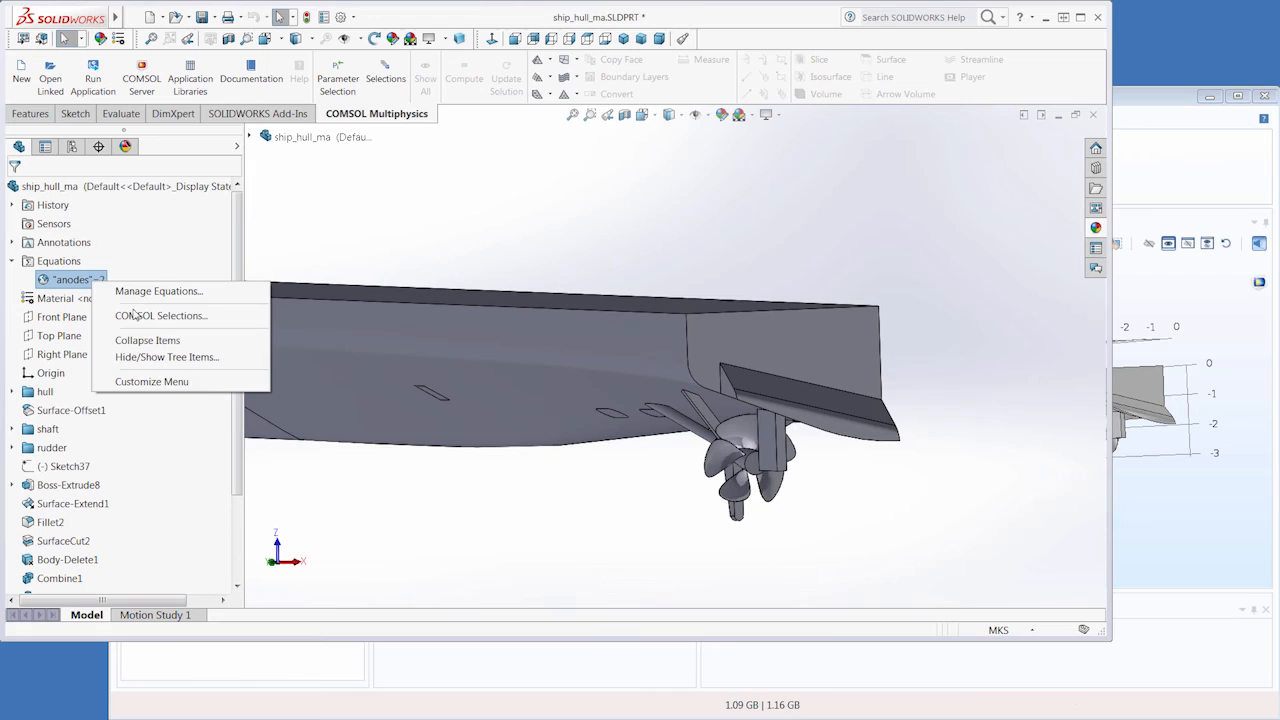
click(158, 292)
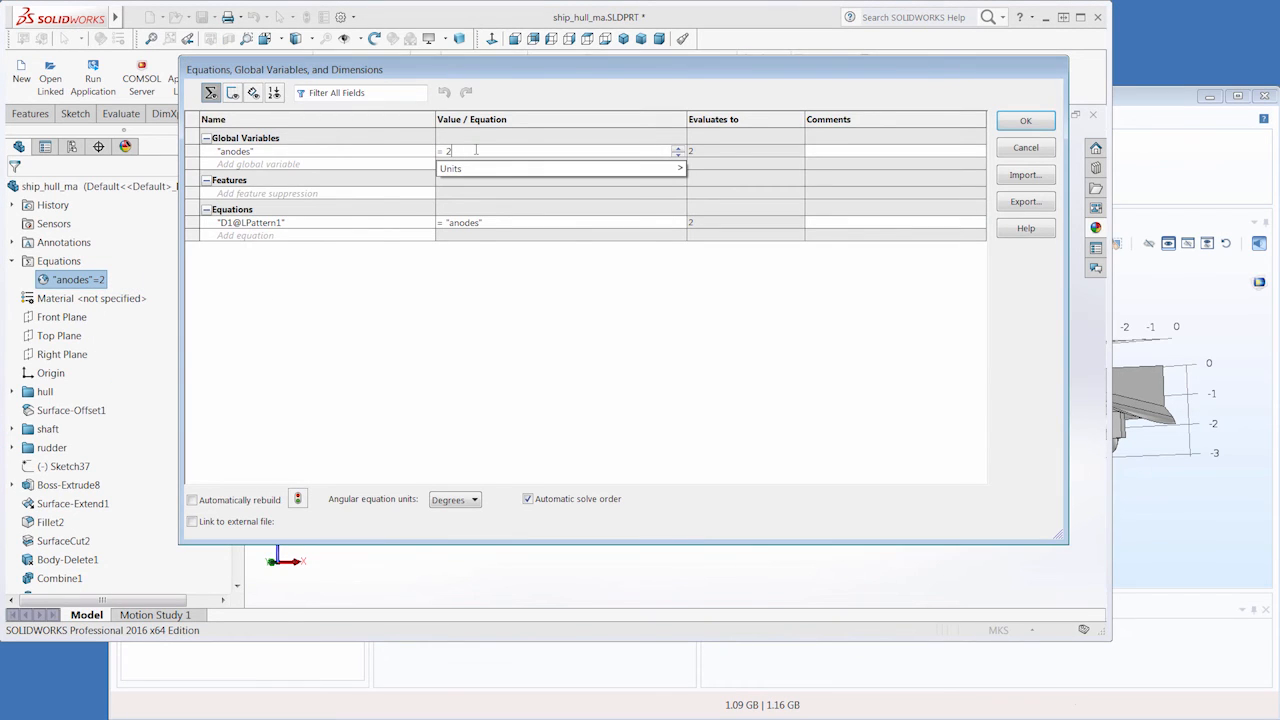
text(4)
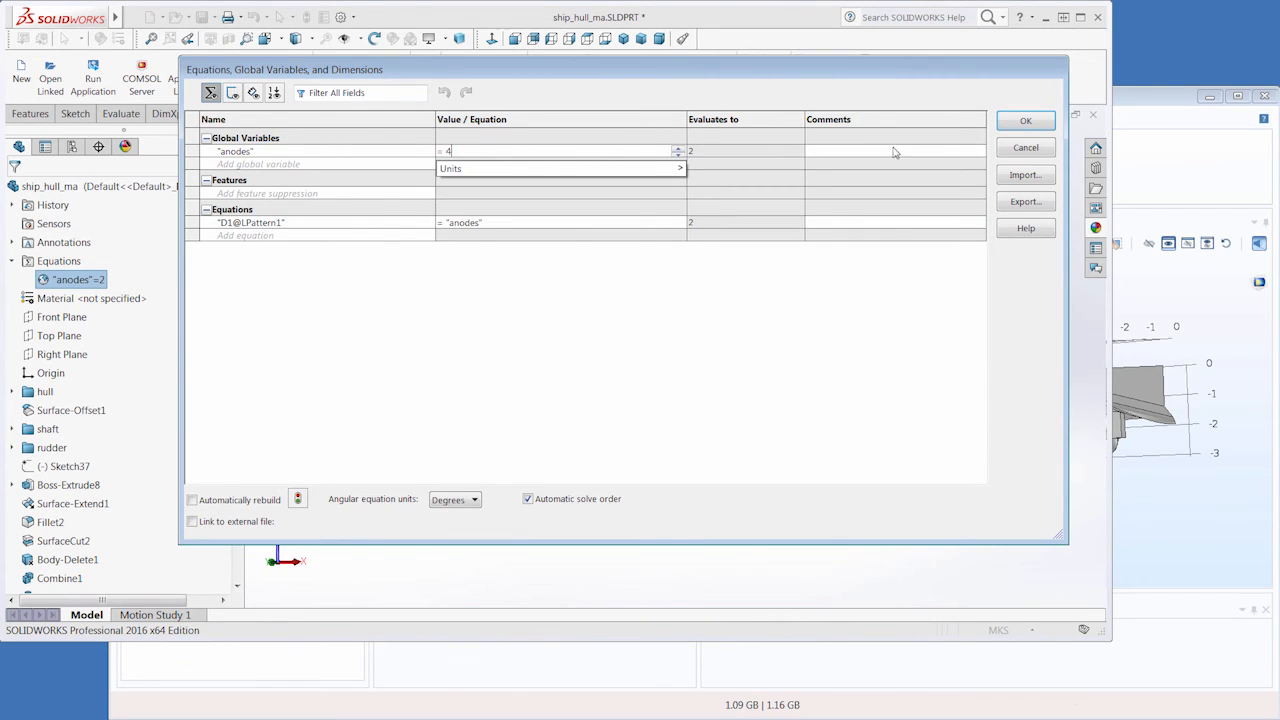
click(1024, 120)
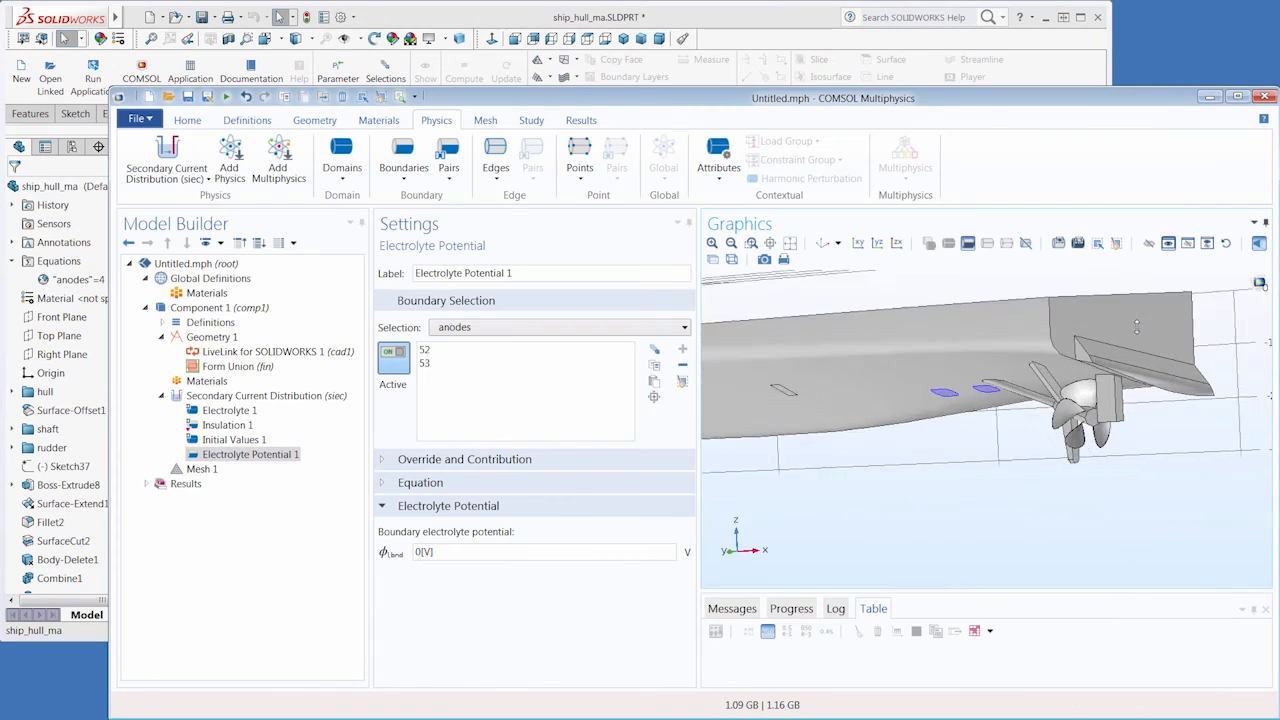
- Resynchronize the LiveLink for SOLIDWORKS 1 geometry to the four-anode hull
click(264, 352)
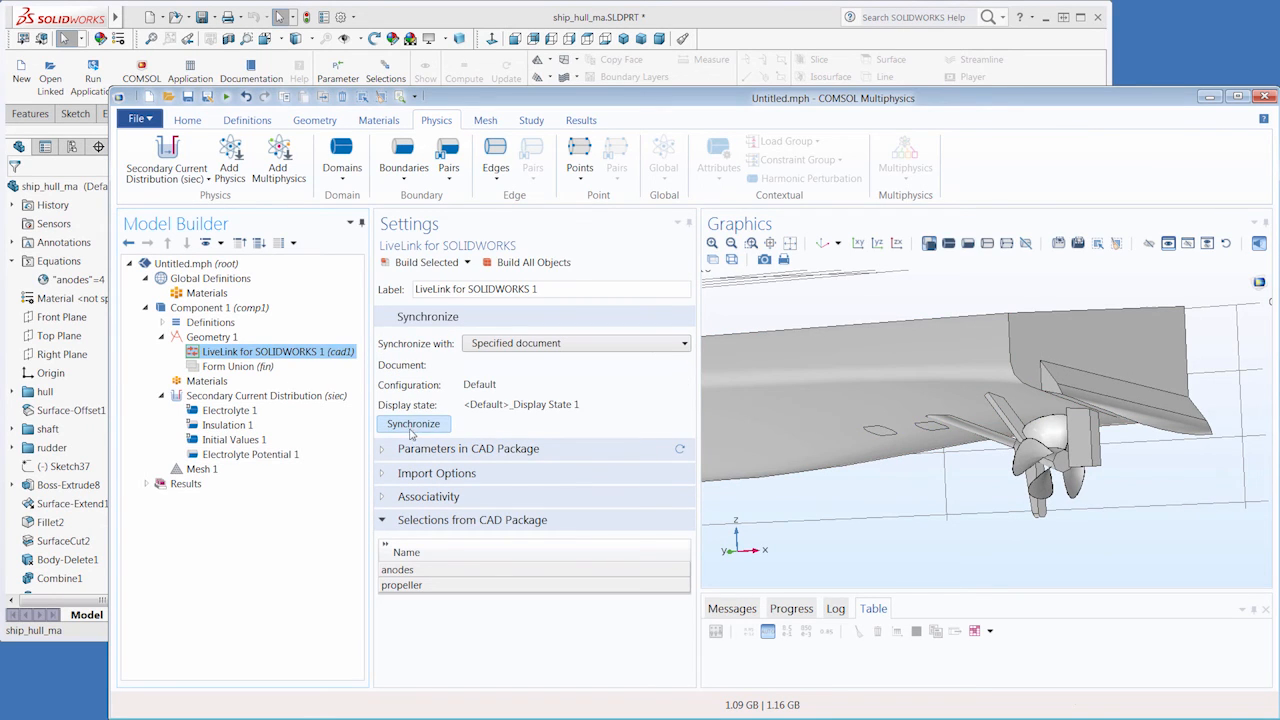
click(412, 424)
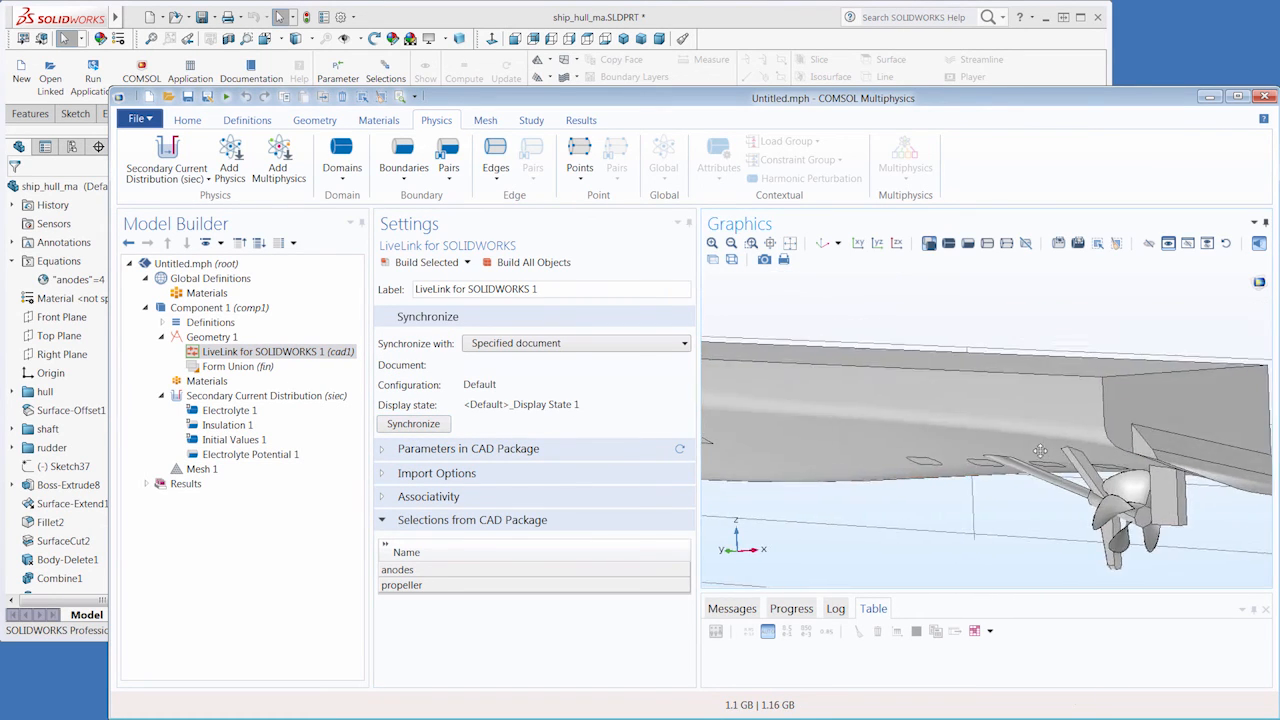
click(252, 454)
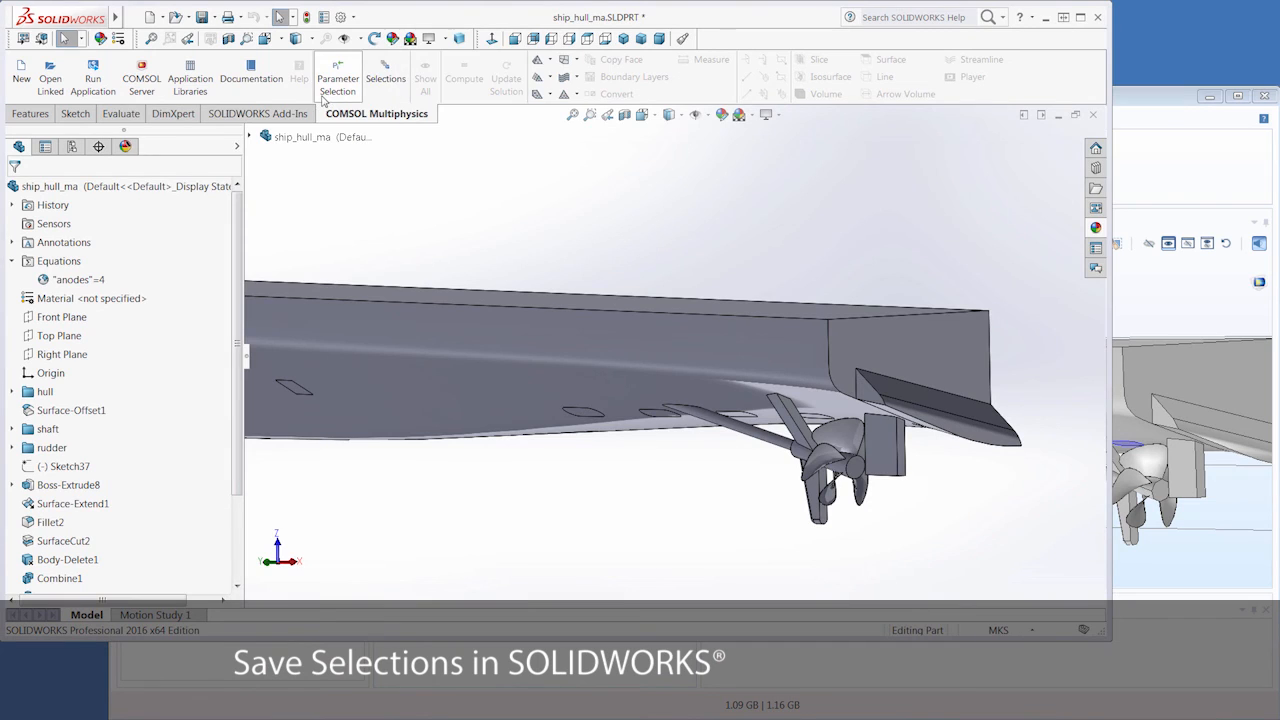
- Show the COMSOL Selections panel listing the anodes and propeller selections
click(384, 76)
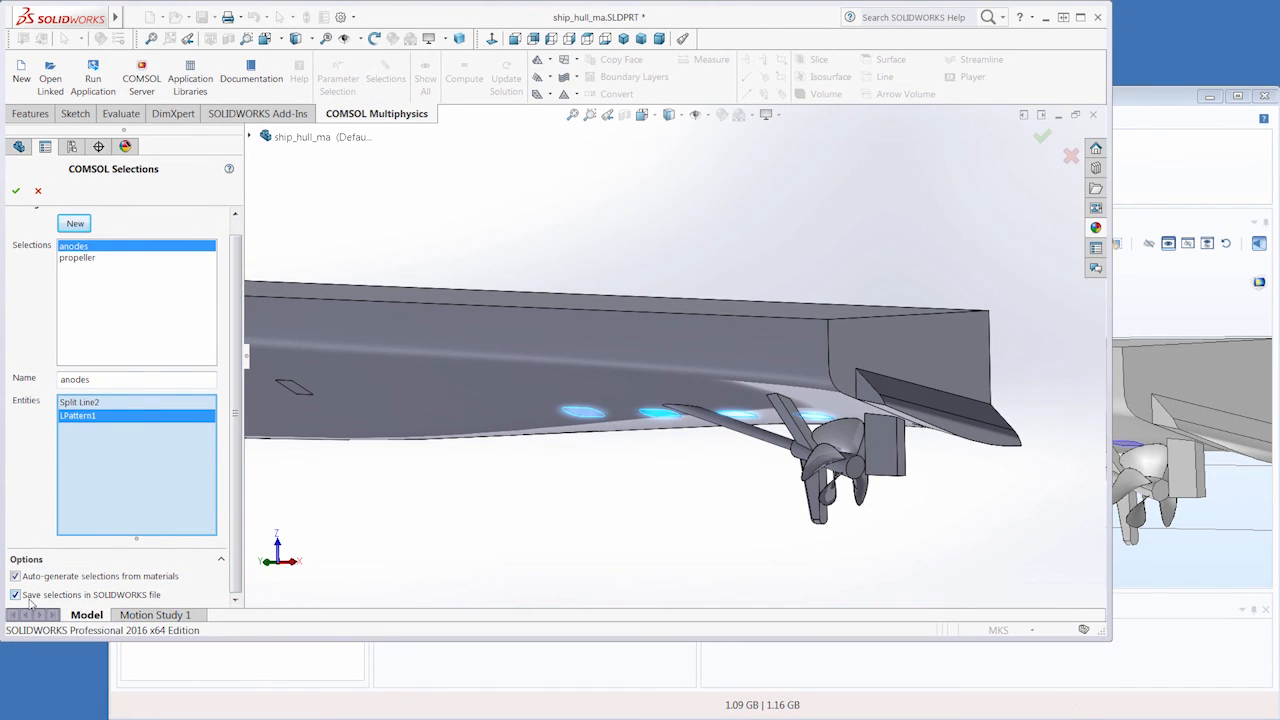
mouse_move(184, 600)
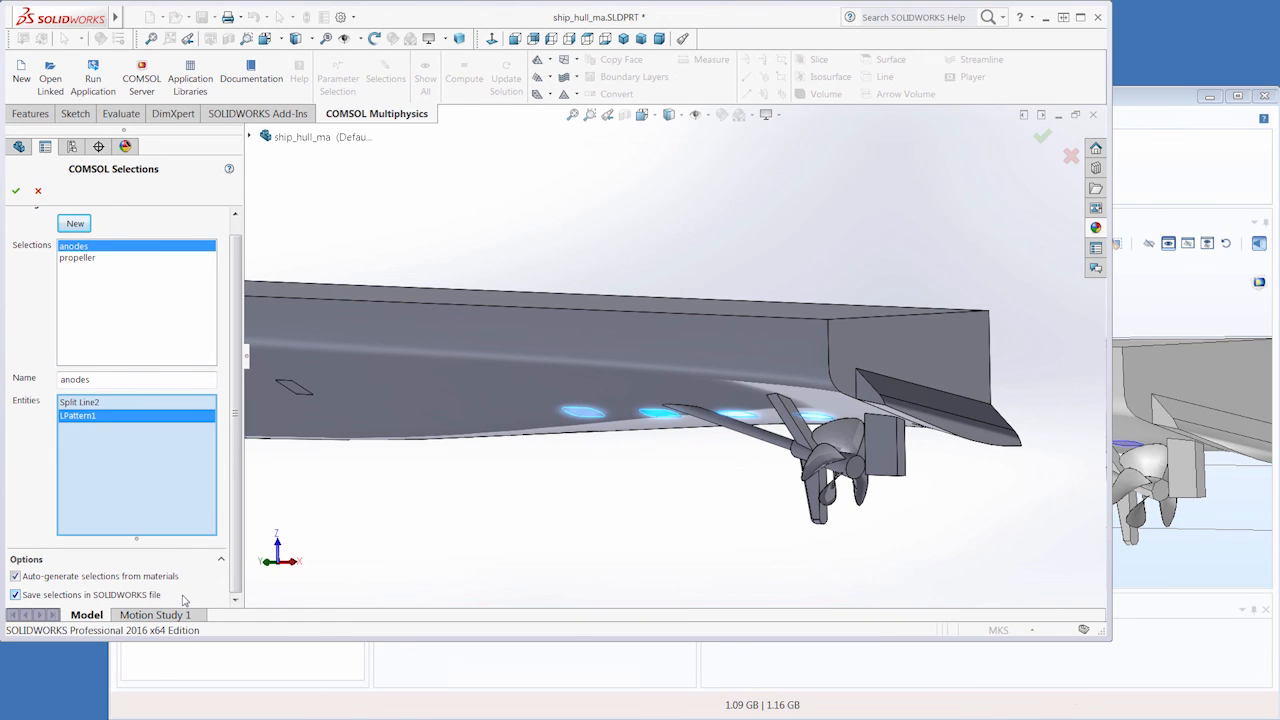